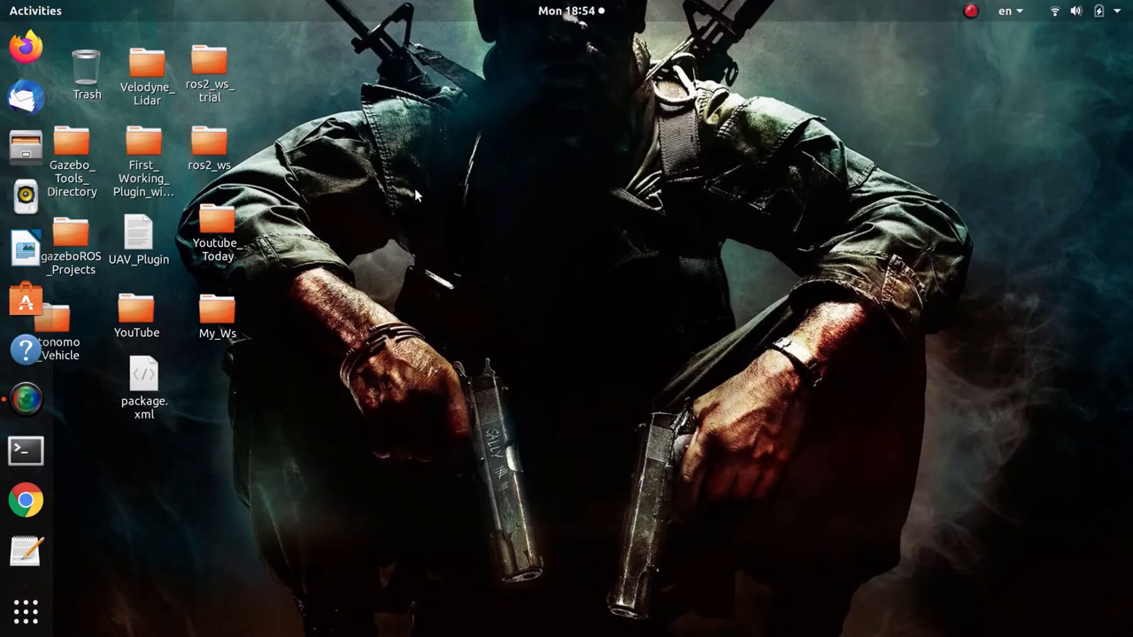
mouse_move(212, 433)
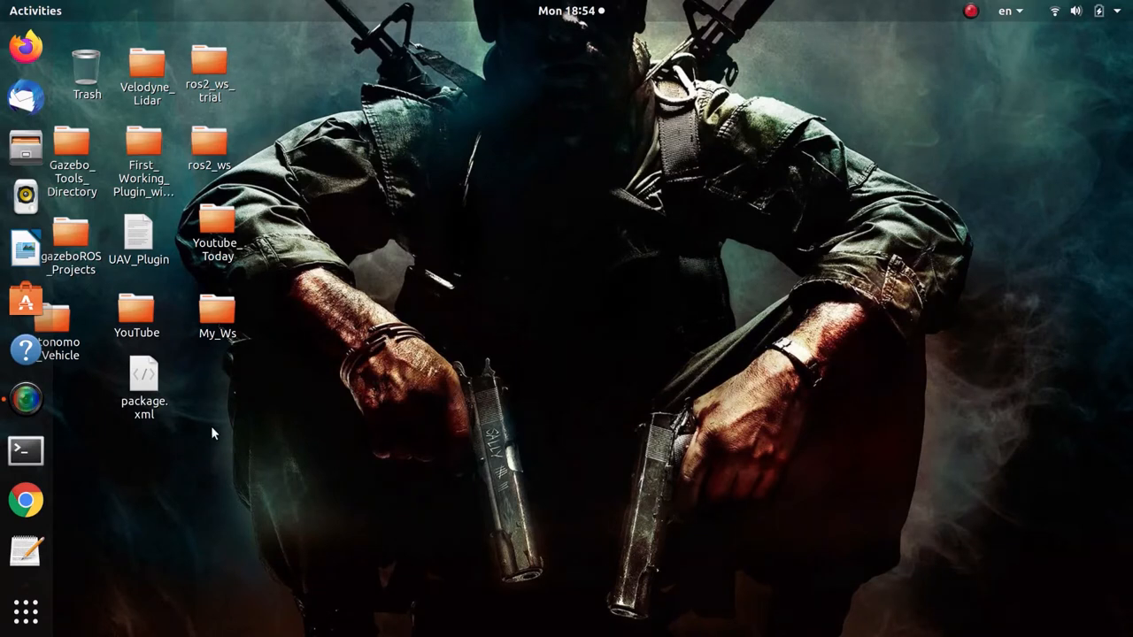
Review the Gazebo_2.txt notes in the Youtube_Today folder and start a new terminal session.
left_click(216, 230)
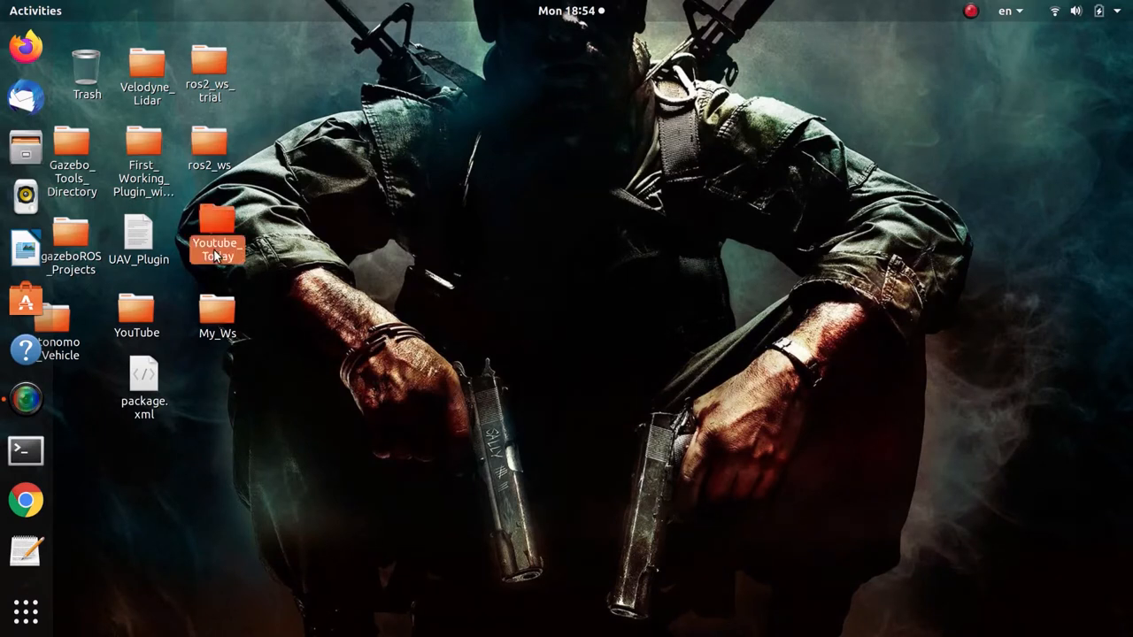
double_click(216, 230)
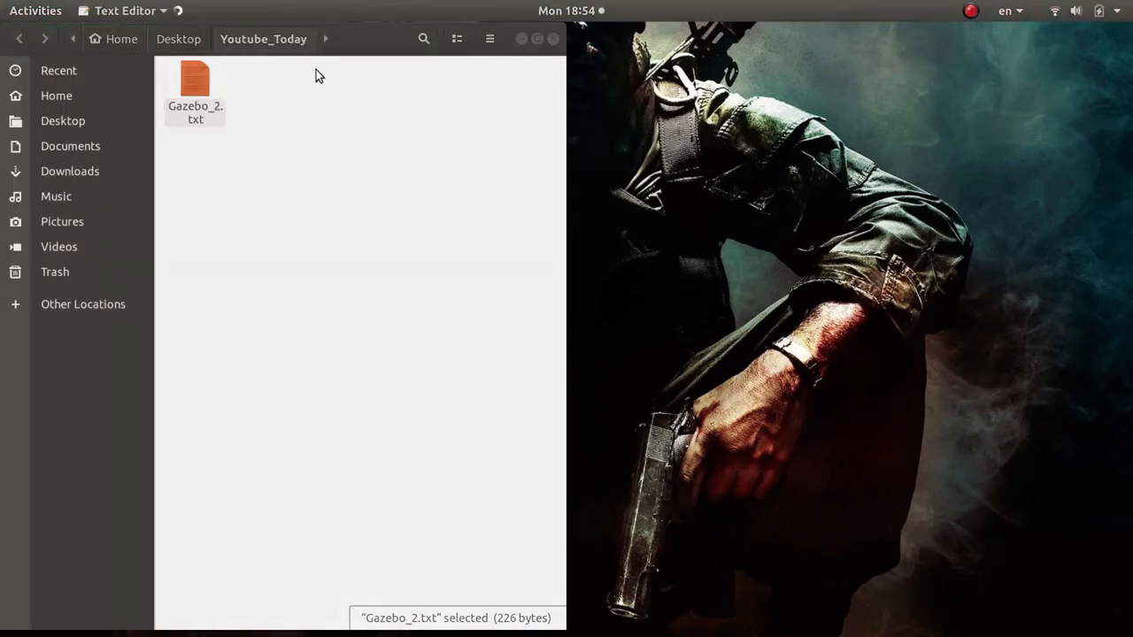
double_click(195, 79)
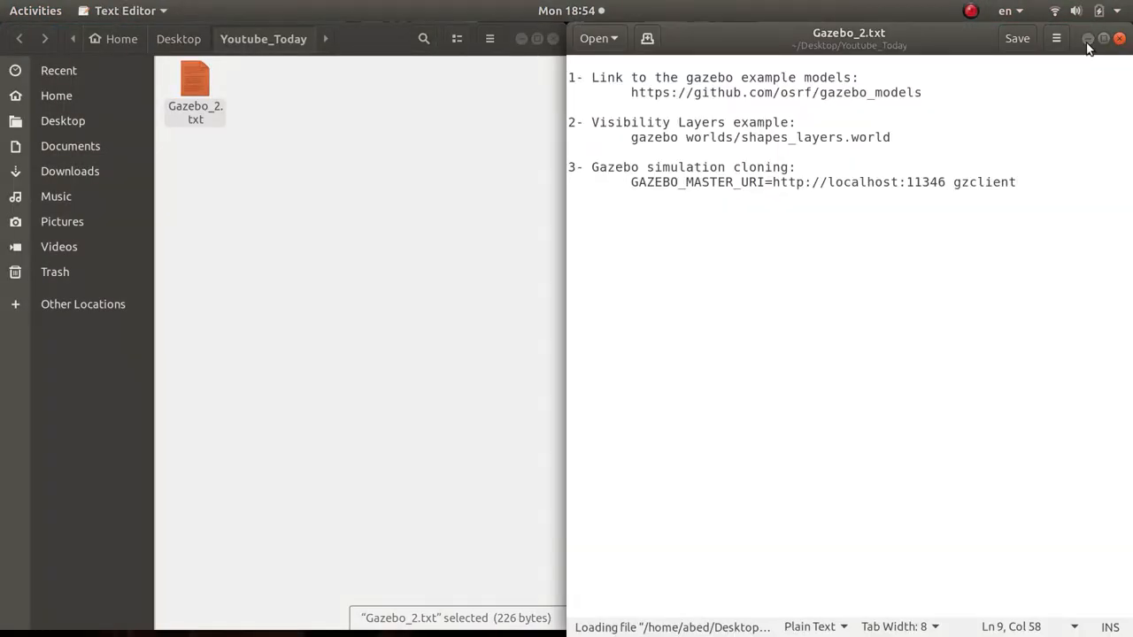
left_click(1119, 39)
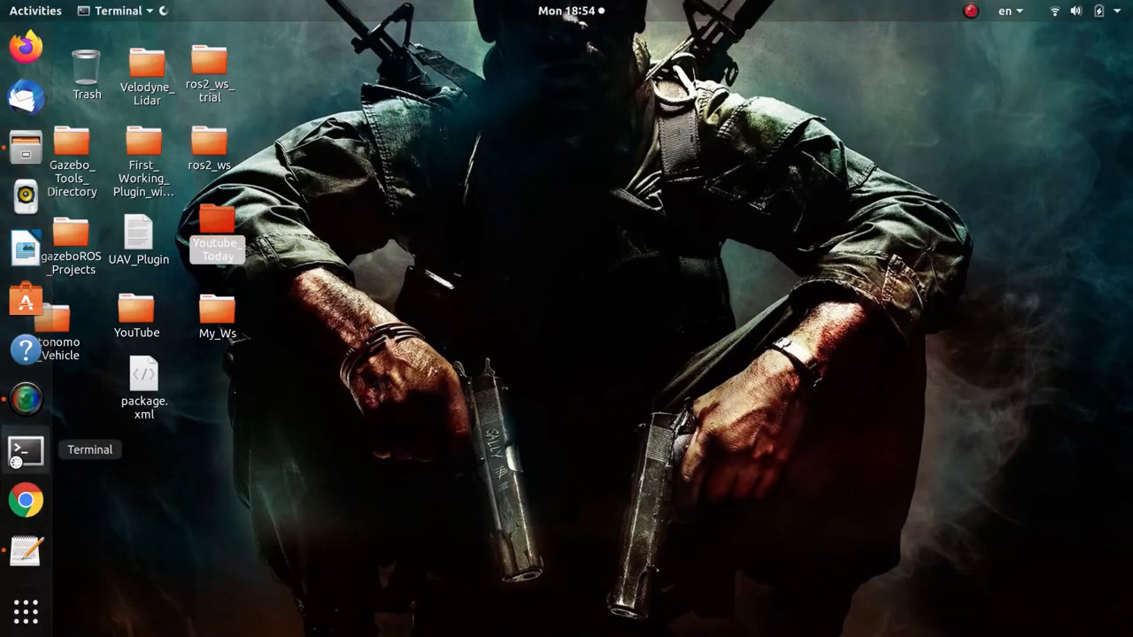
left_click(25, 449)
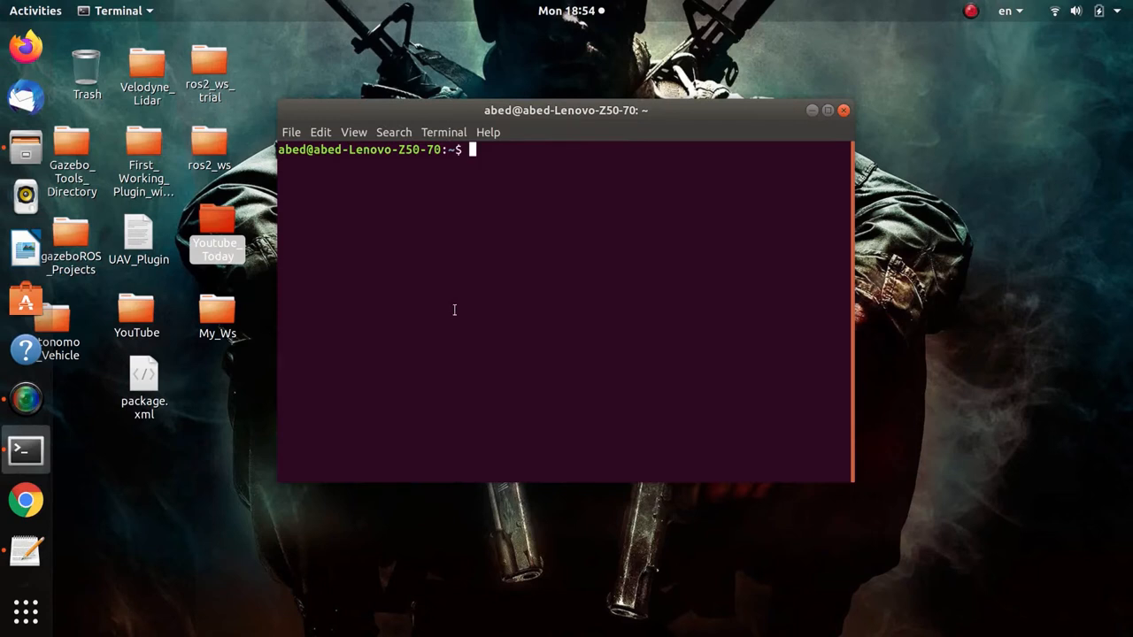
Clear the terminal and run killall gzserver to stop the lingering Gazebo server.
type("gazebo")
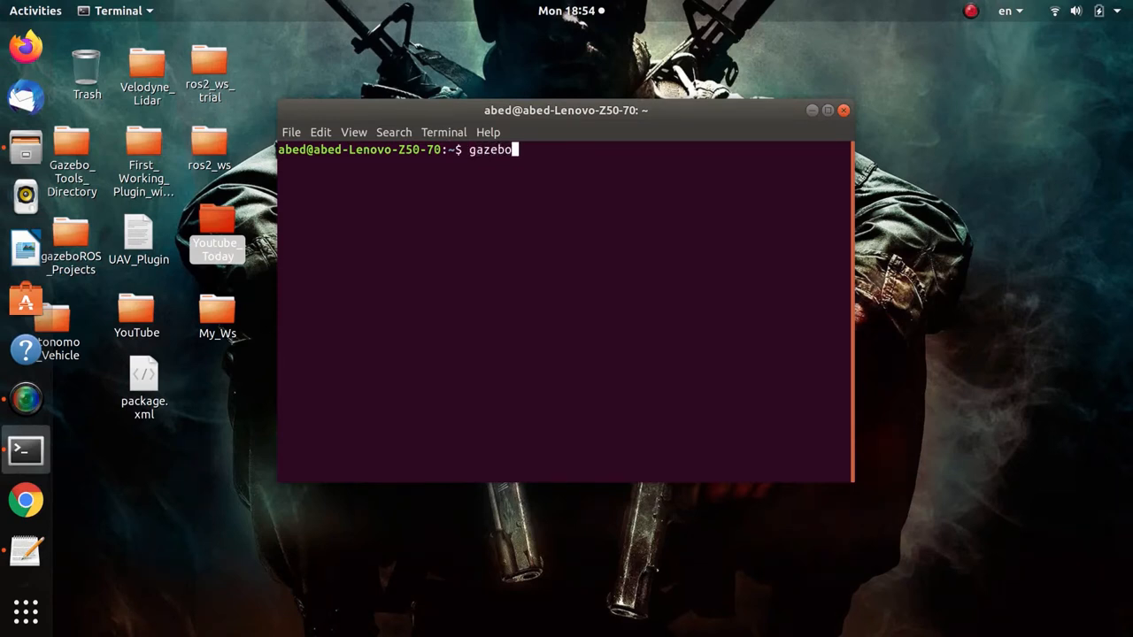
type("-")
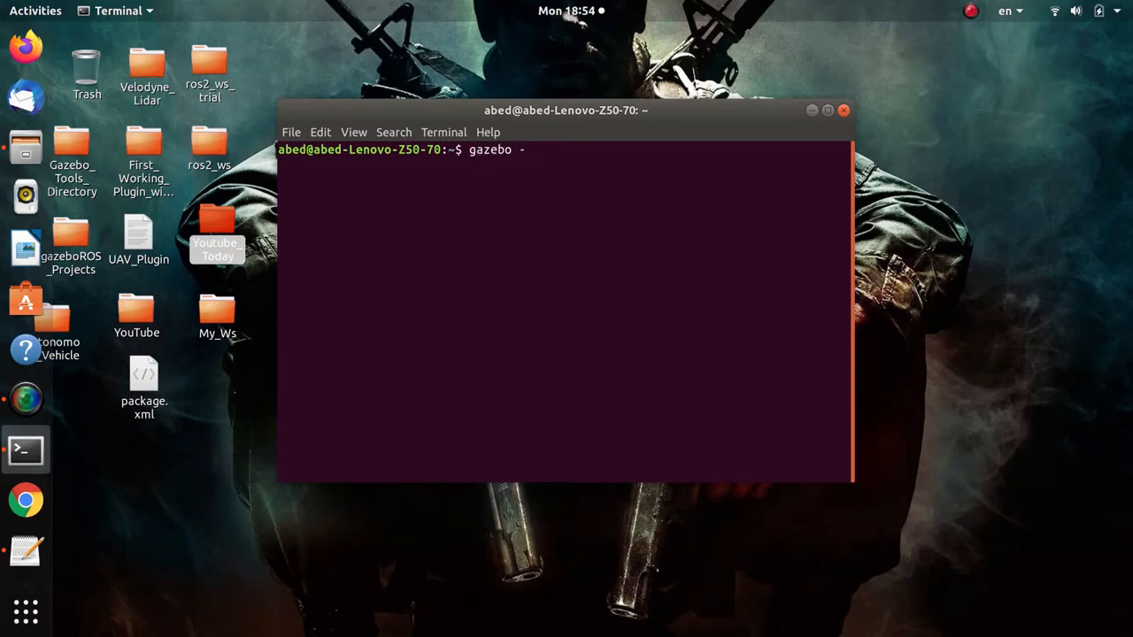
type("u")
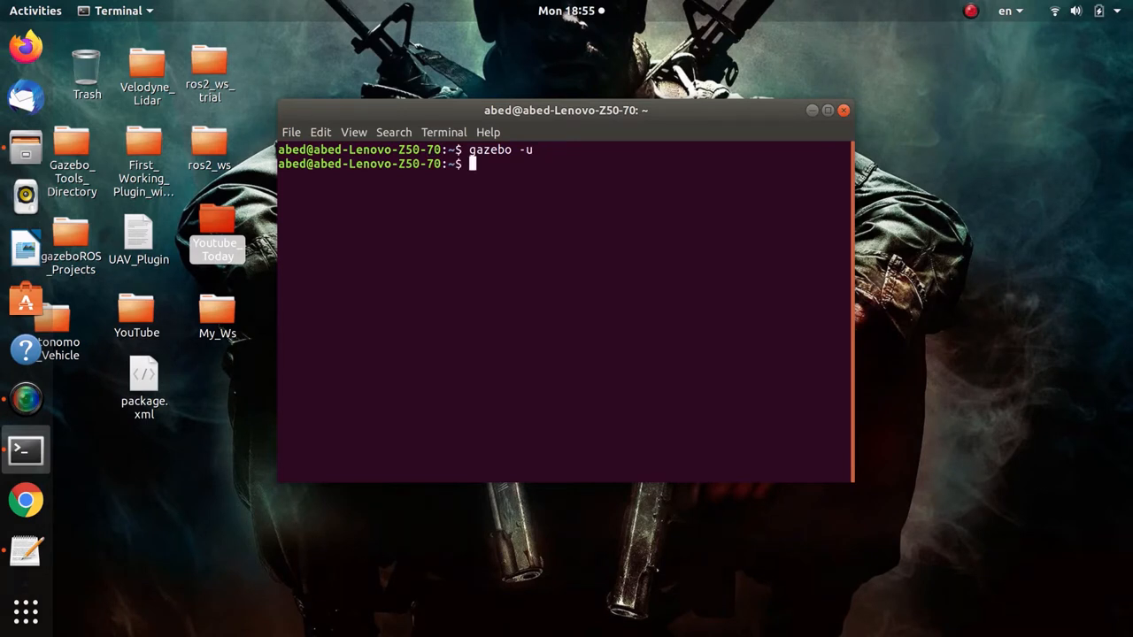
type("clear")
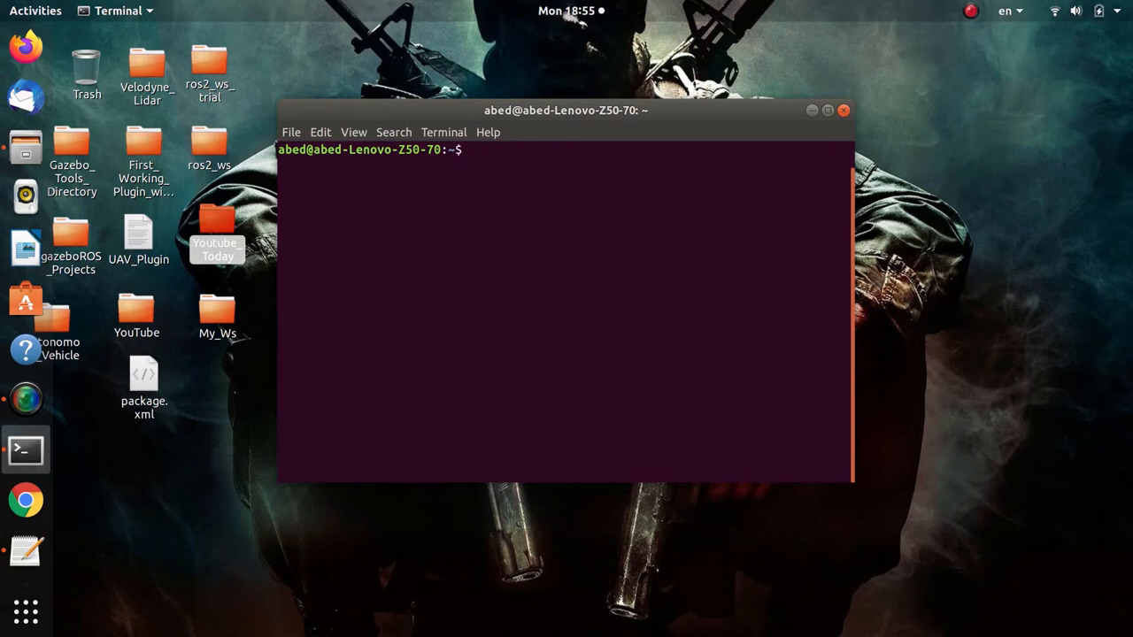
type("killall z")
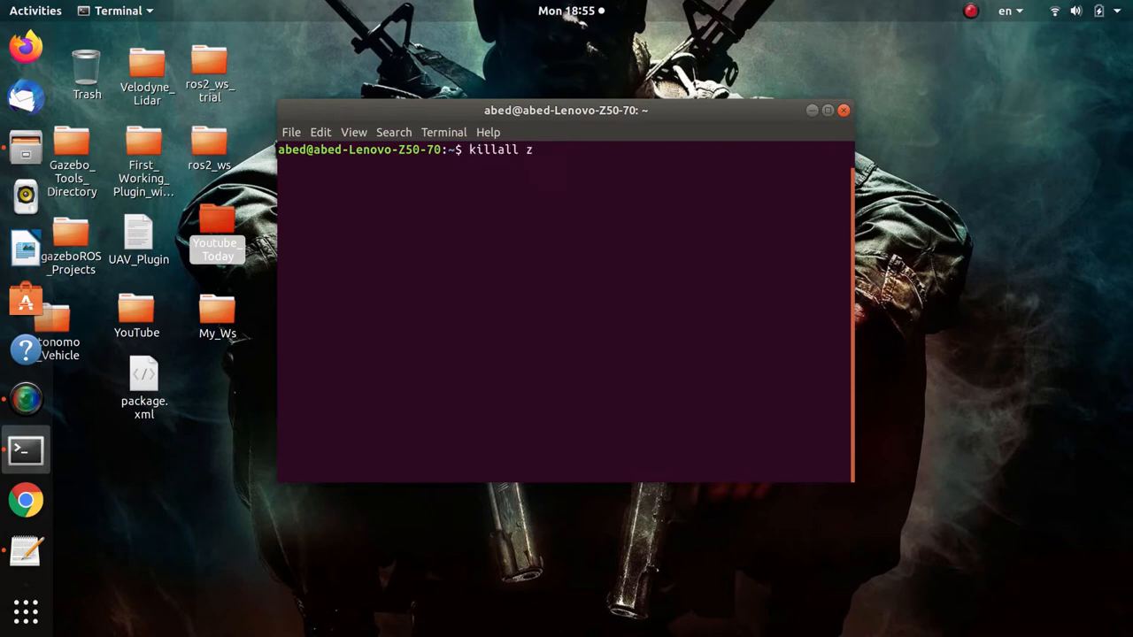
type("gserv")
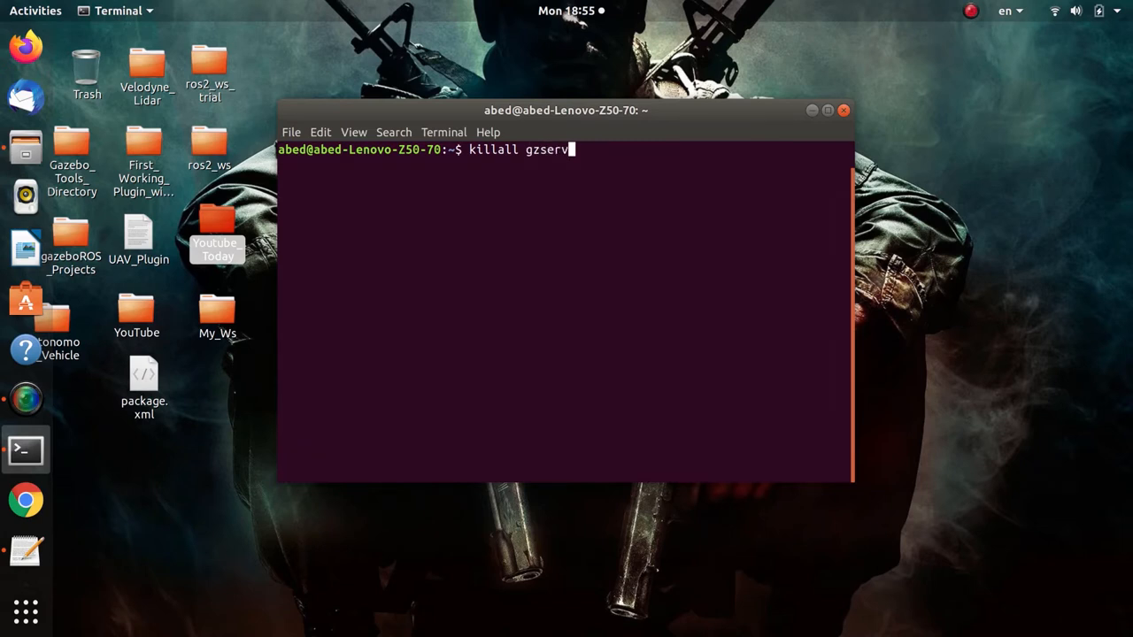
type("er")
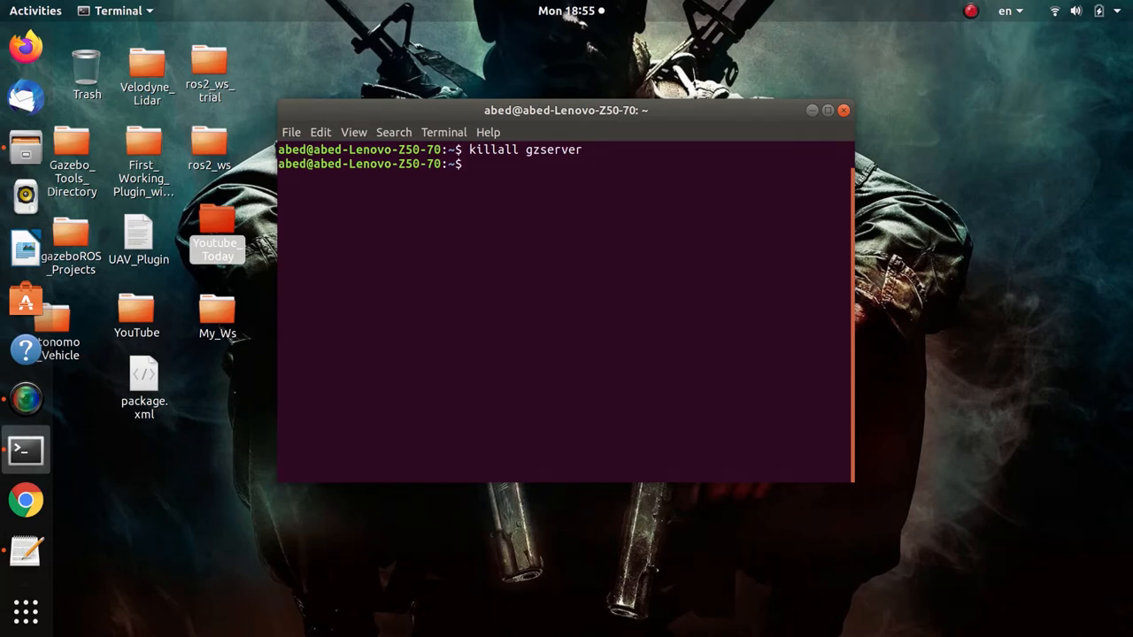
Launch Gazebo with gazebo -u so the simulator starts paused.
type("g")
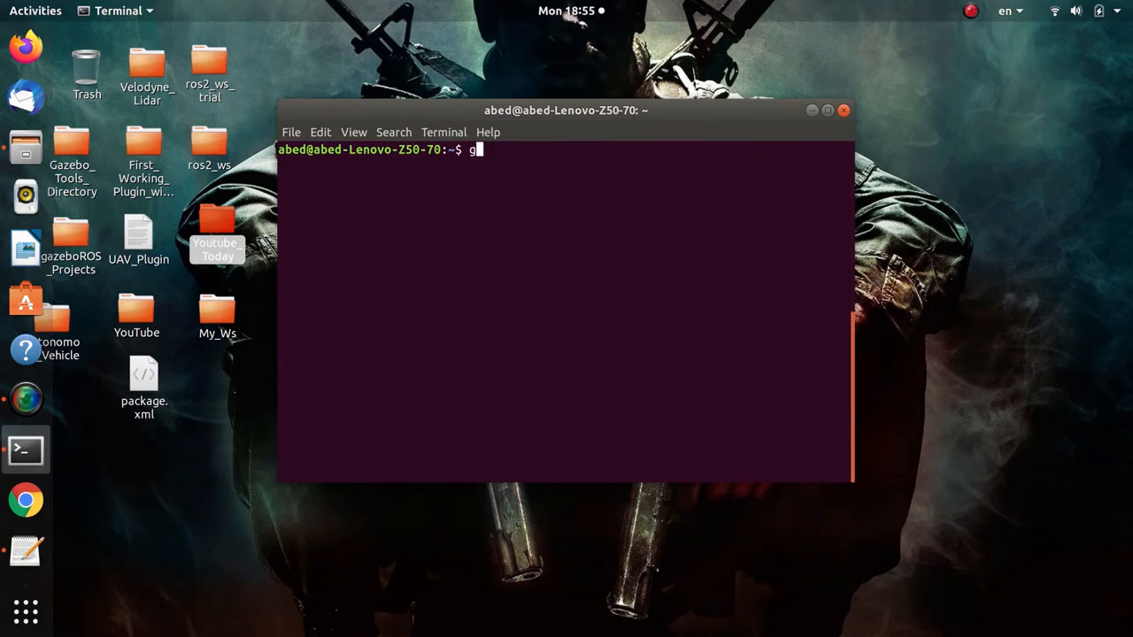
type("azebo -u")
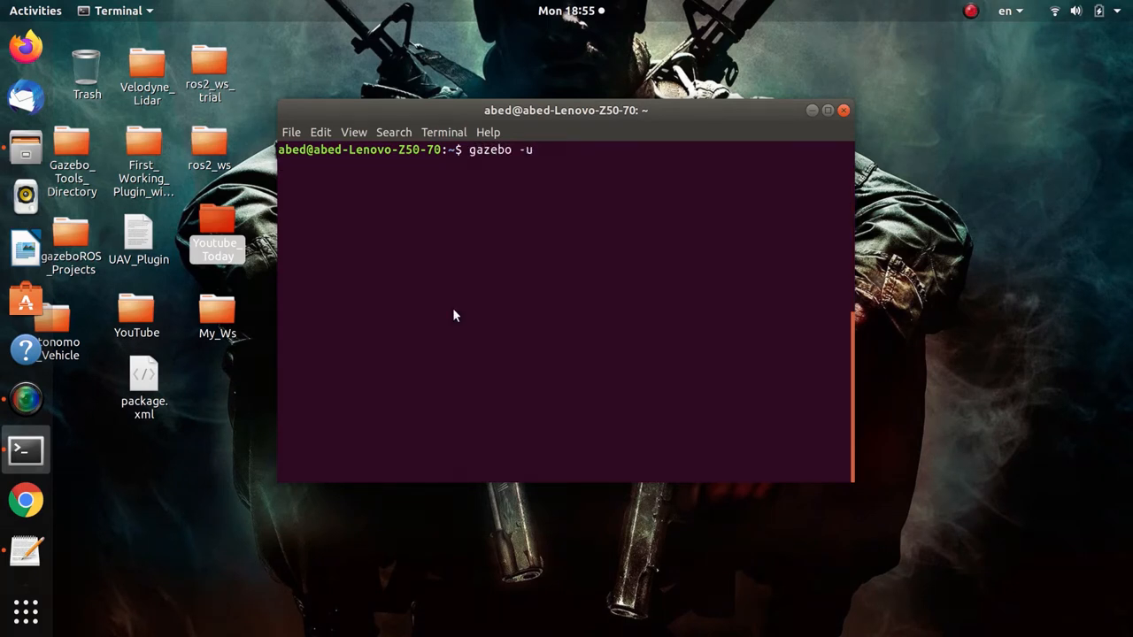
key("Return")
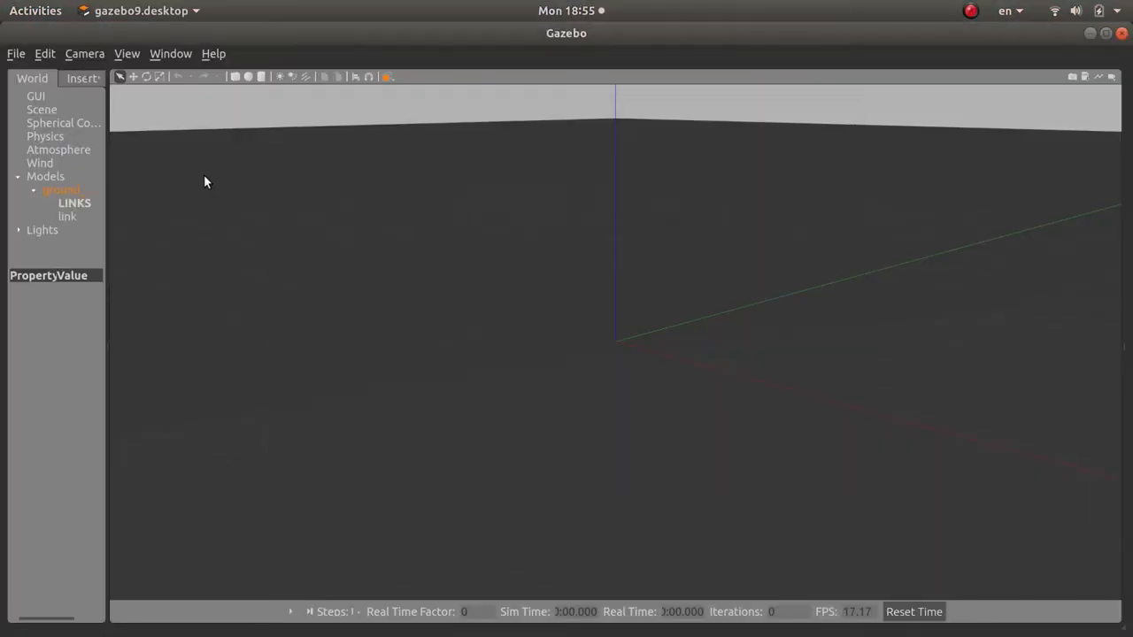
Show the ground_plane model's properties: static, self-collide and wind disabled.
left_click(61, 190)
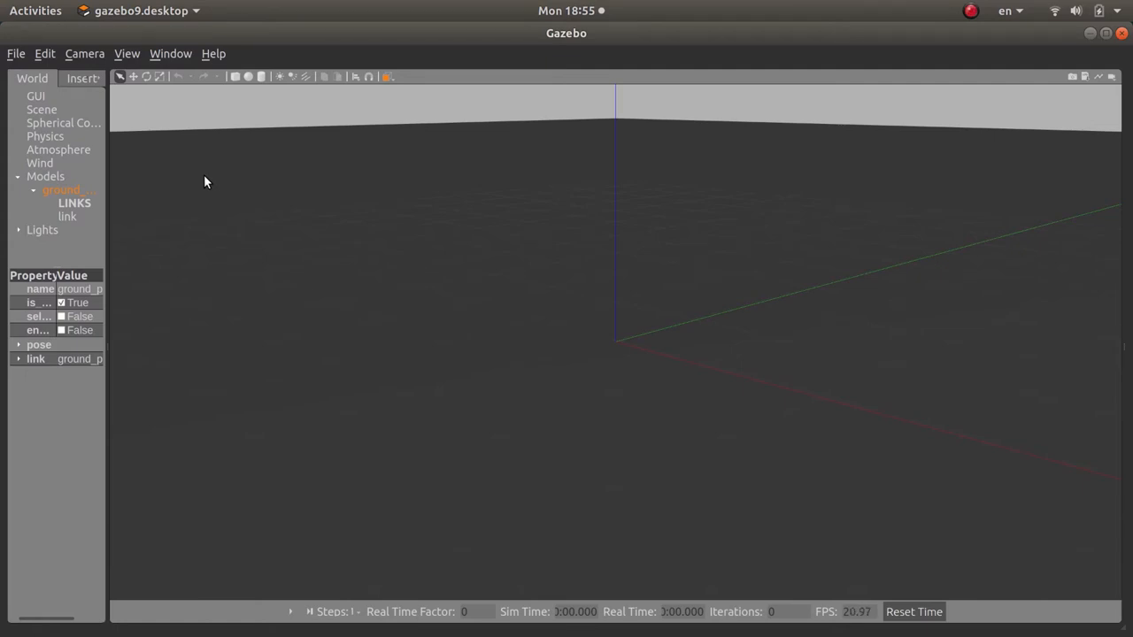
mouse_move(258, 180)
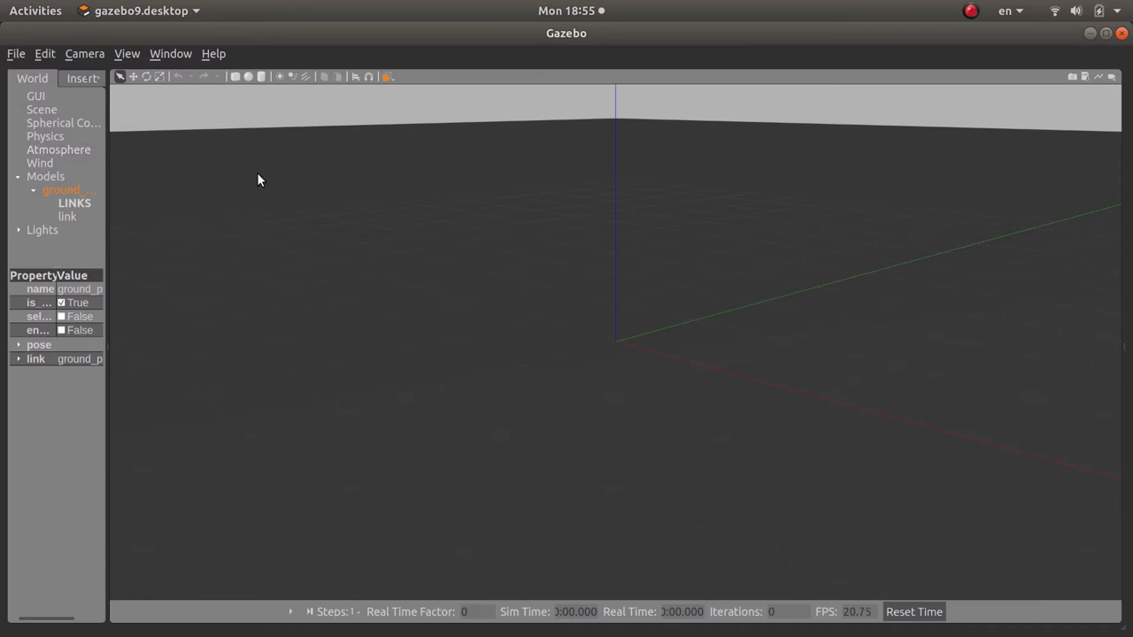
mouse_move(595, 241)
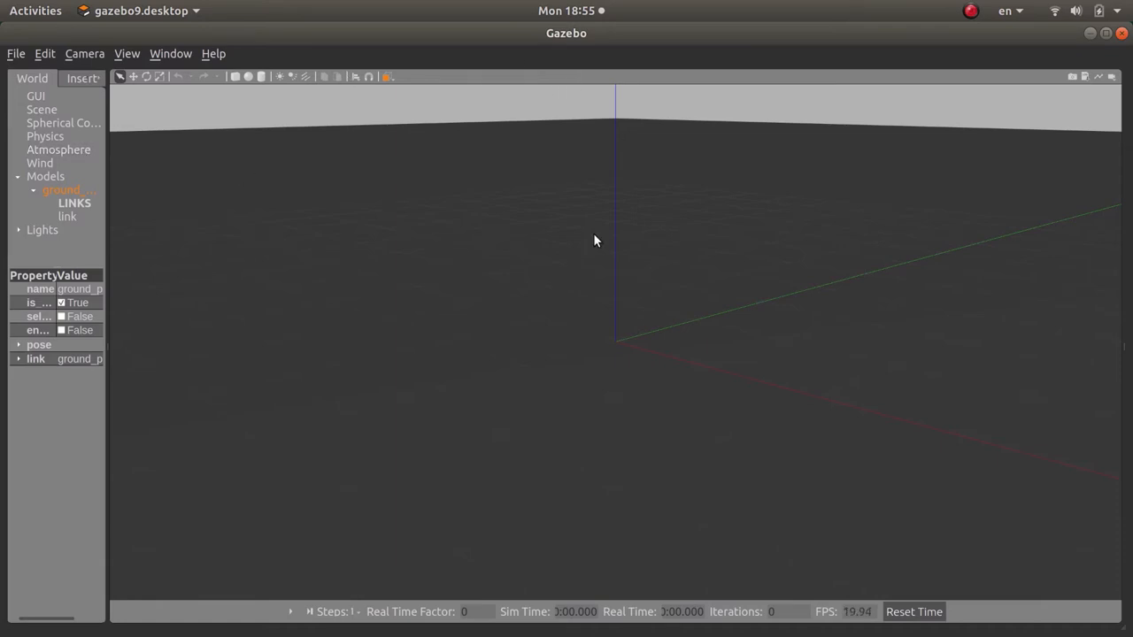
mouse_move(634, 333)
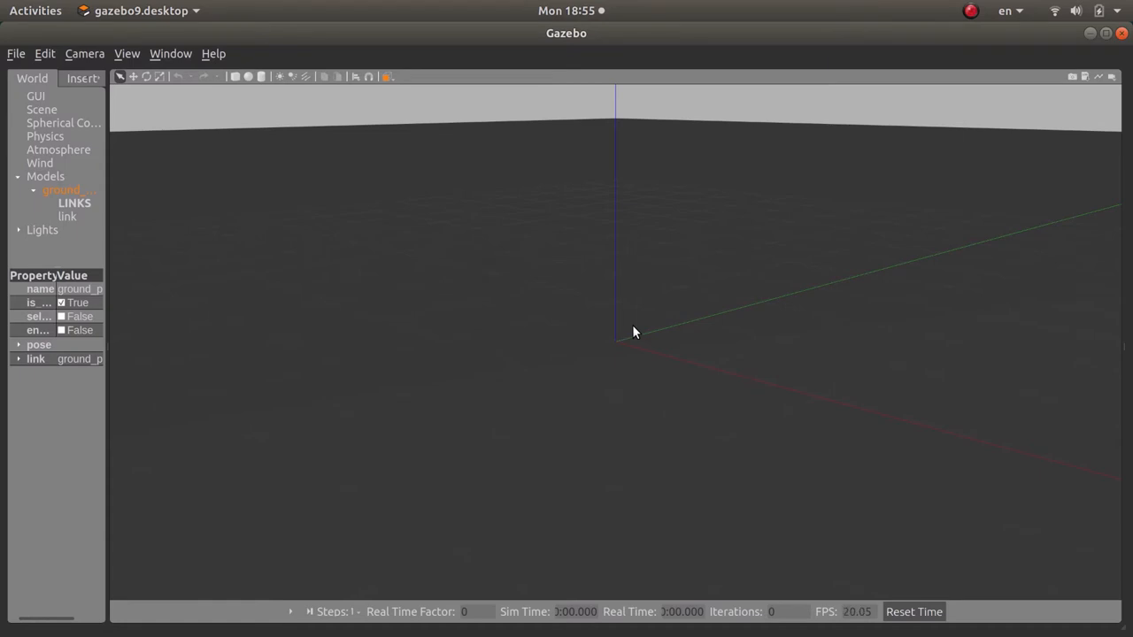
mouse_move(439, 271)
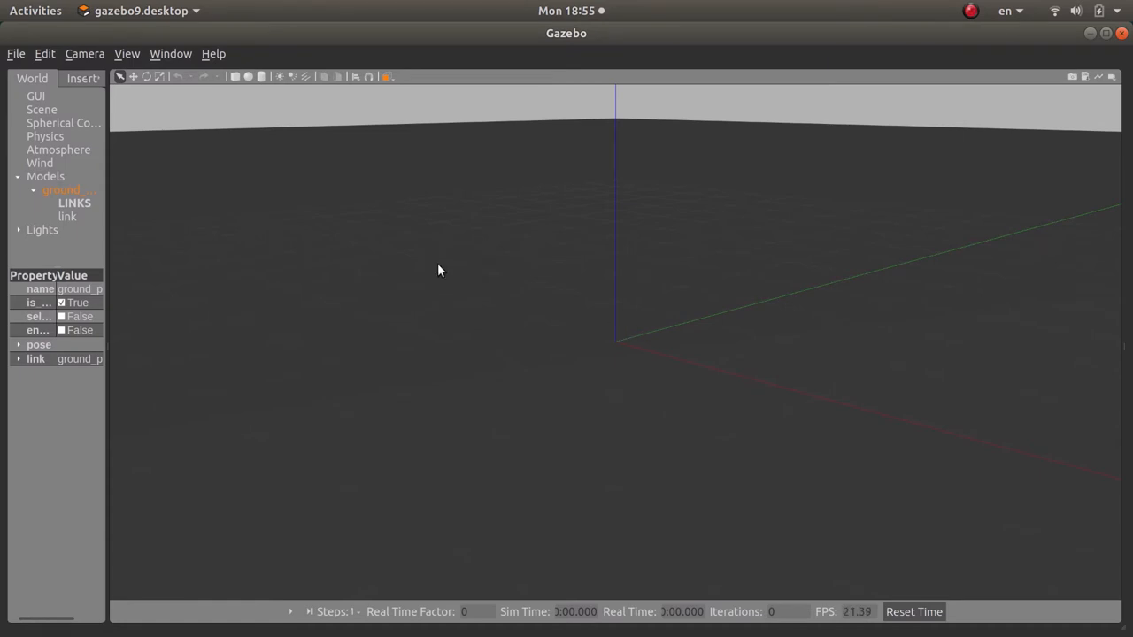
mouse_move(380, 295)
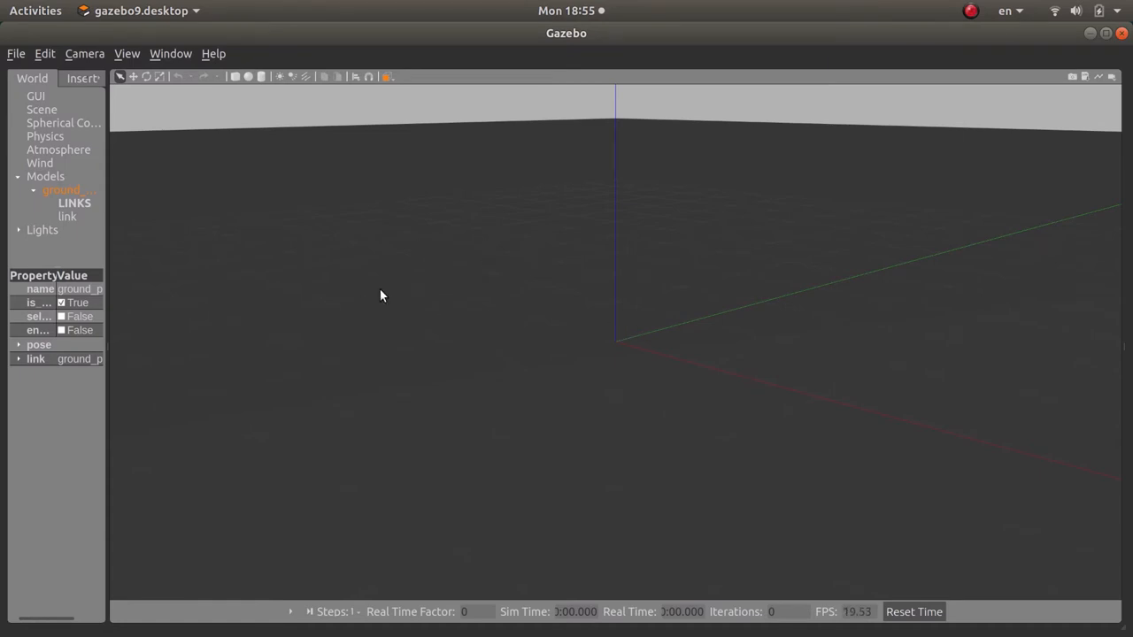
mouse_move(846, 64)
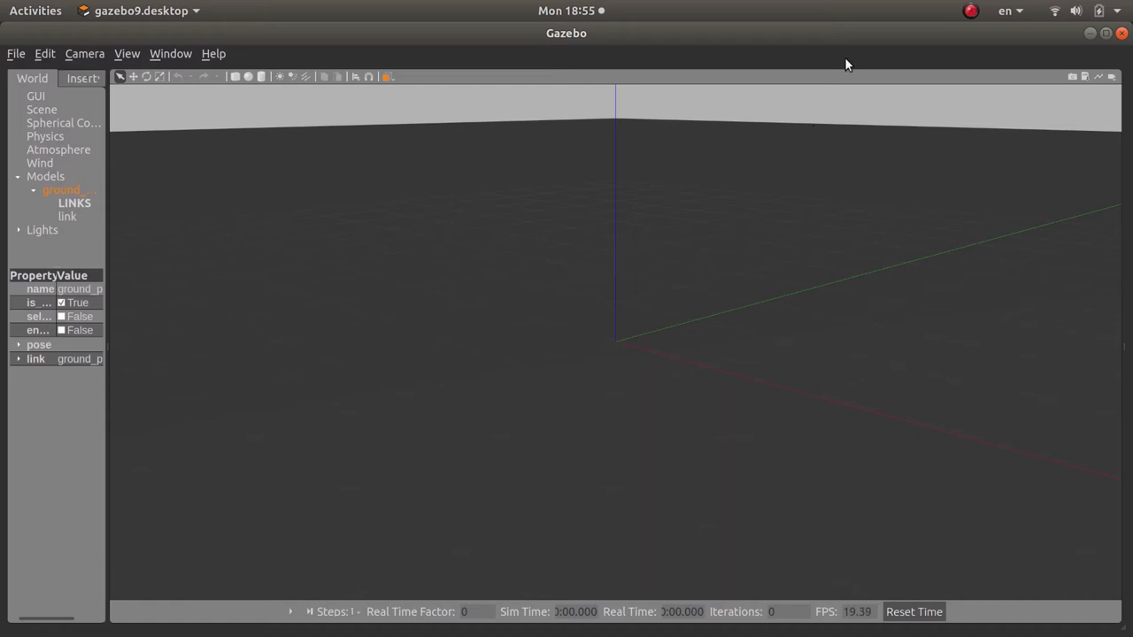
mouse_move(623, 138)
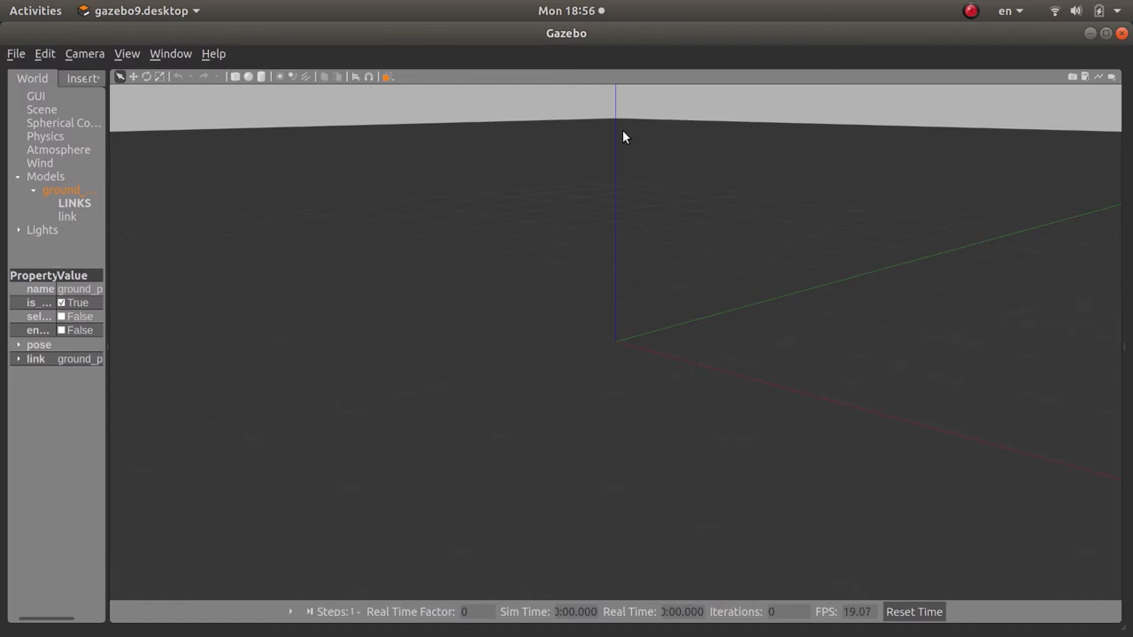
mouse_move(62, 194)
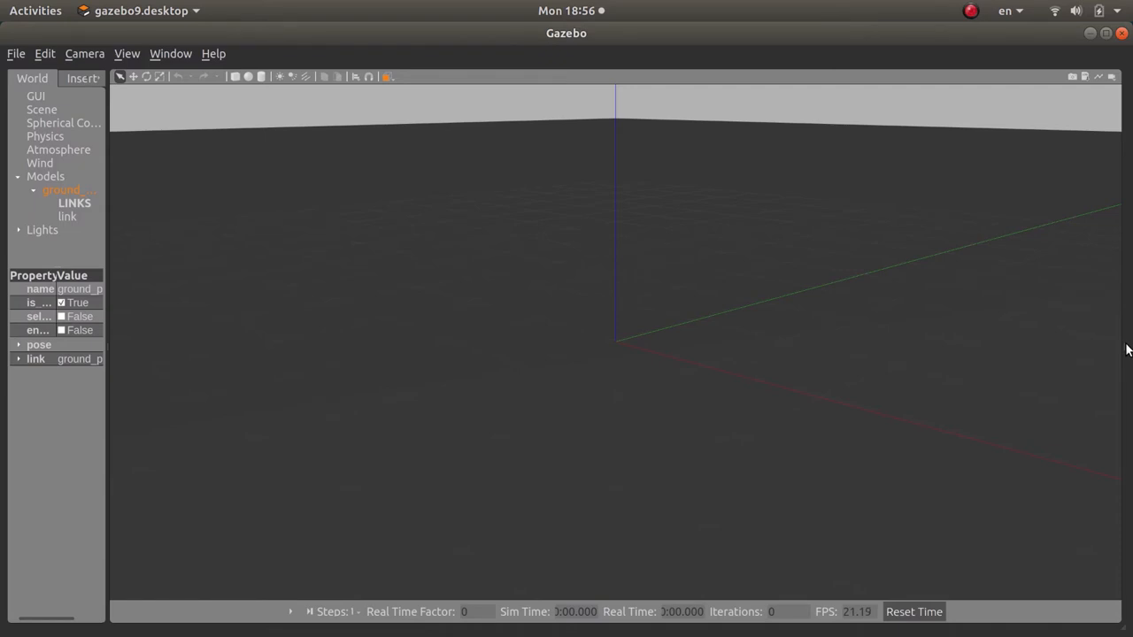
mouse_move(1126, 351)
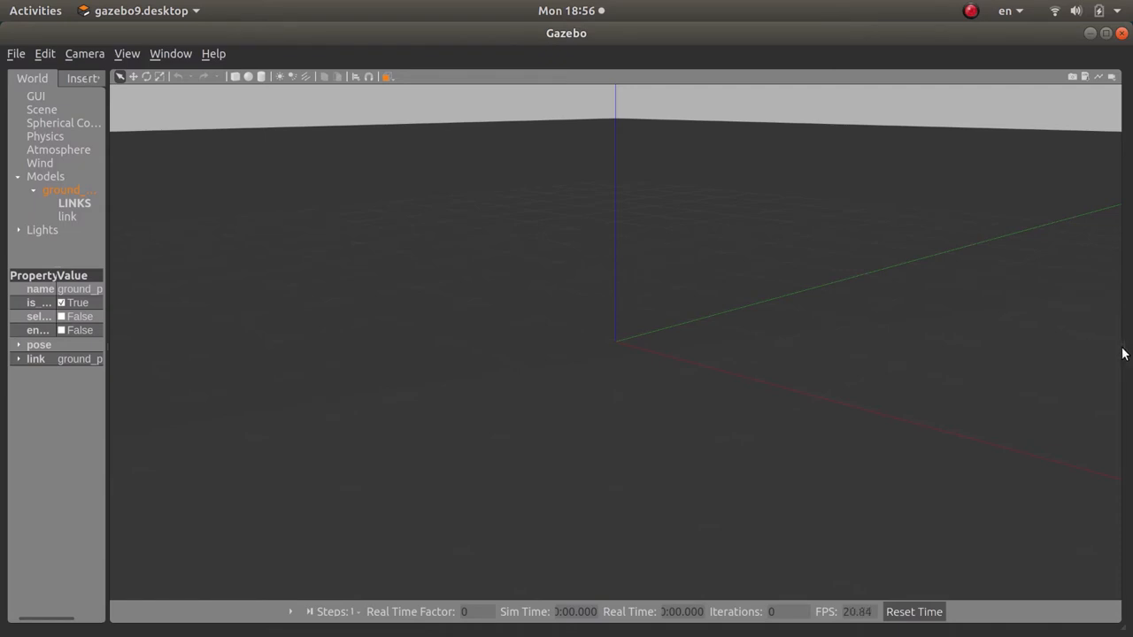
mouse_move(1094, 345)
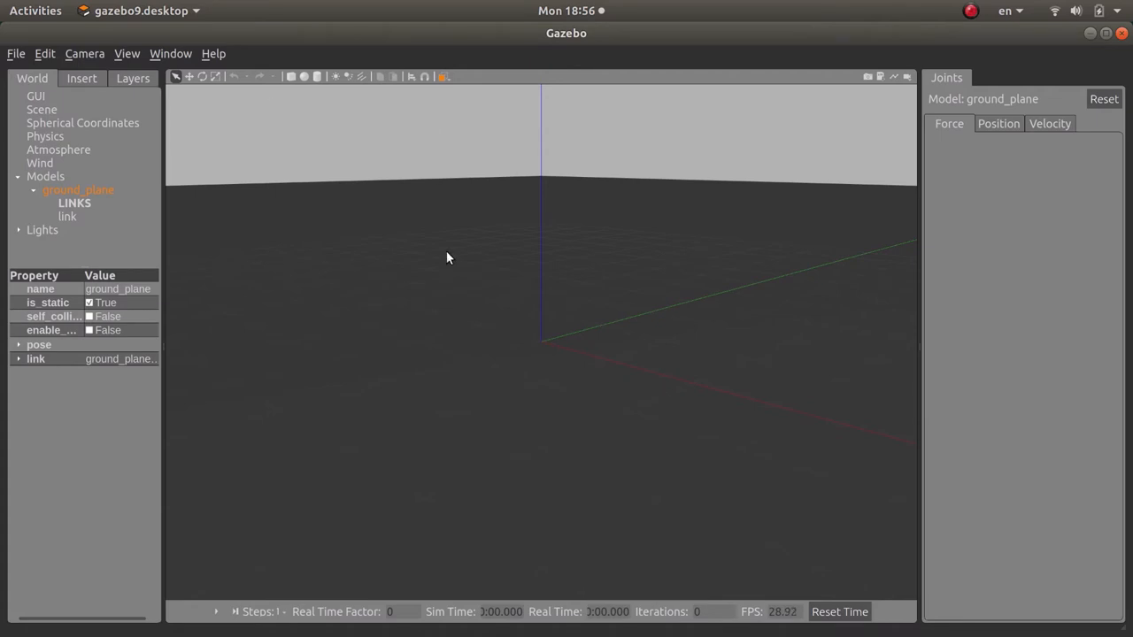
mouse_move(127, 150)
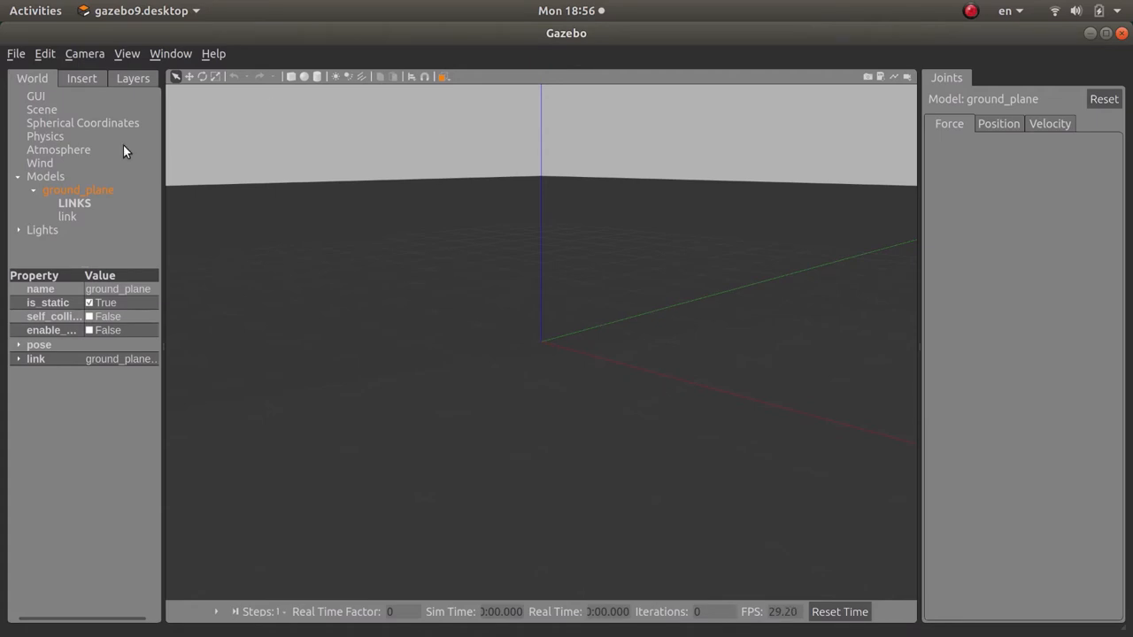
Set the GUI camera pose x value to 10 to shift the viewpoint.
left_click(36, 96)
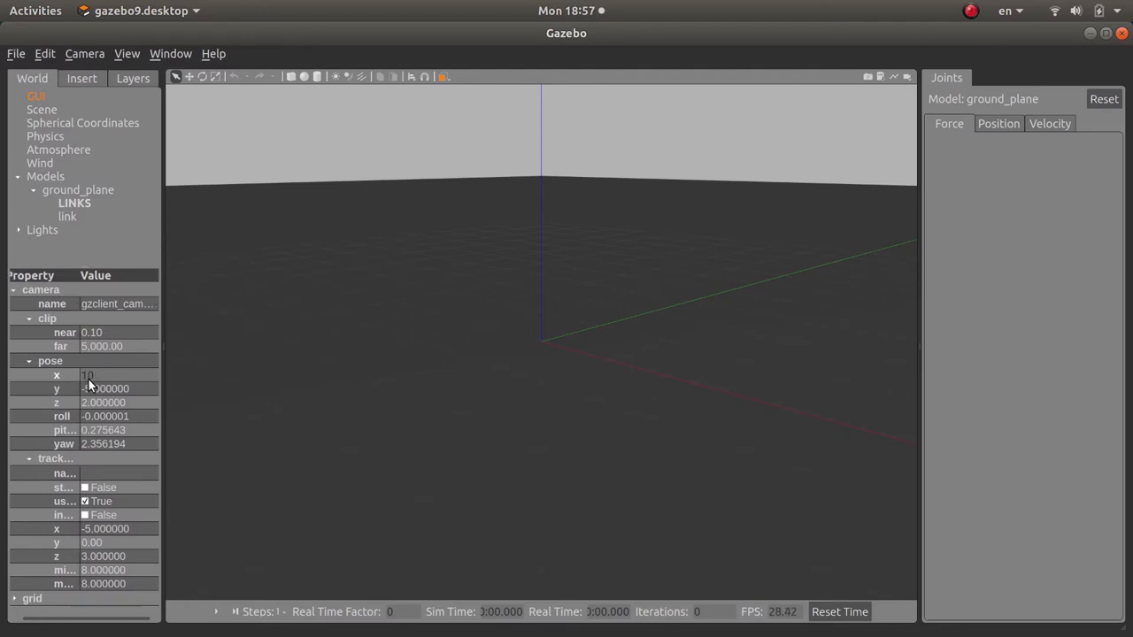
type("10.000000")
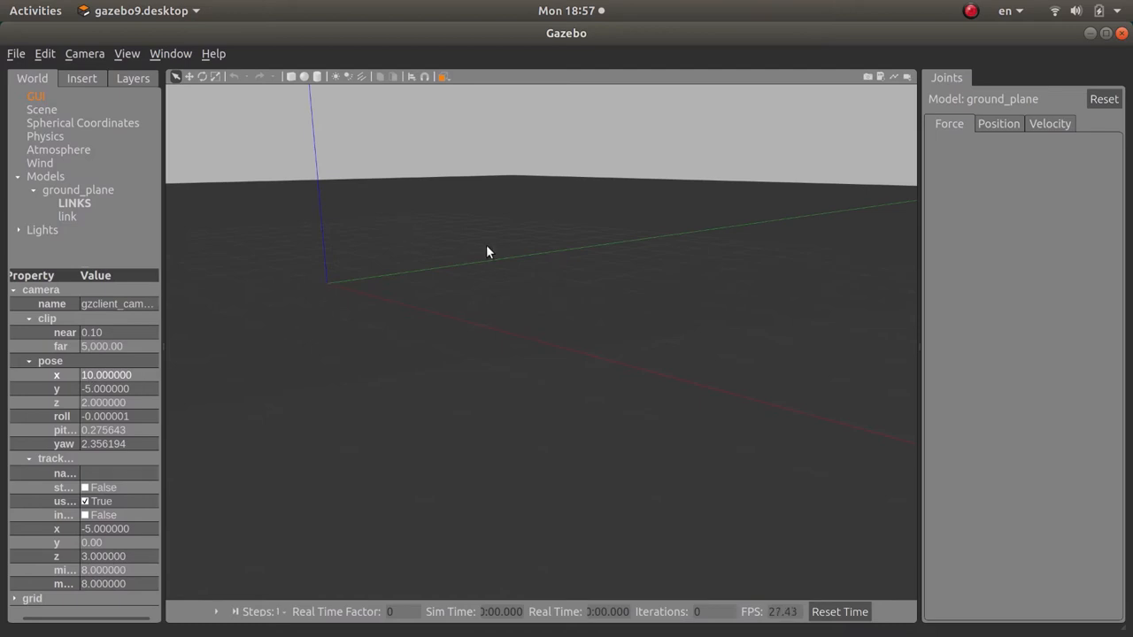
mouse_move(354, 298)
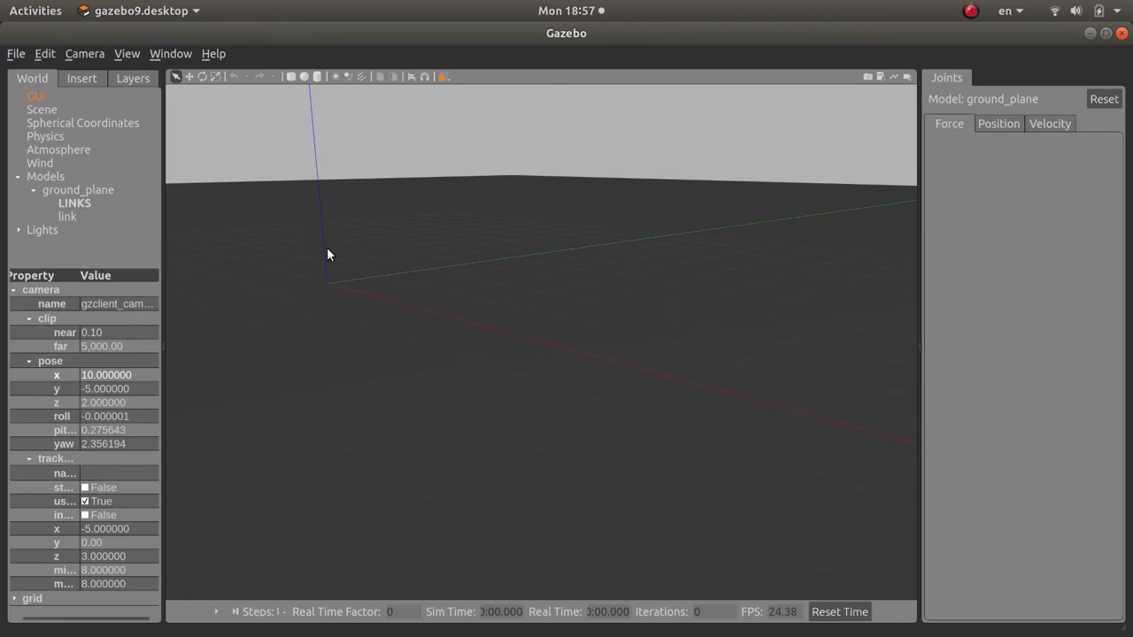
mouse_move(117, 463)
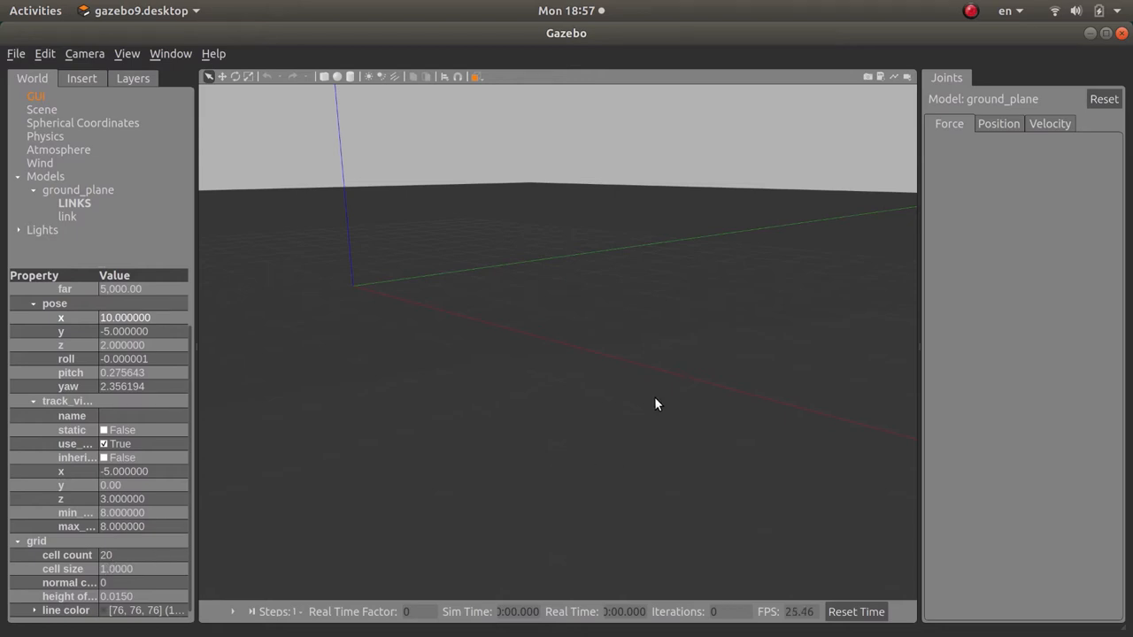
mouse_move(496, 439)
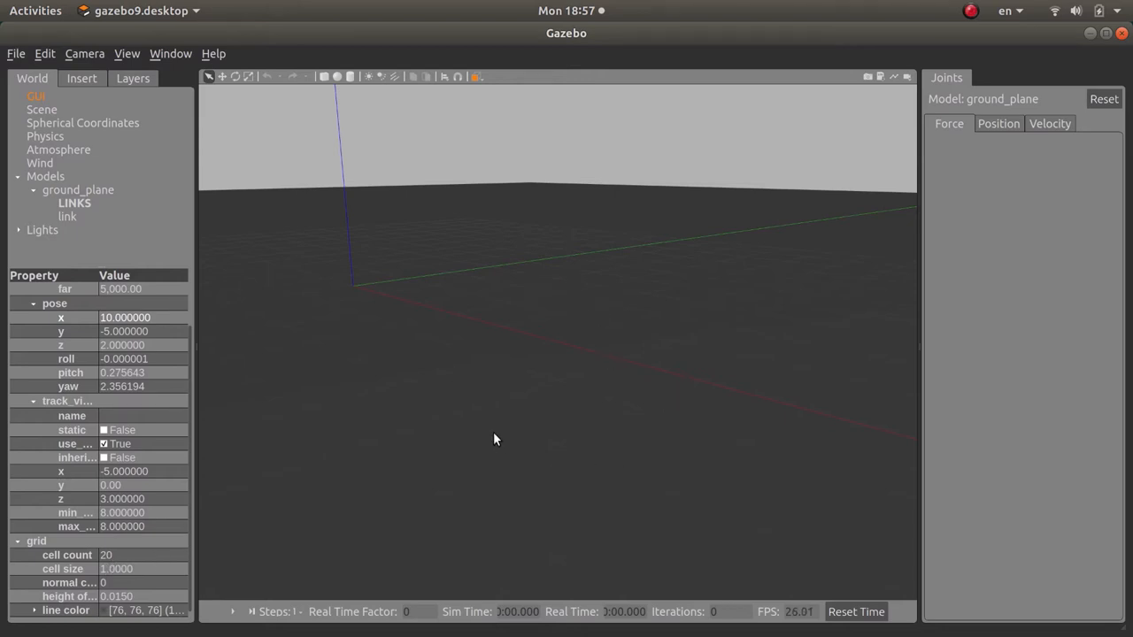
mouse_move(38, 581)
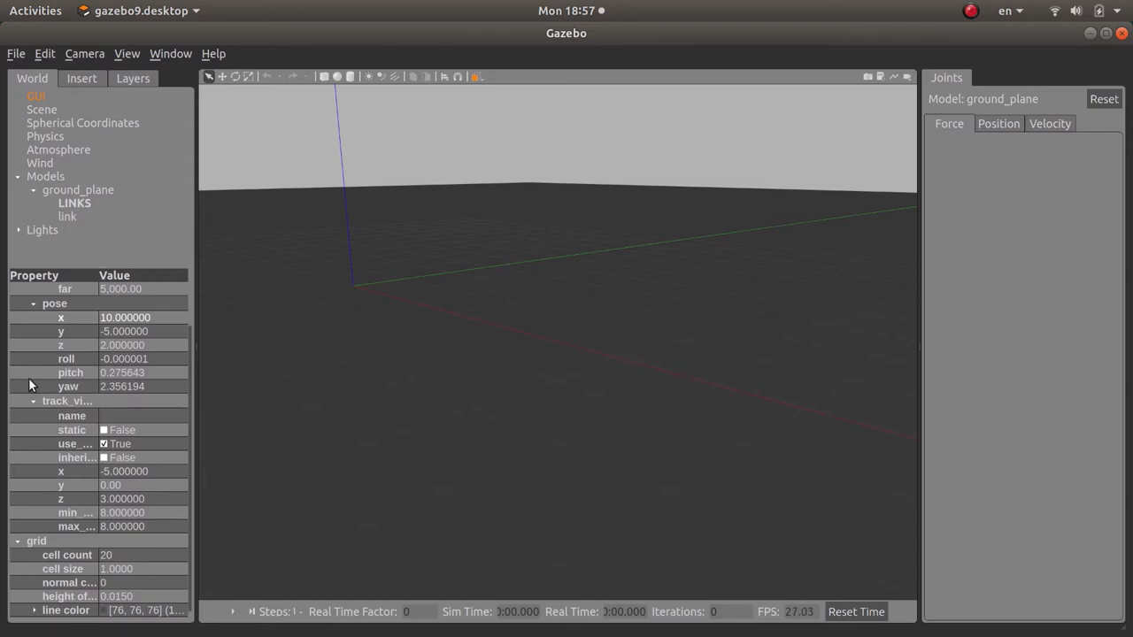
Show the Scene's ambient and background colours and toggle the shadows setting, leaving it True.
left_click(43, 110)
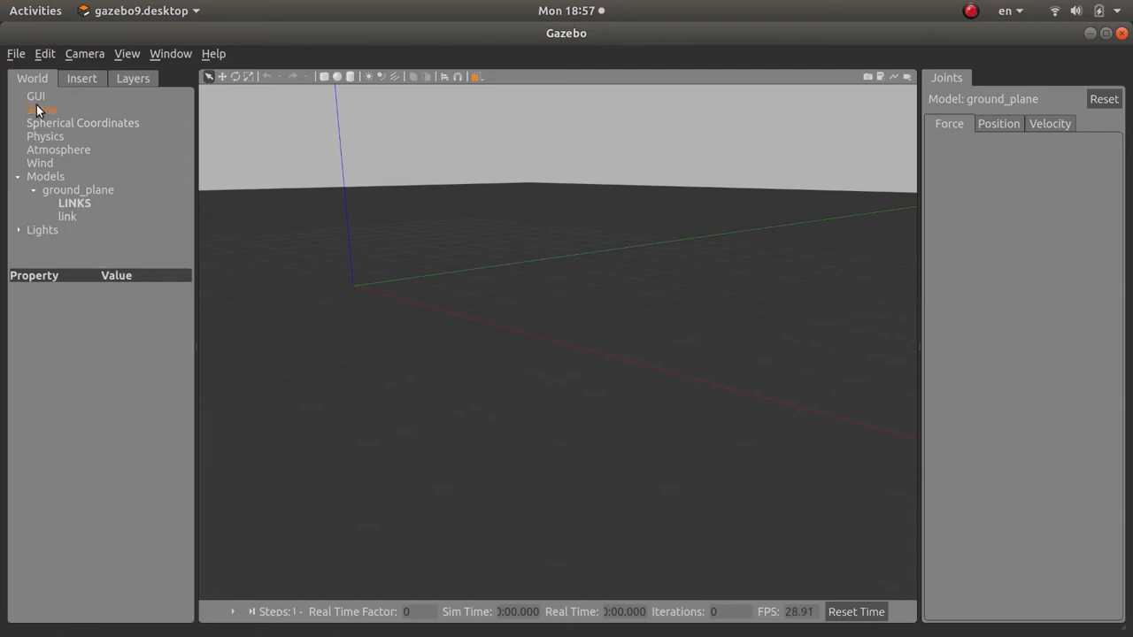
left_click(43, 110)
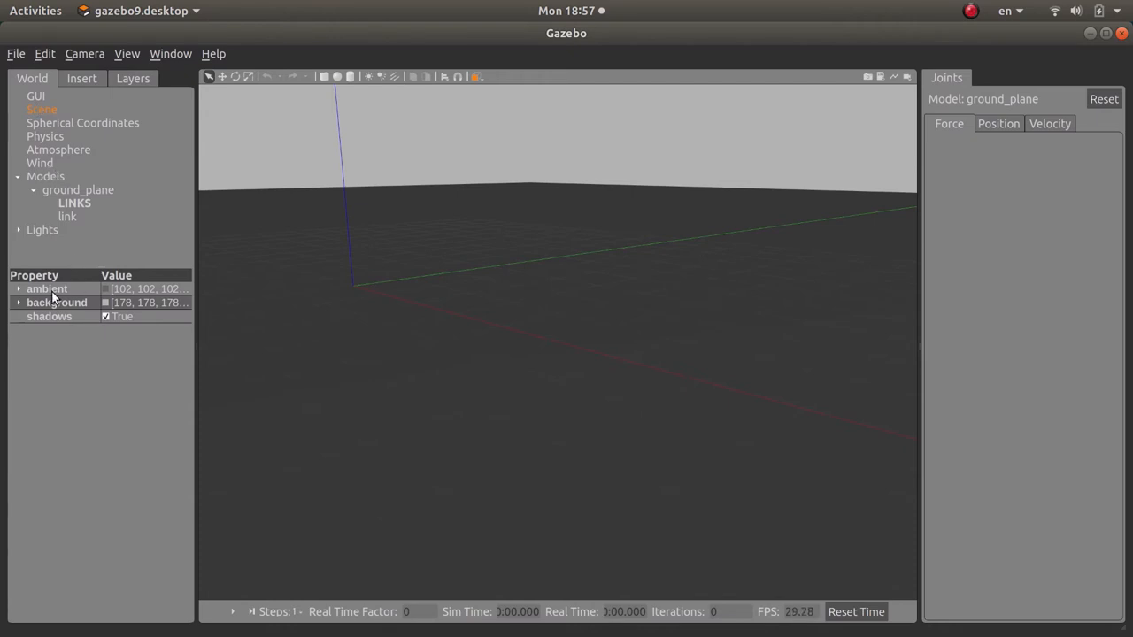
mouse_move(16, 292)
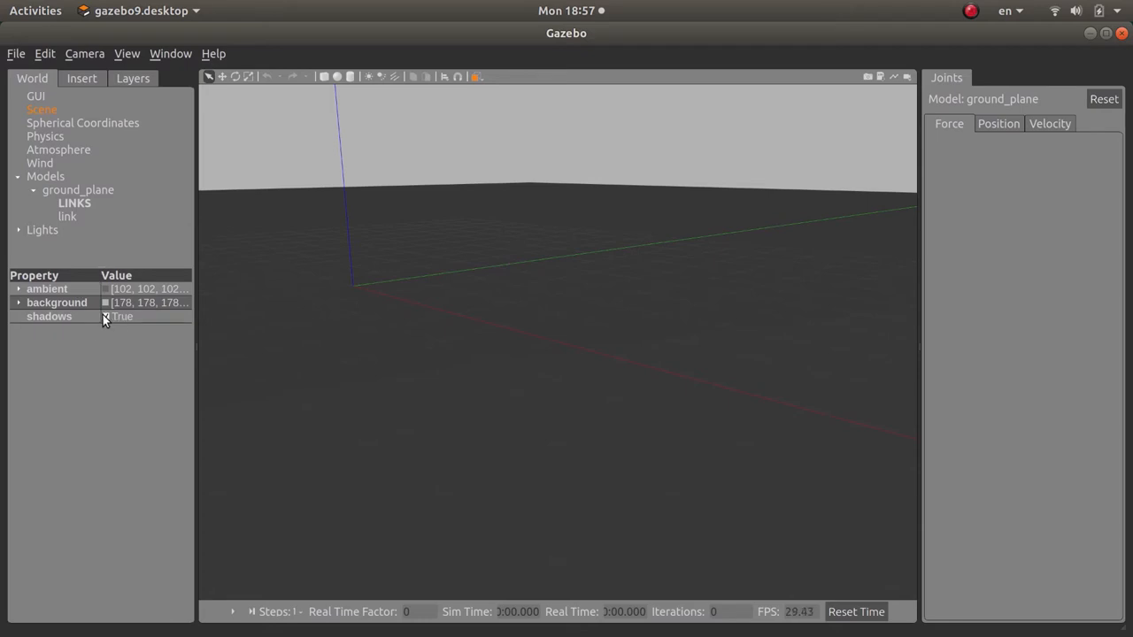
left_click(124, 315)
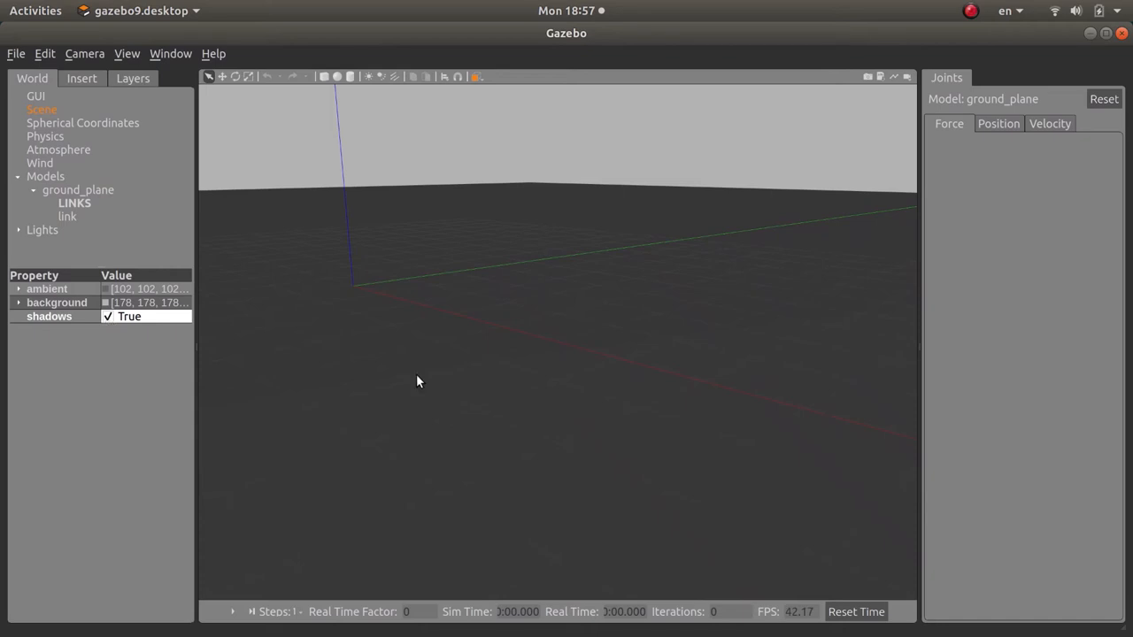
mouse_move(592, 108)
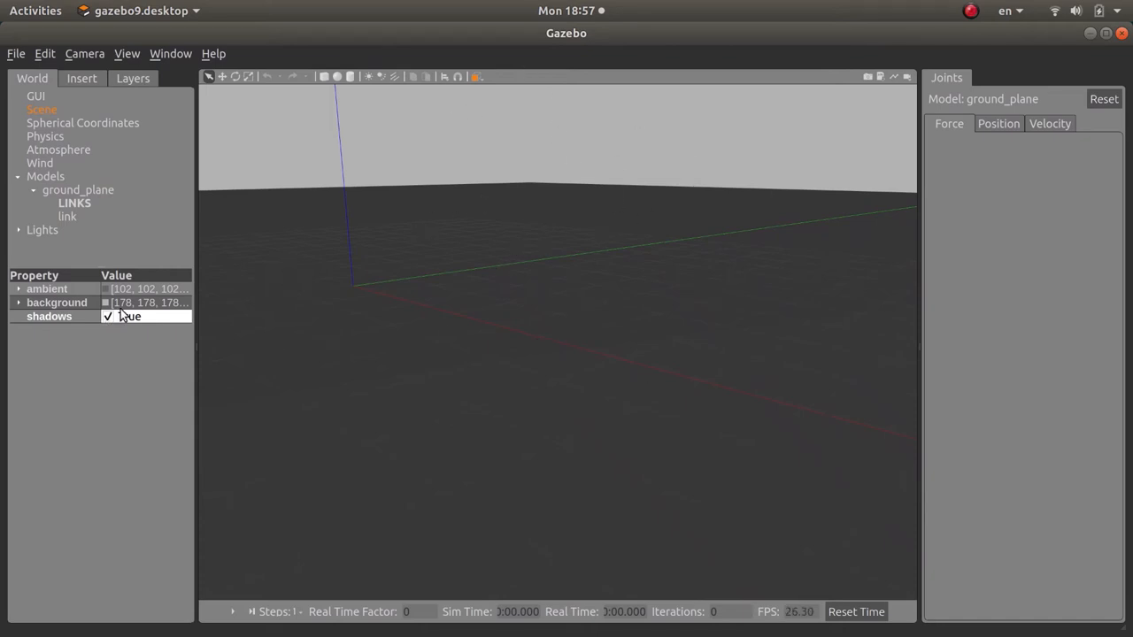
left_click(82, 124)
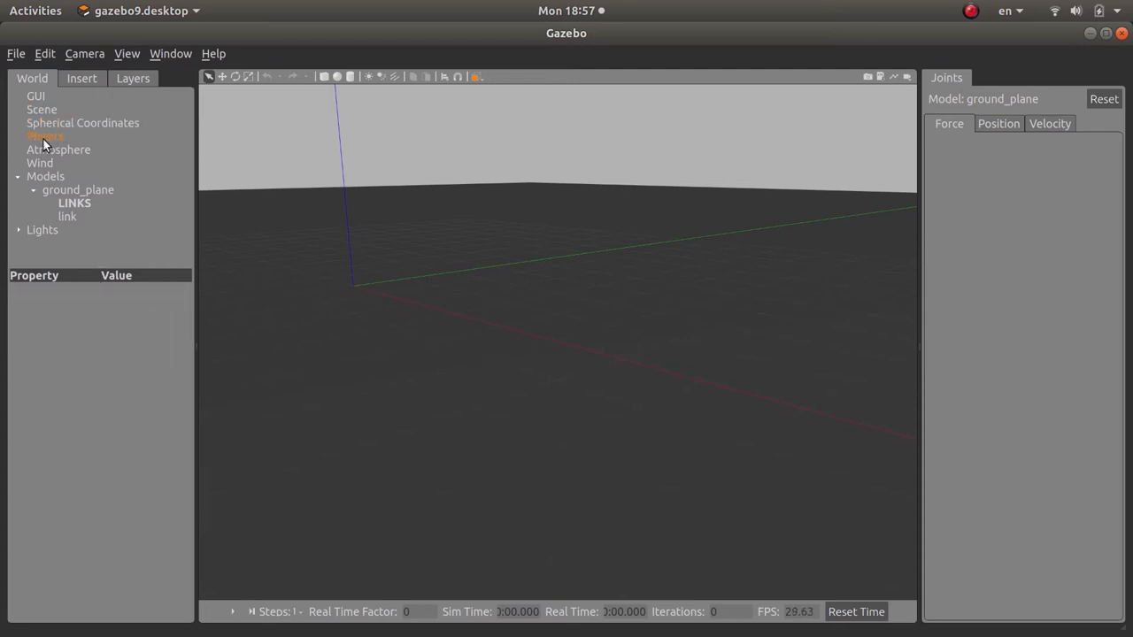
Show the Physics settings (ODE, 0.001 step, gravity z -9.8), expanding then collapsing gravity.
left_click(47, 137)
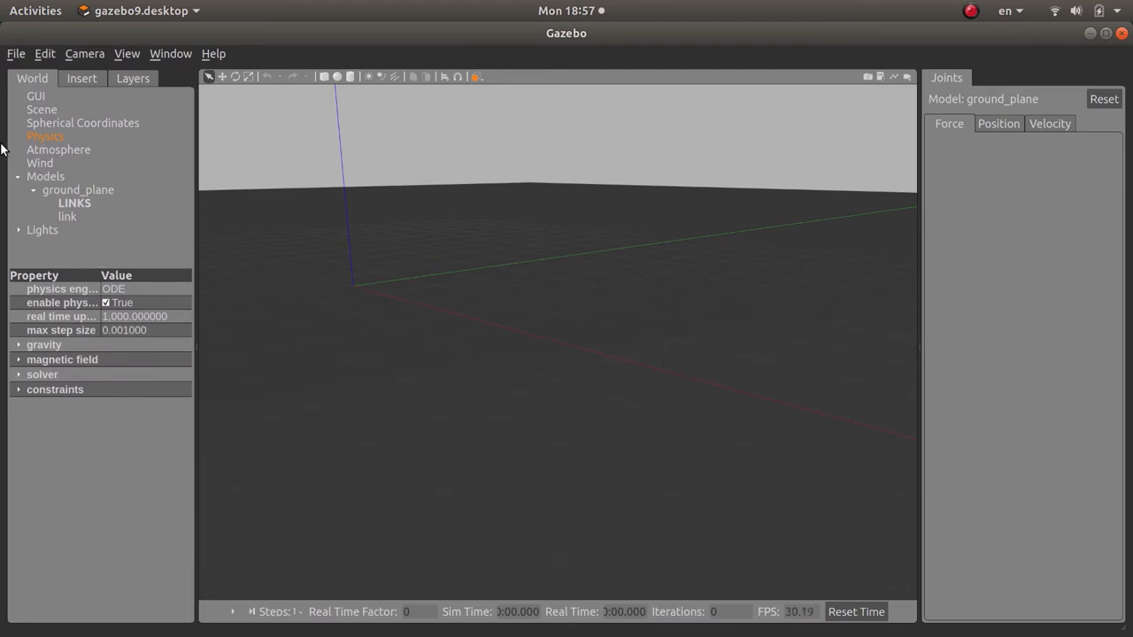
mouse_move(69, 301)
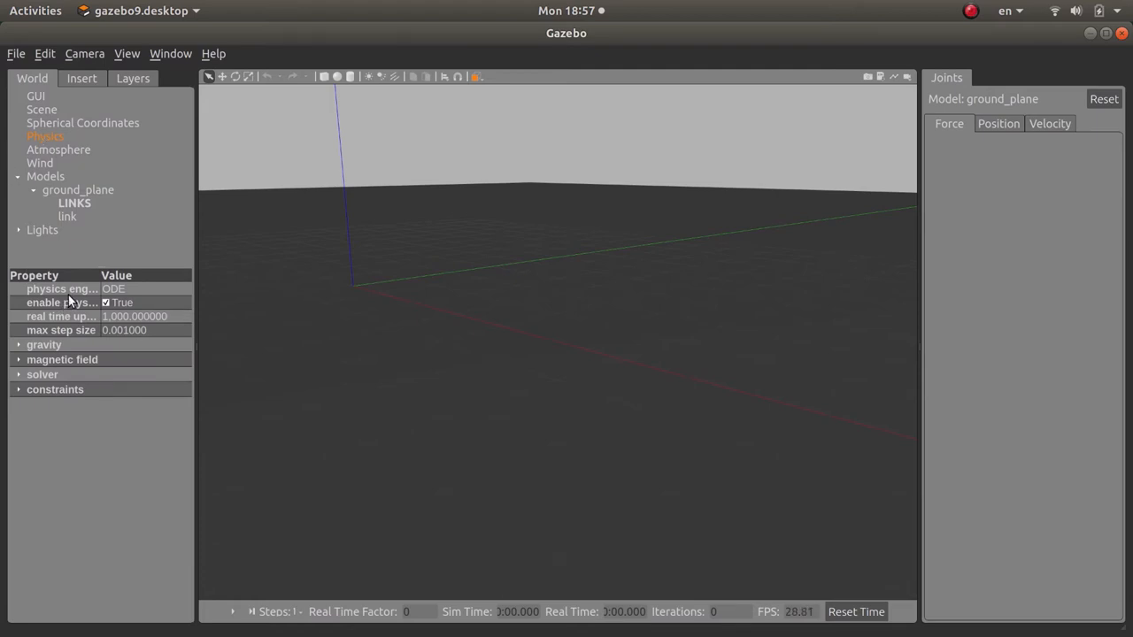
mouse_move(62, 289)
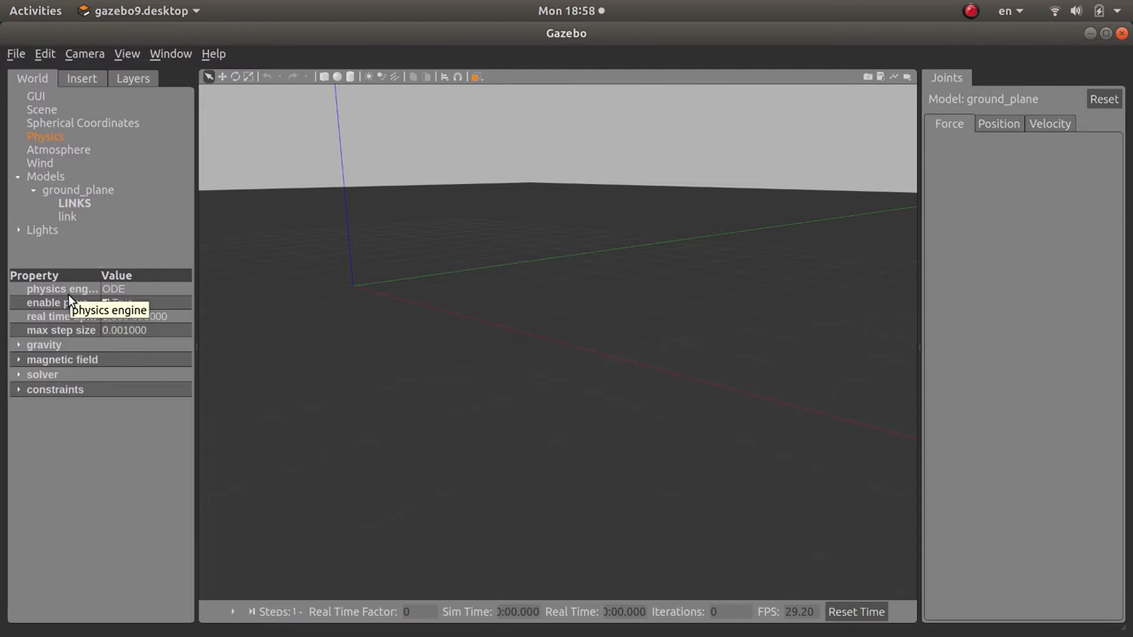
mouse_move(105, 301)
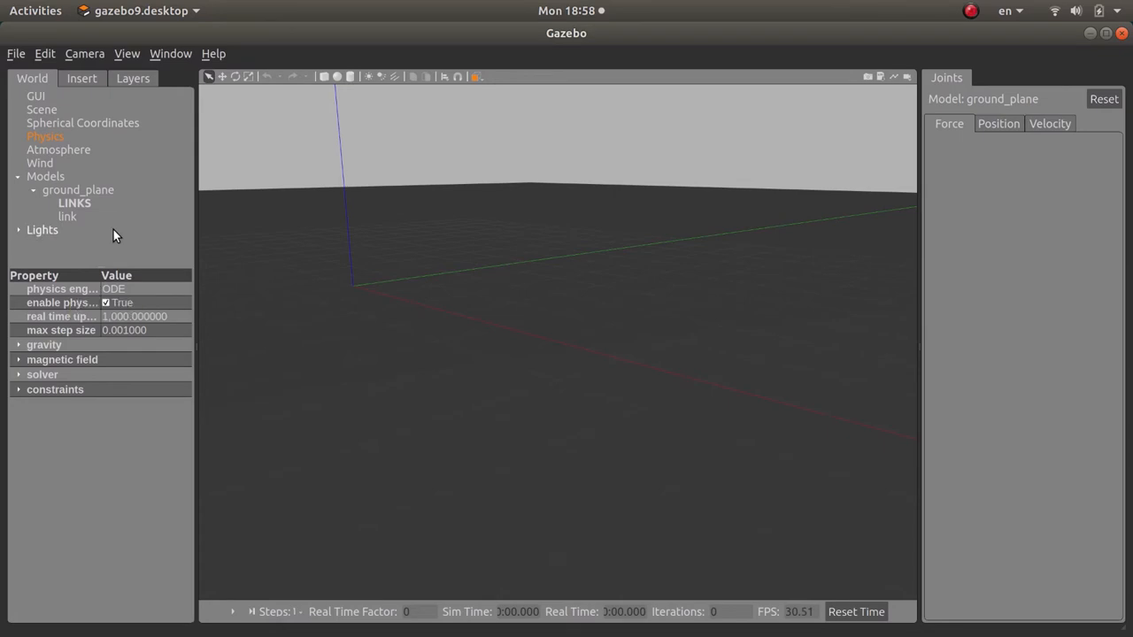
mouse_move(127, 292)
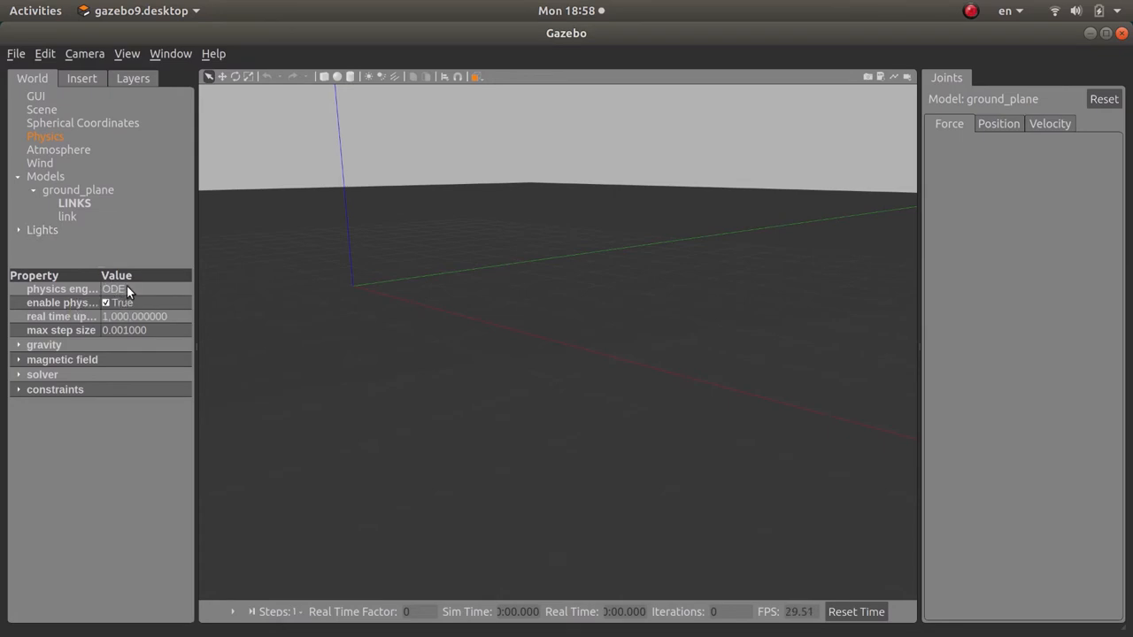
mouse_move(122, 285)
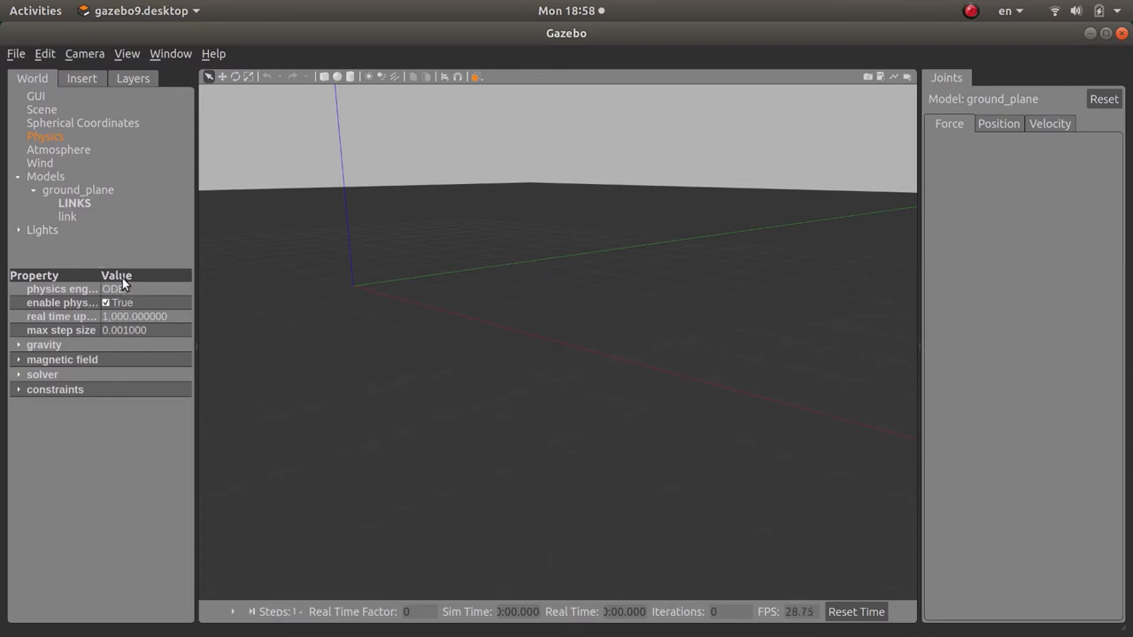
mouse_move(106, 298)
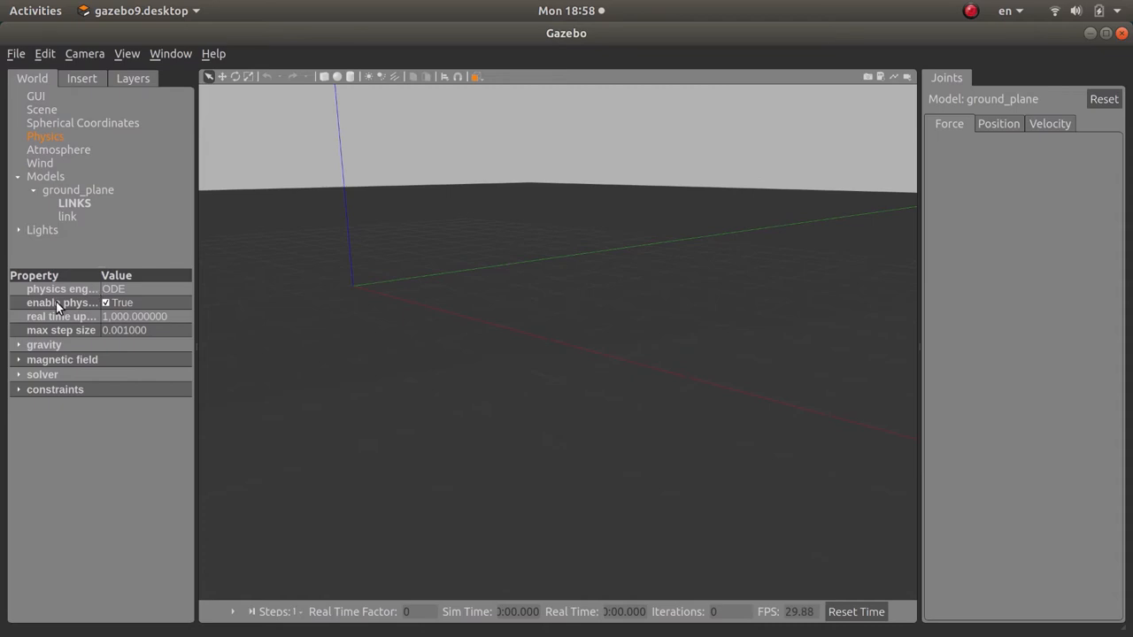
mouse_move(43, 374)
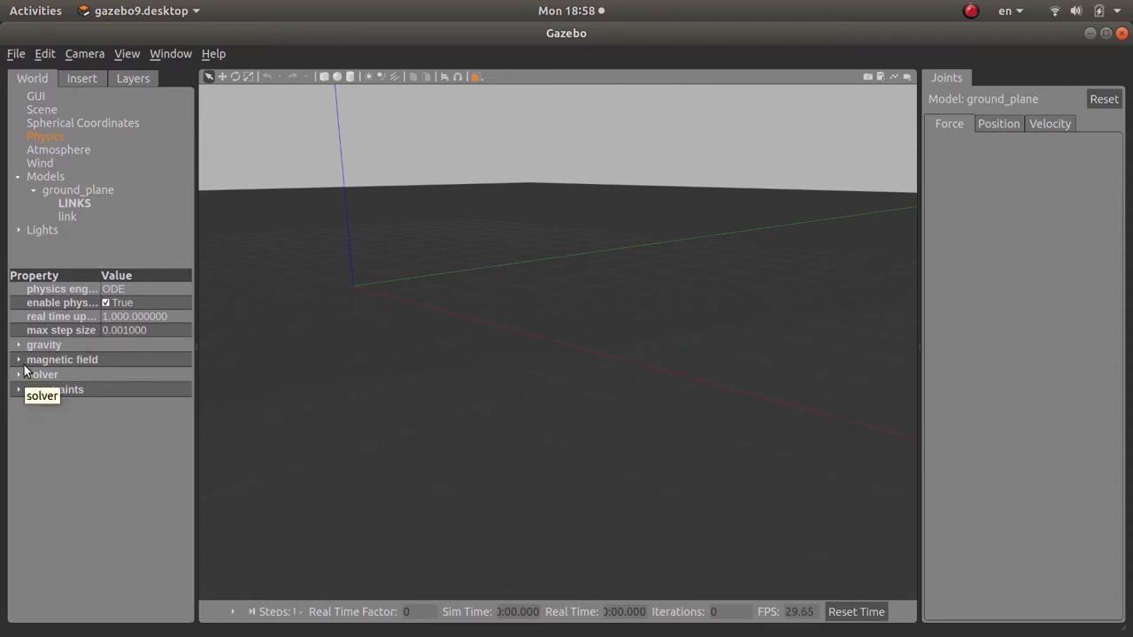
left_click(18, 343)
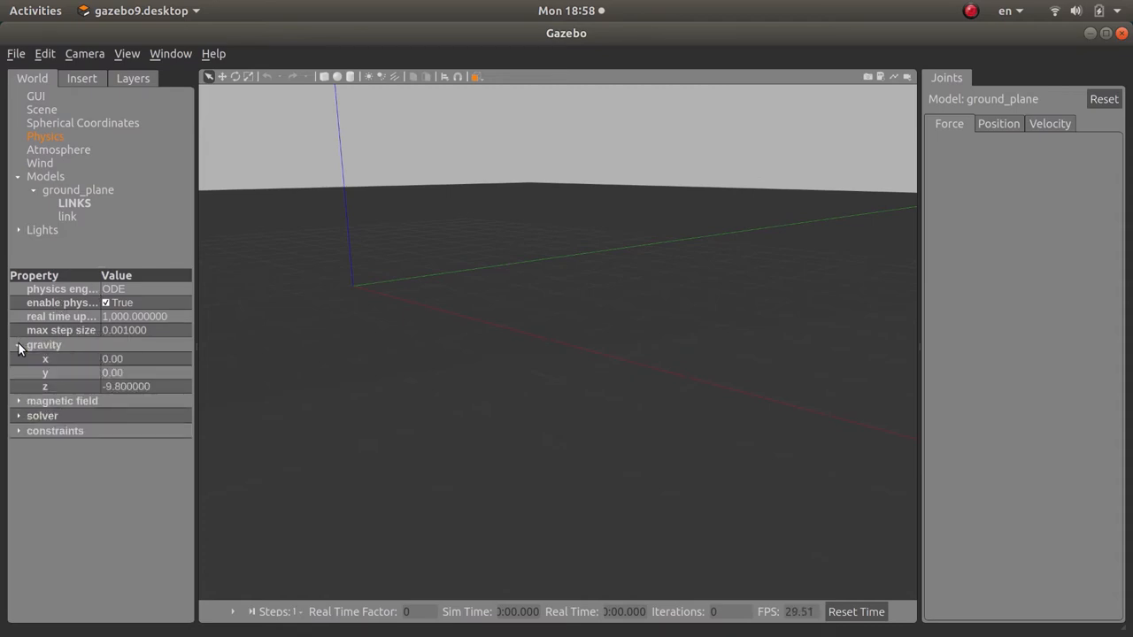
left_click(17, 343)
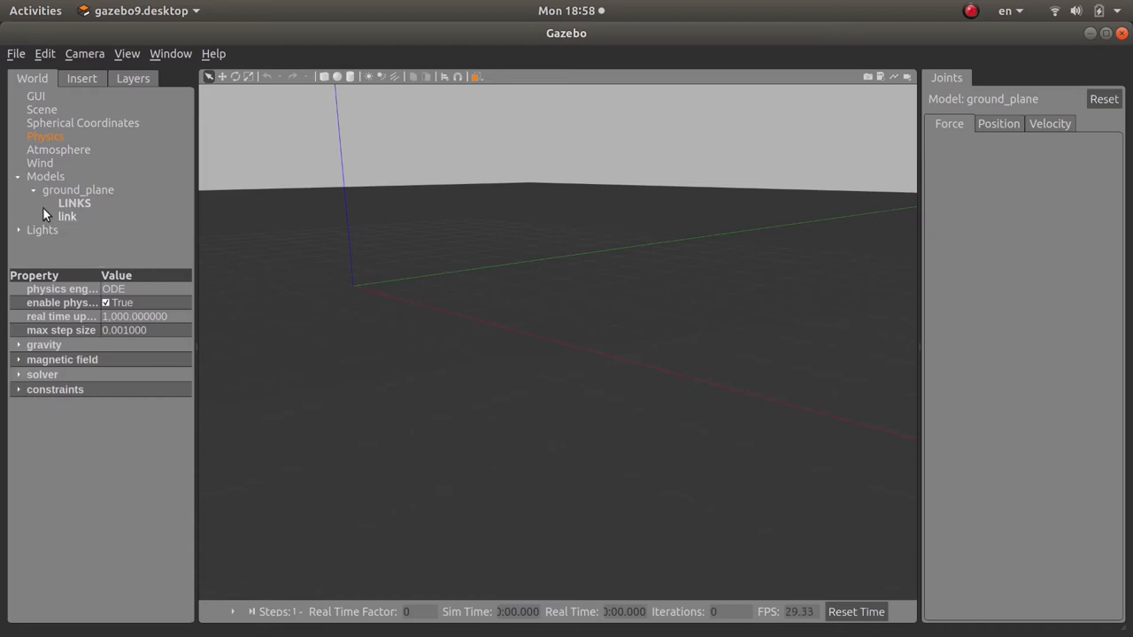
Review the atmosphere (288.15 K, 101325 pressure) and then the wind settings.
left_click(59, 149)
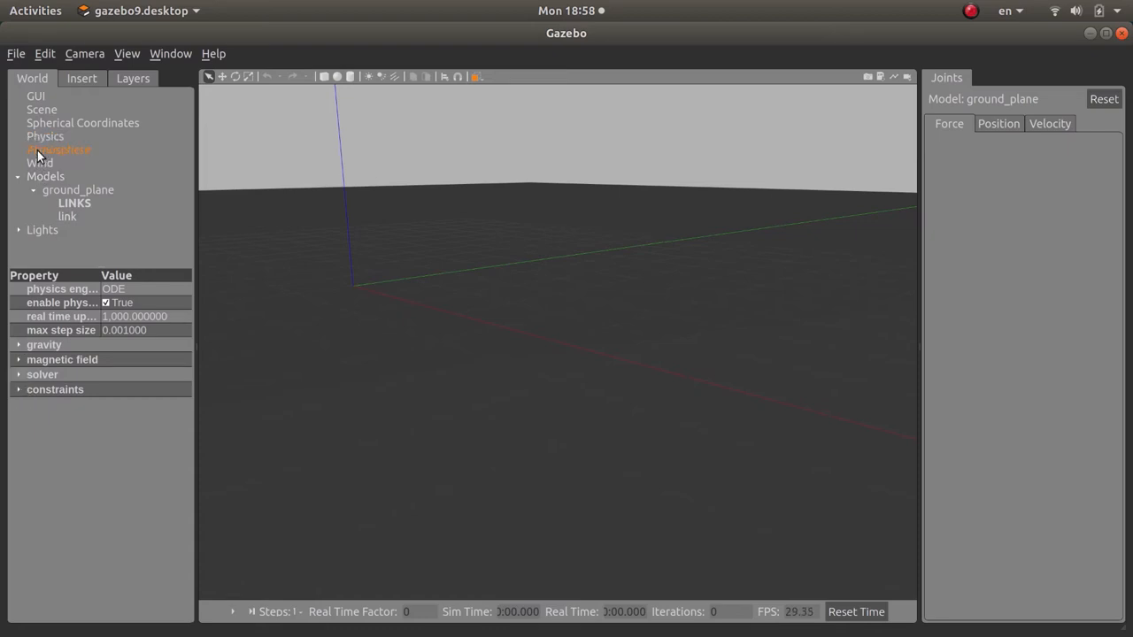
left_click(58, 149)
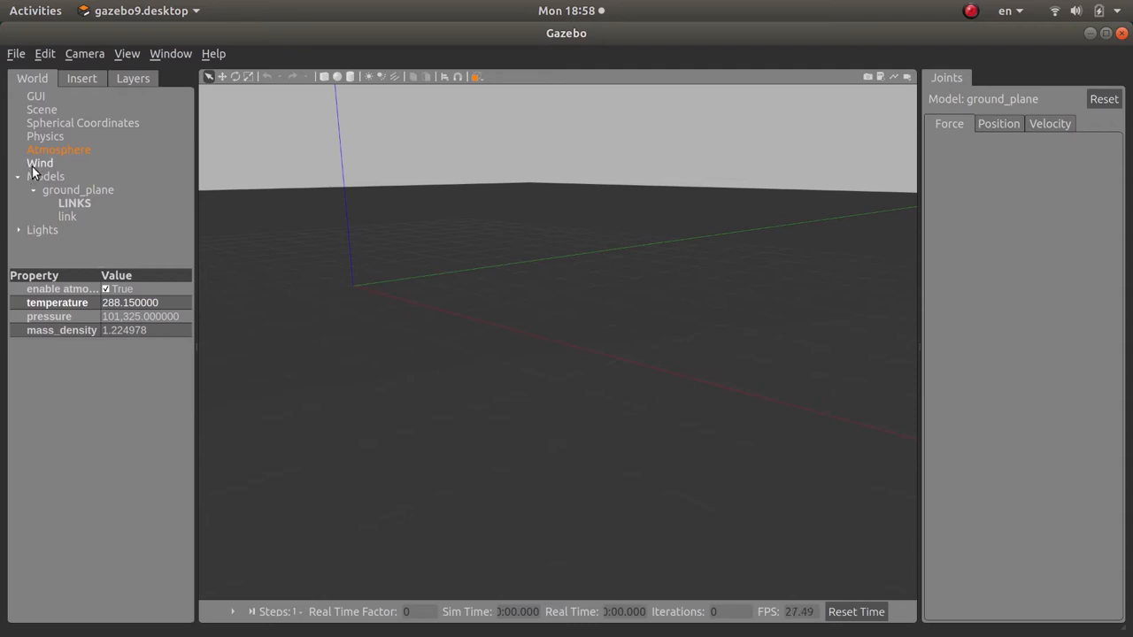
left_click(39, 162)
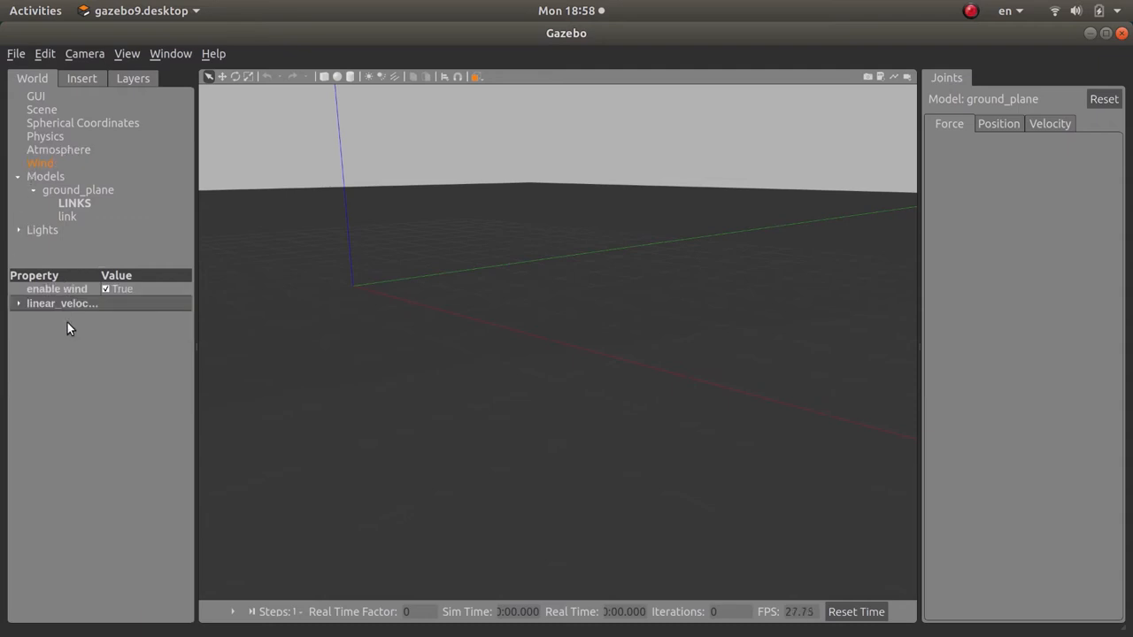
left_click(18, 303)
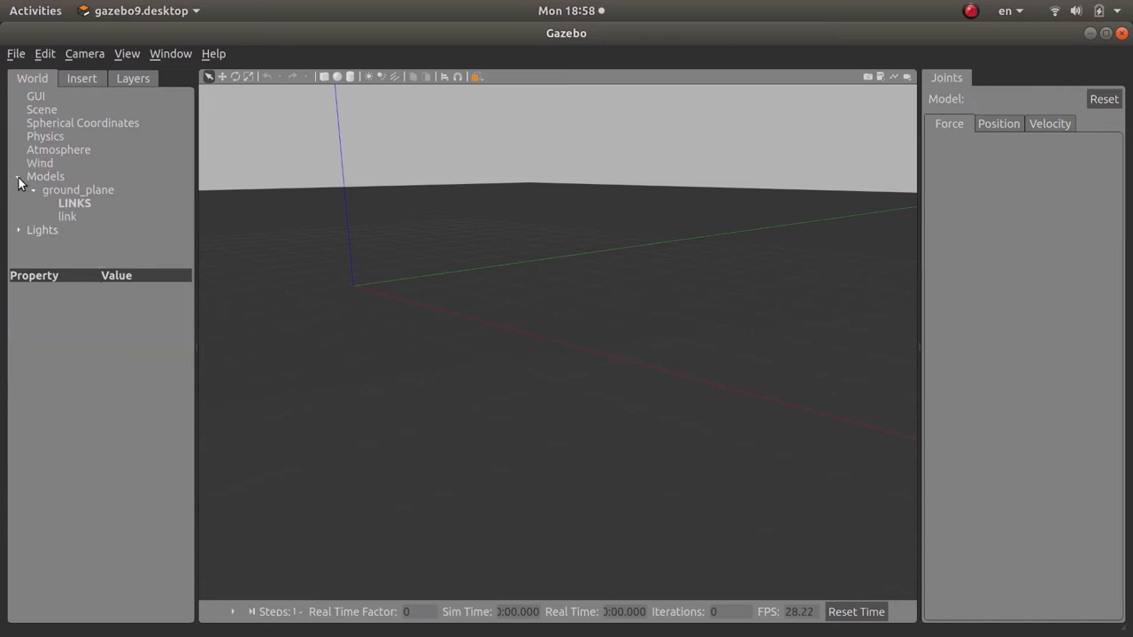
left_click(20, 177)
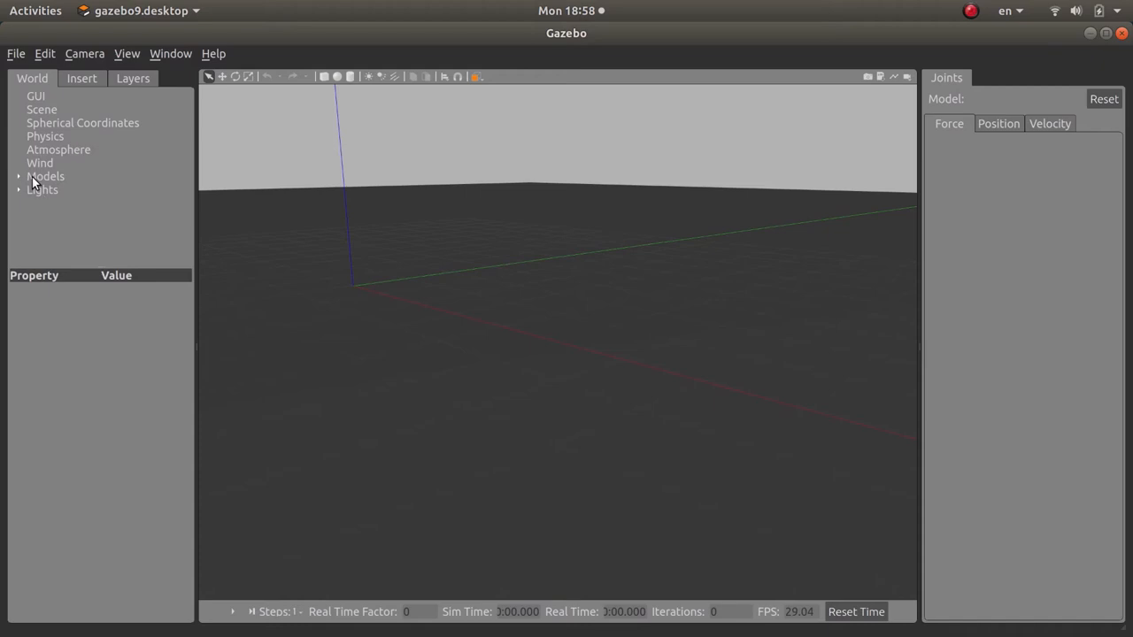
left_click(18, 177)
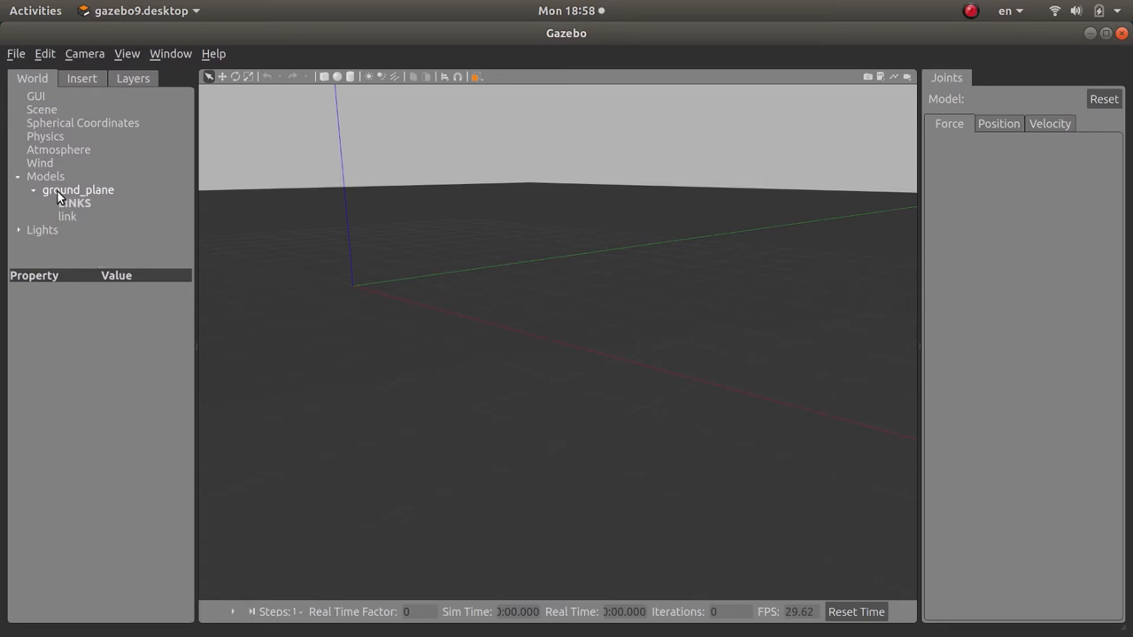
mouse_move(56, 198)
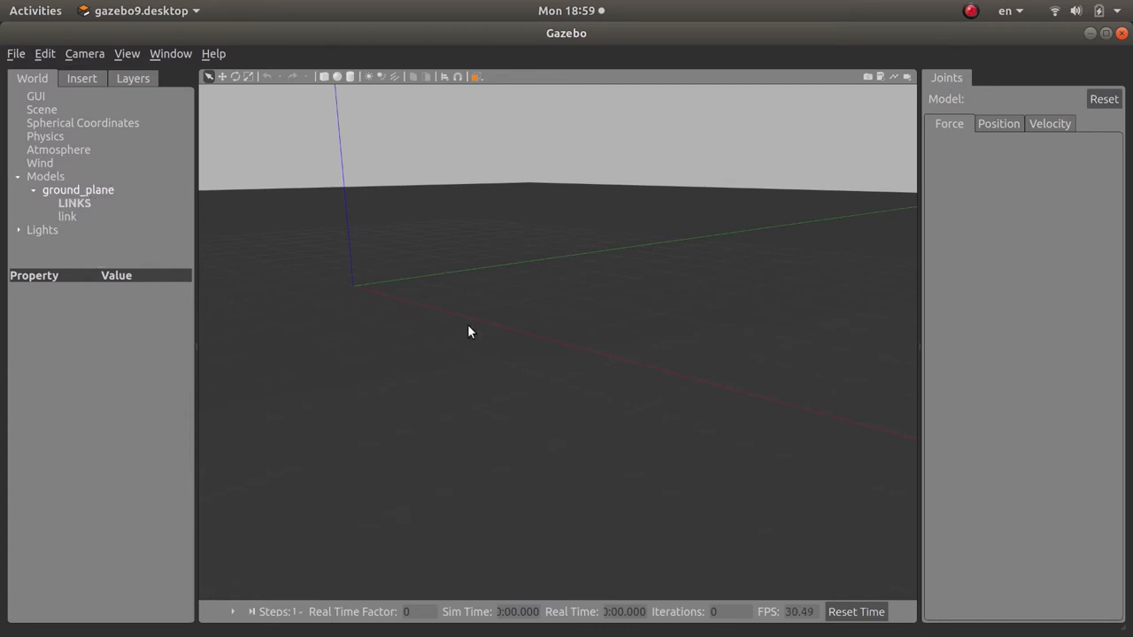
mouse_move(425, 282)
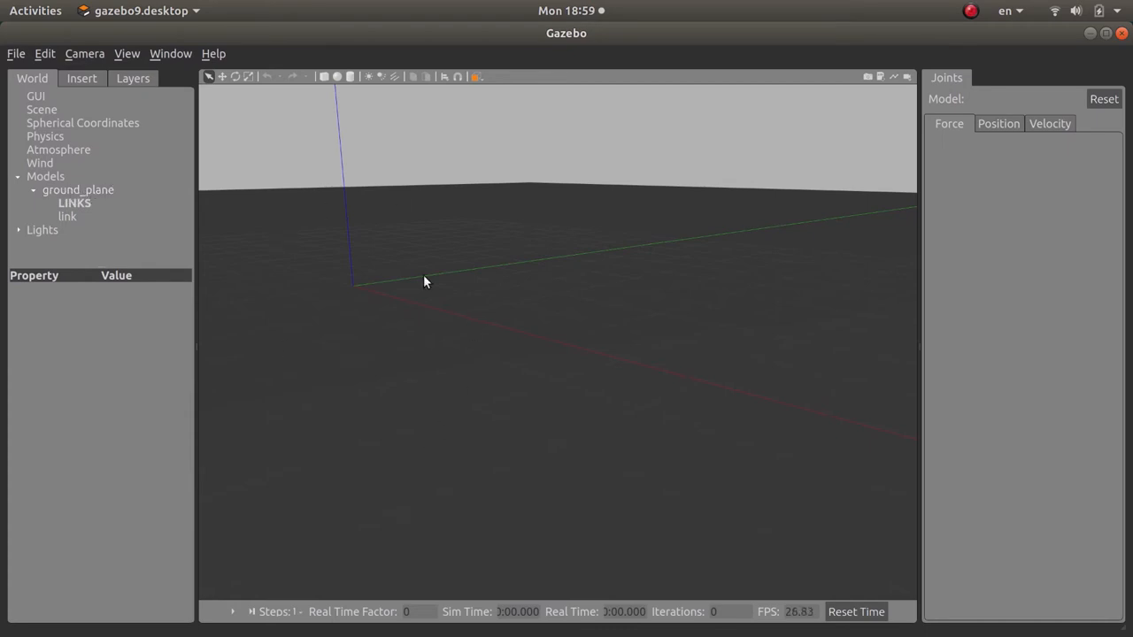
mouse_move(39, 212)
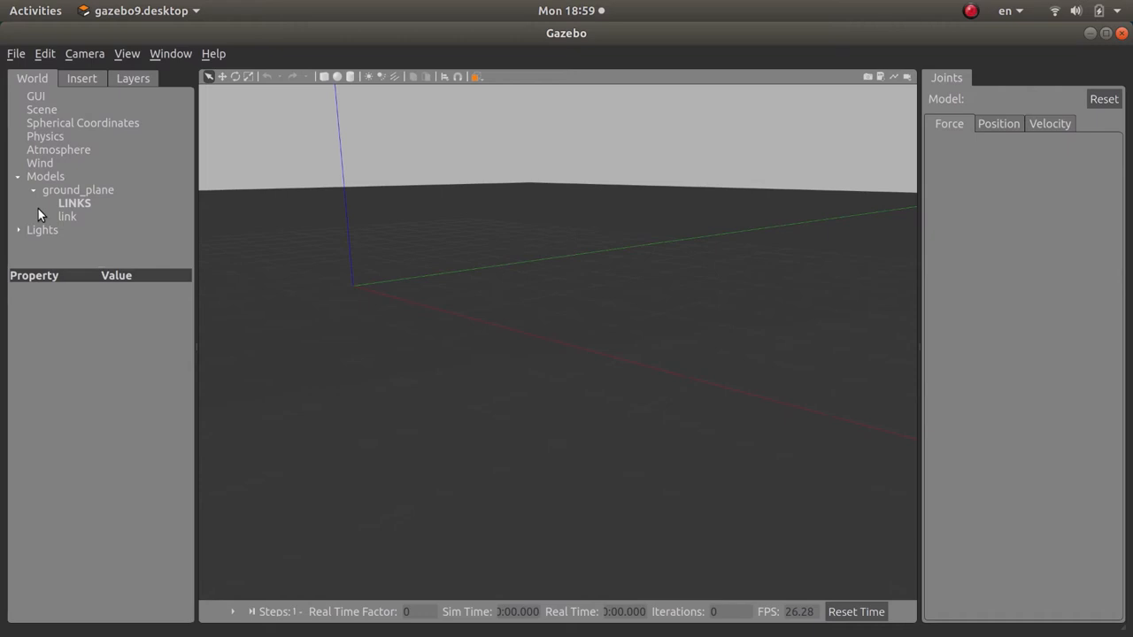
mouse_move(67, 184)
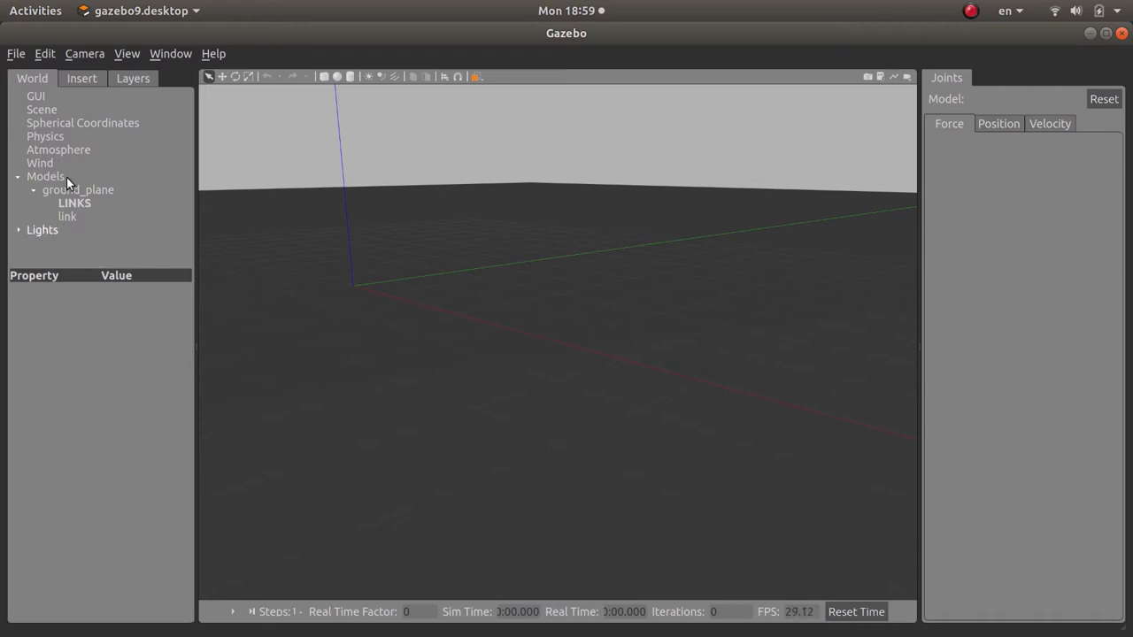
mouse_move(52, 212)
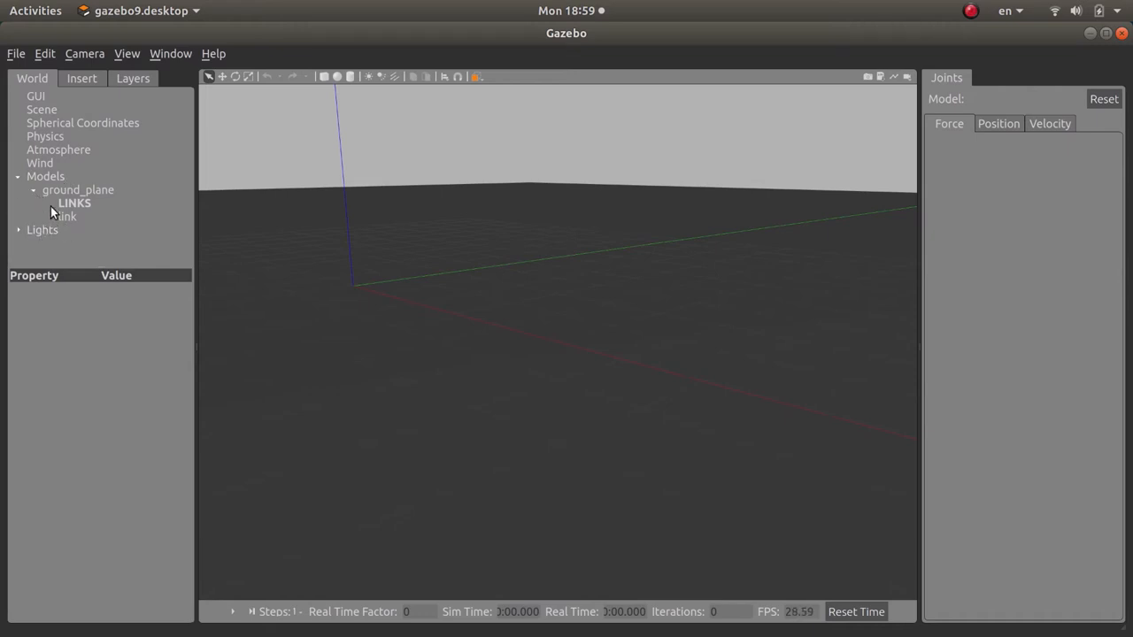
mouse_move(96, 244)
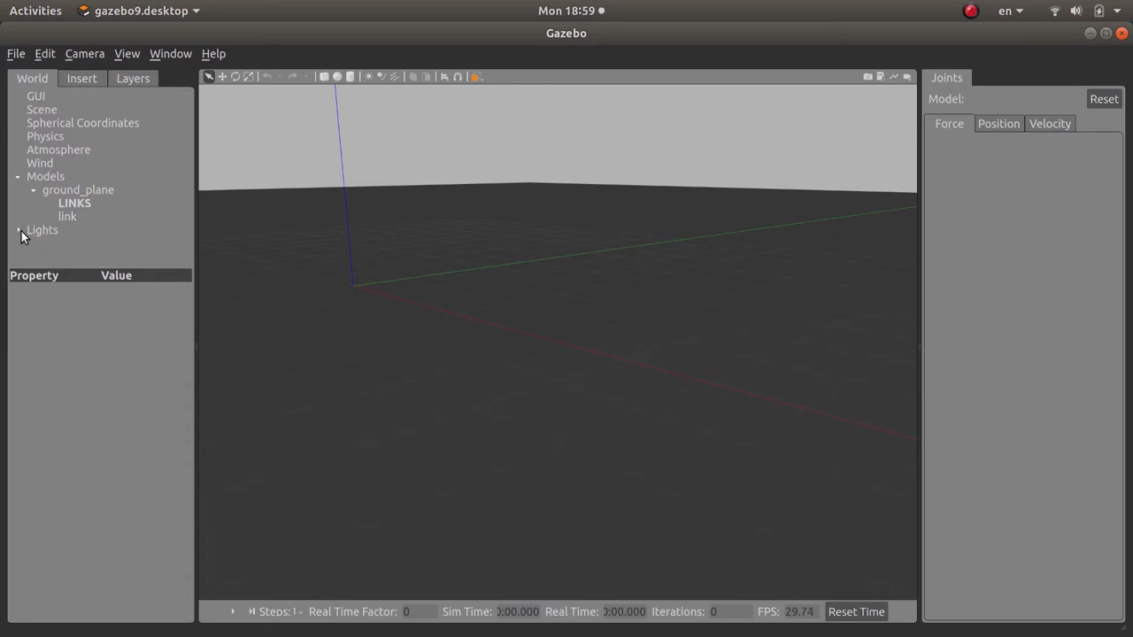
Remove user_point_light_0 from the Lights list so only the sun remains.
left_click(18, 230)
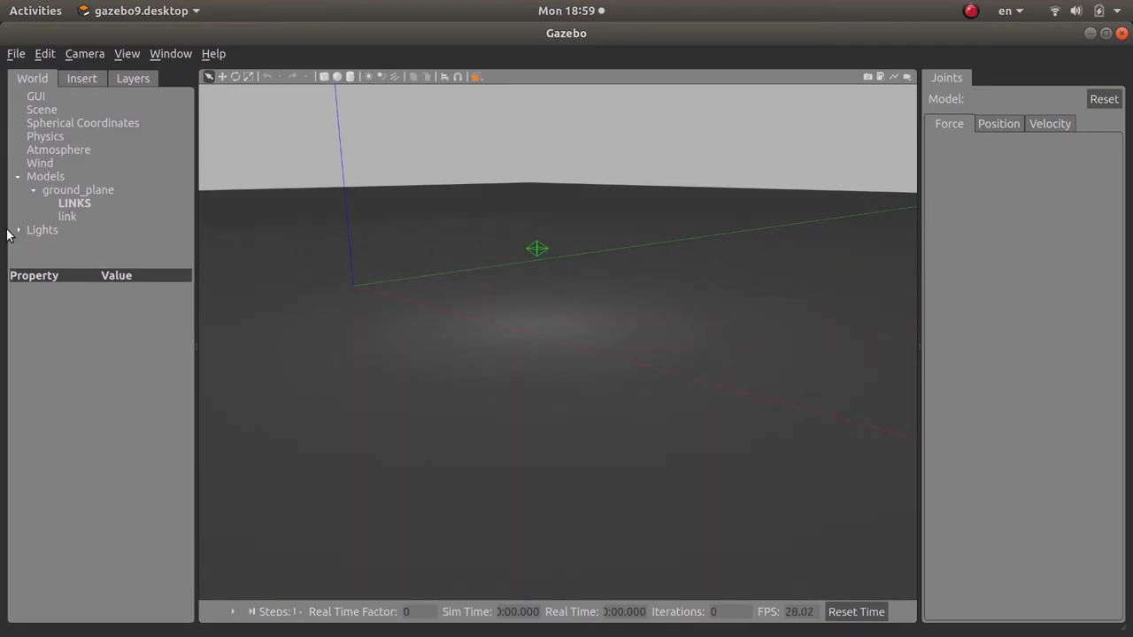
left_click(16, 230)
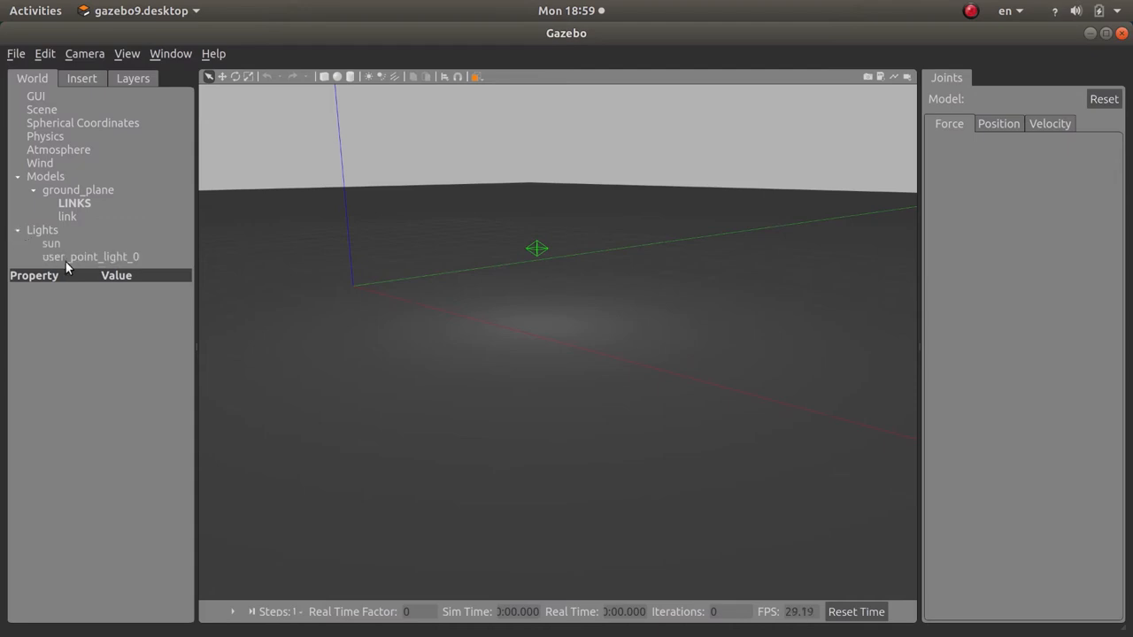
left_click(88, 257)
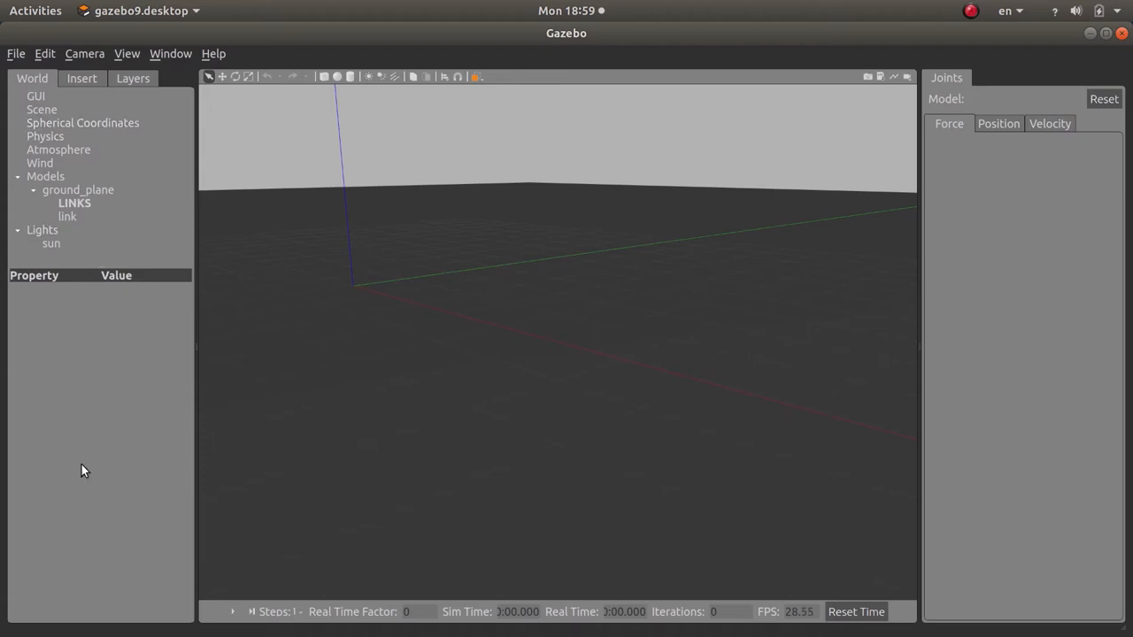
left_click(82, 78)
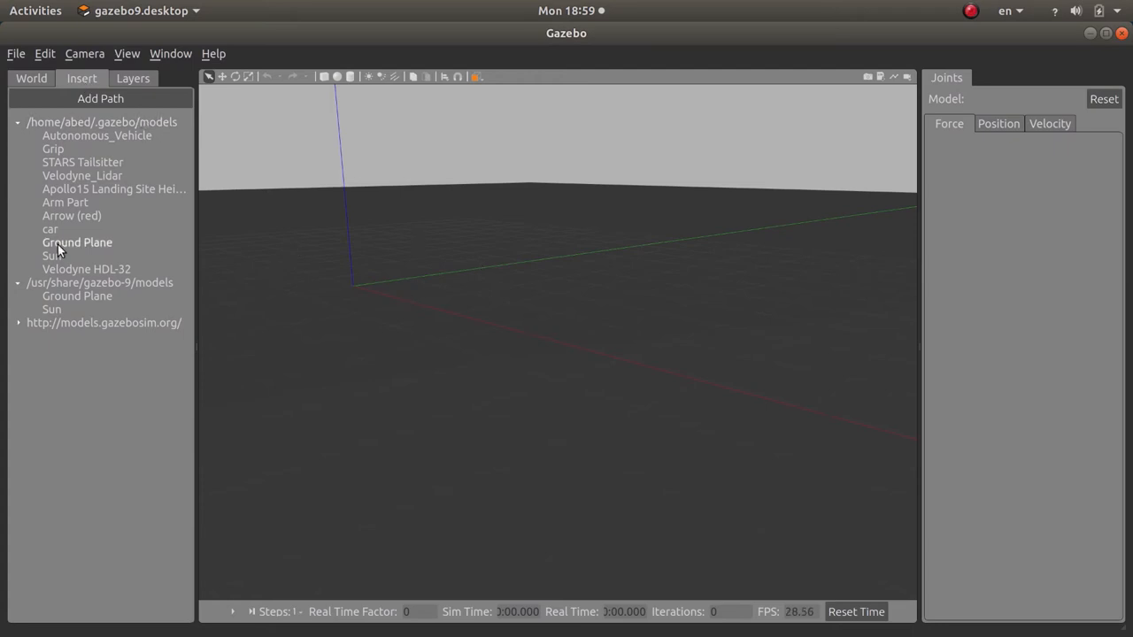
Collapse the home and /usr/share/gazebo-9 model folders in the Insert list.
left_click(18, 122)
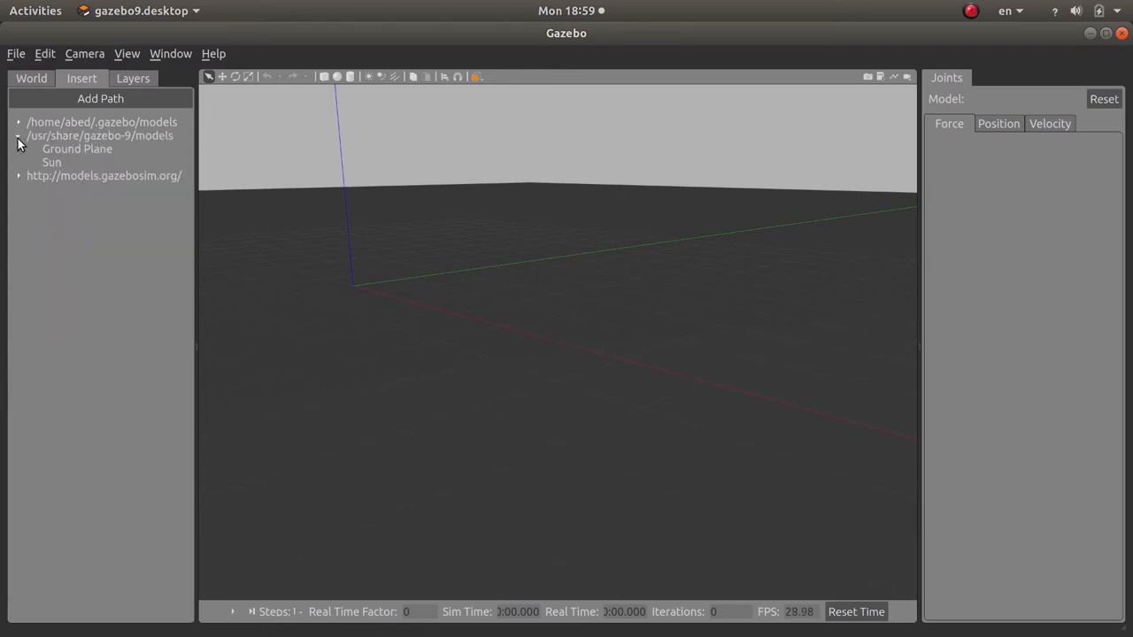
left_click(18, 135)
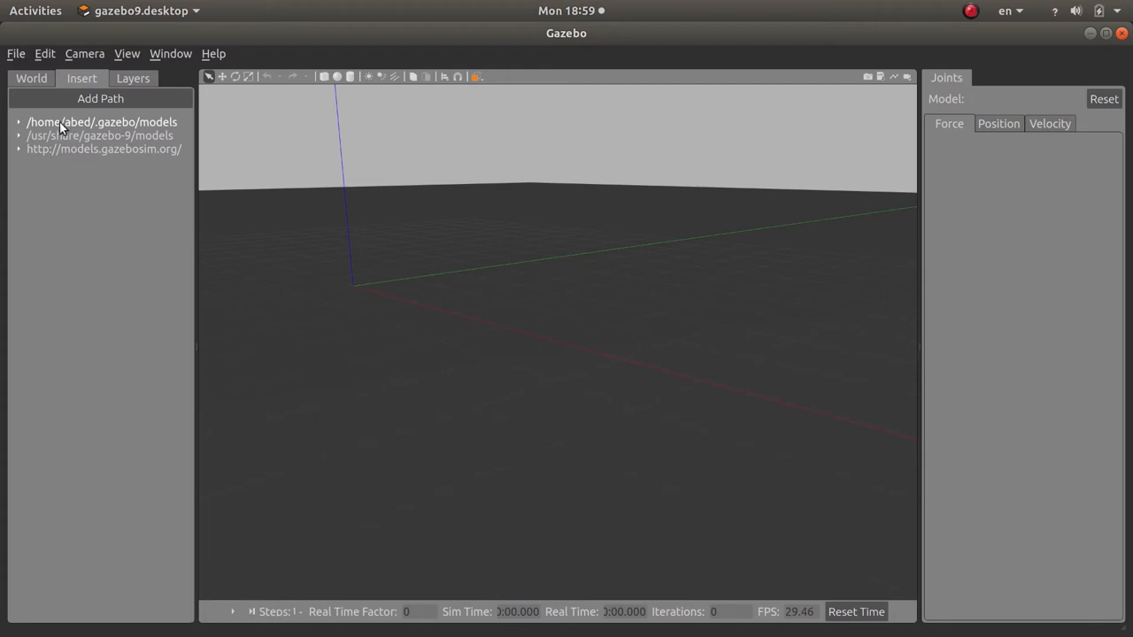
mouse_move(122, 138)
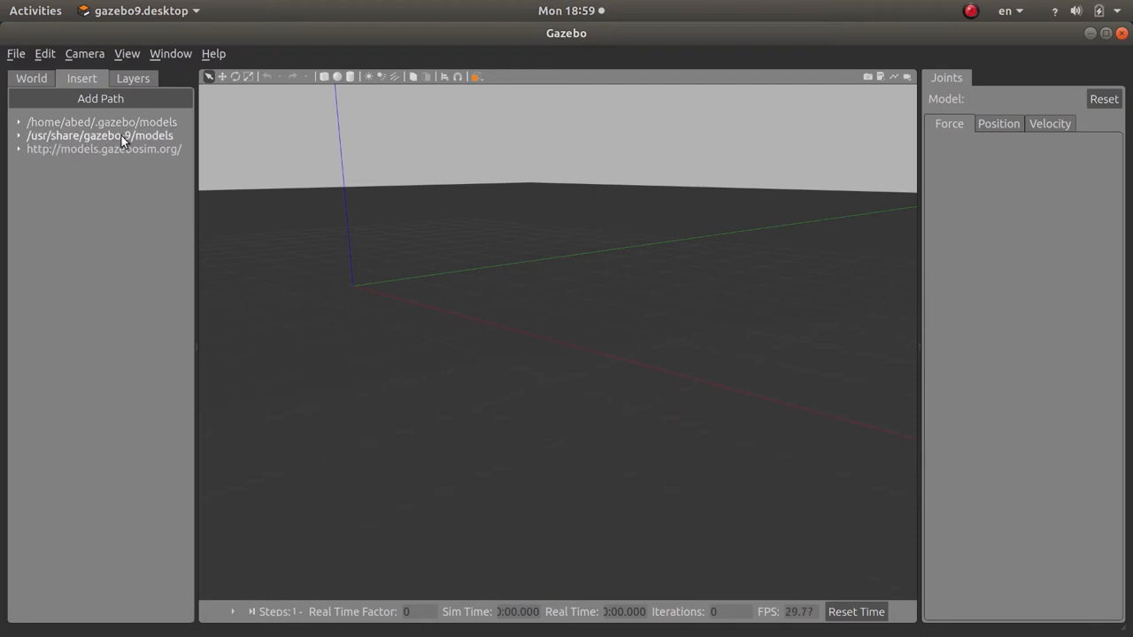
mouse_move(106, 145)
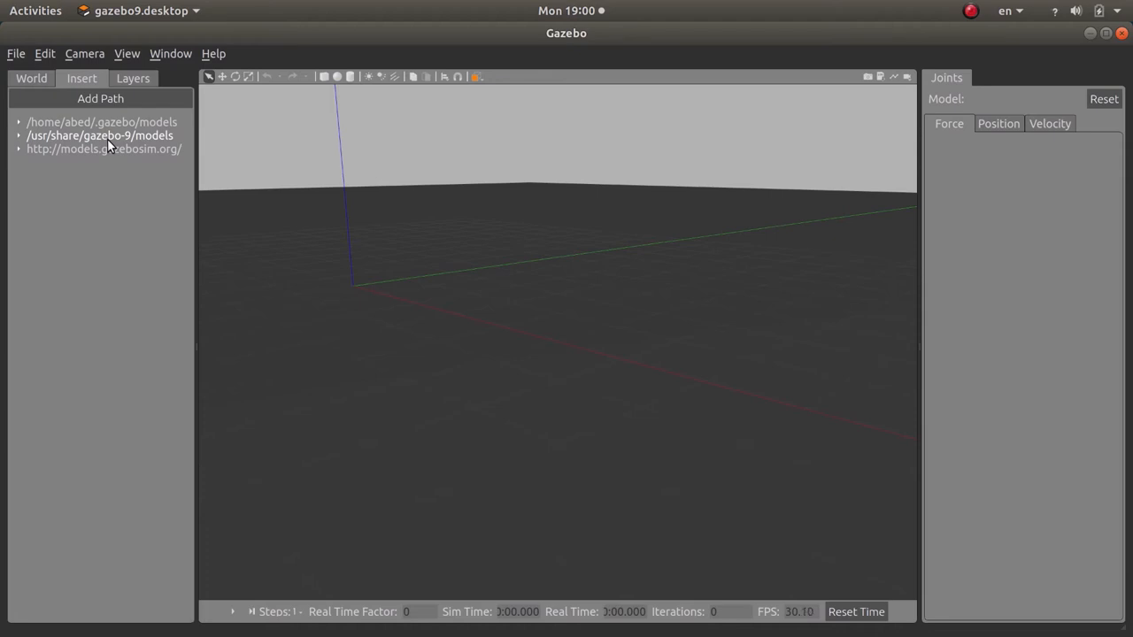
mouse_move(18, 156)
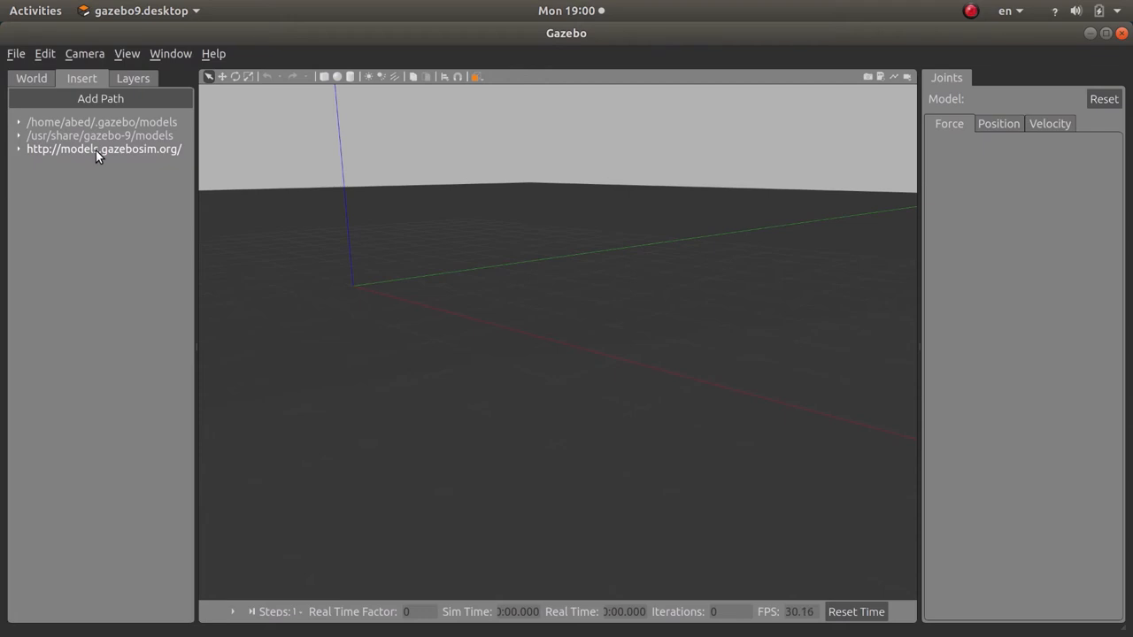
mouse_move(156, 191)
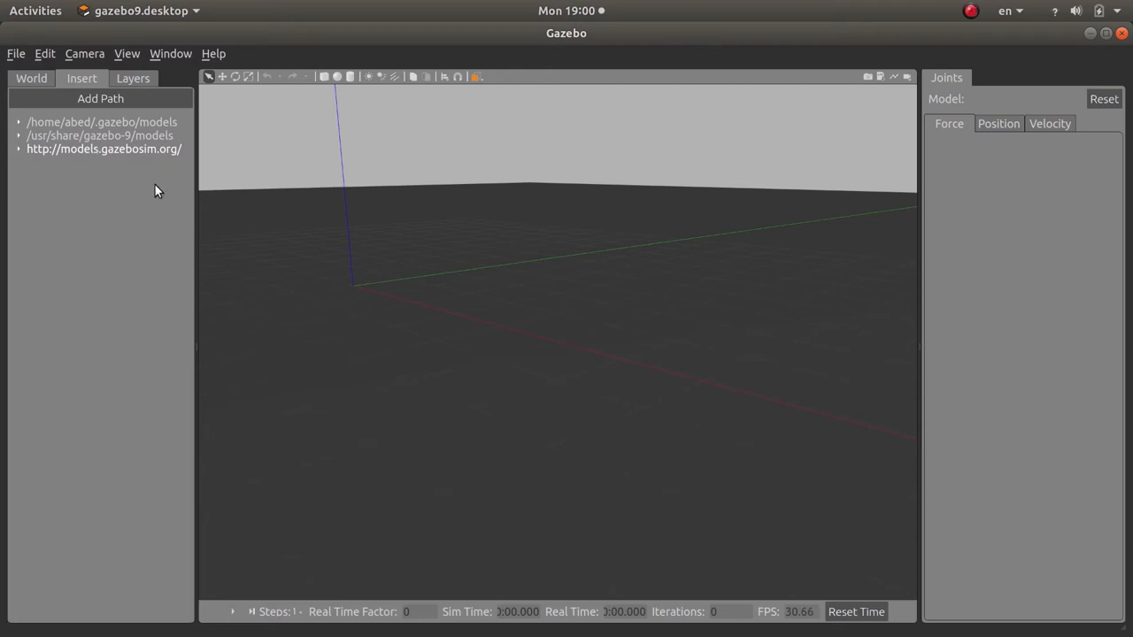
mouse_move(250, 192)
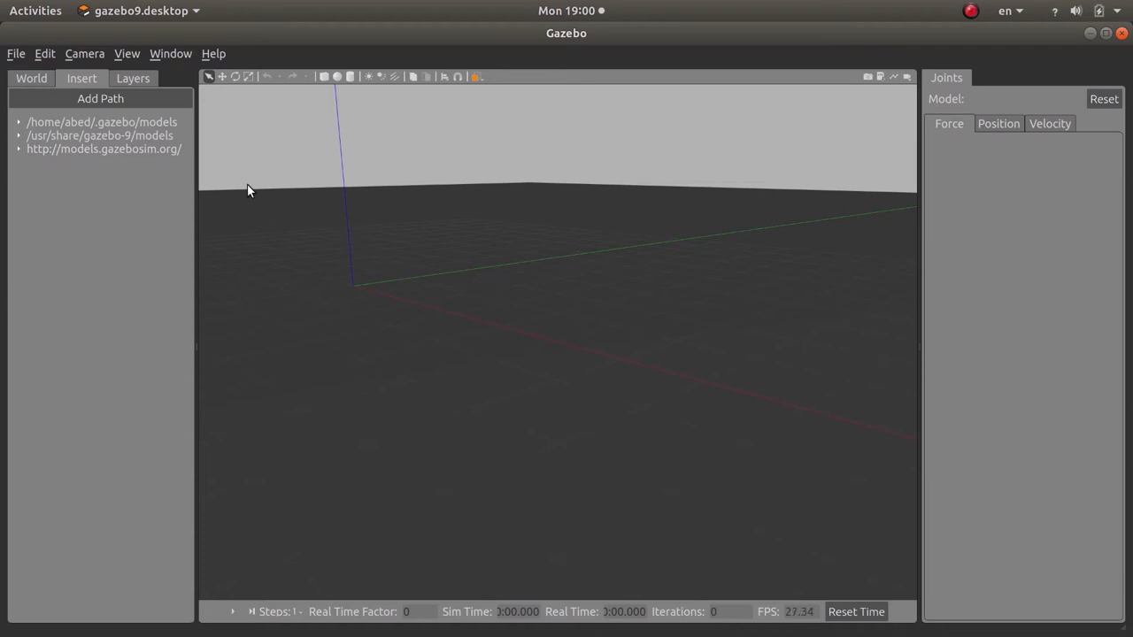
Expand the local home models folder listing Autonomous_Vehicle and collapse the online database.
left_click(18, 149)
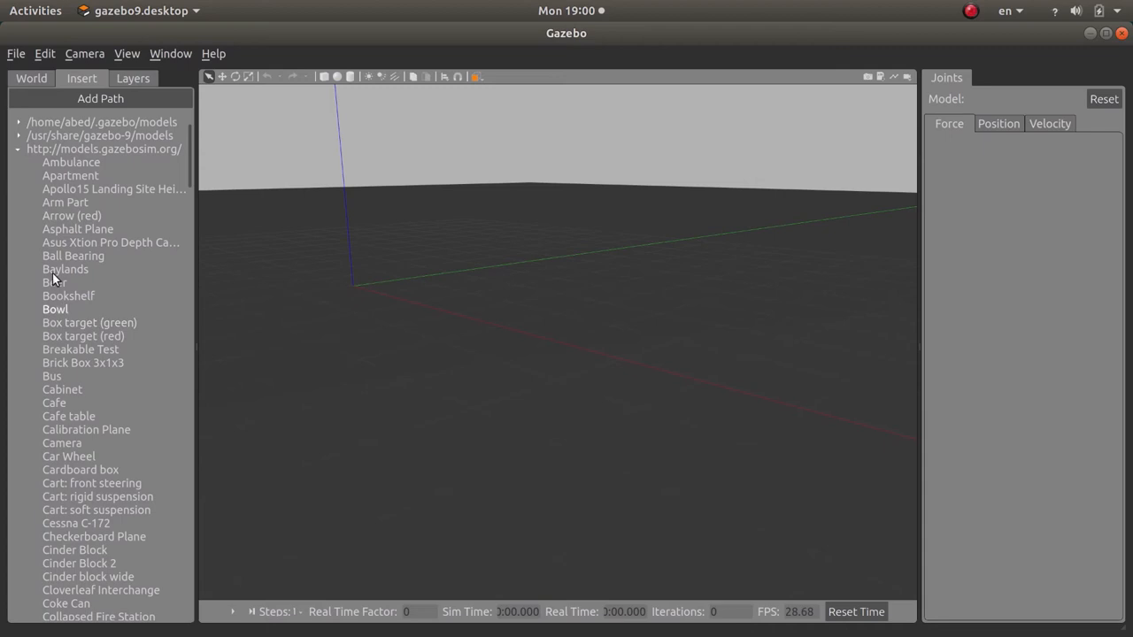
left_click(64, 202)
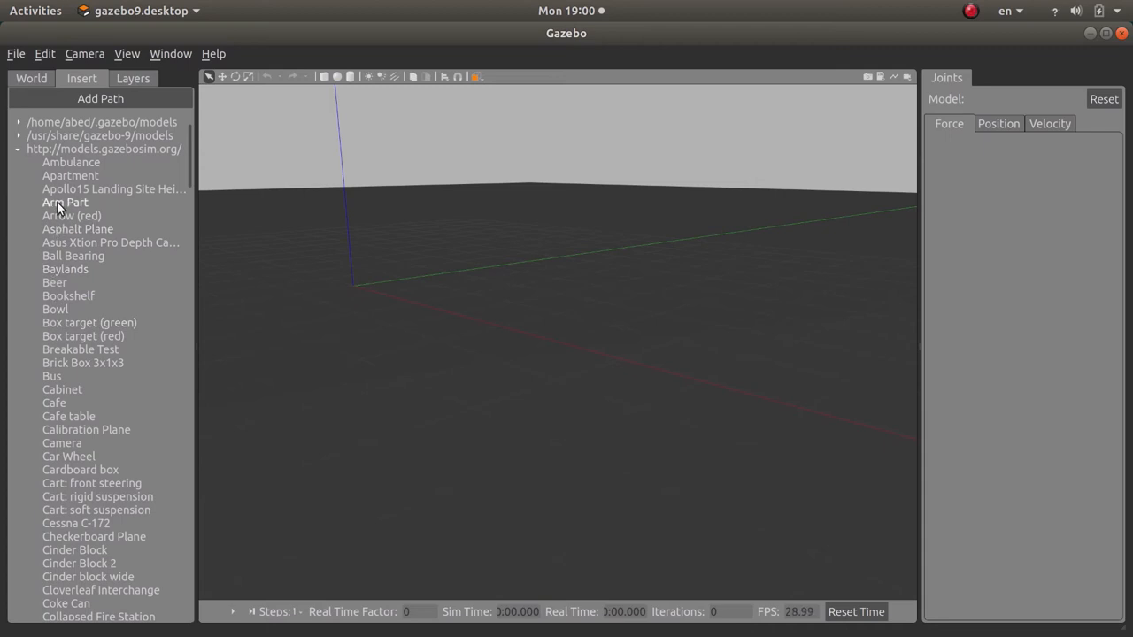
left_click(64, 202)
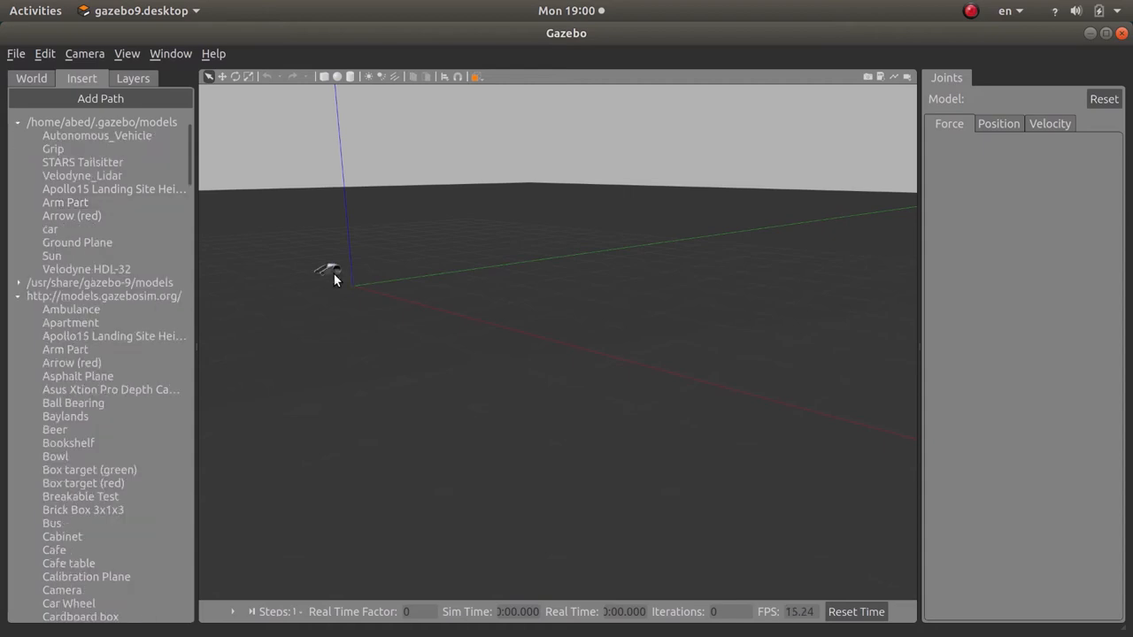
left_click_drag(332, 269, 446, 363)
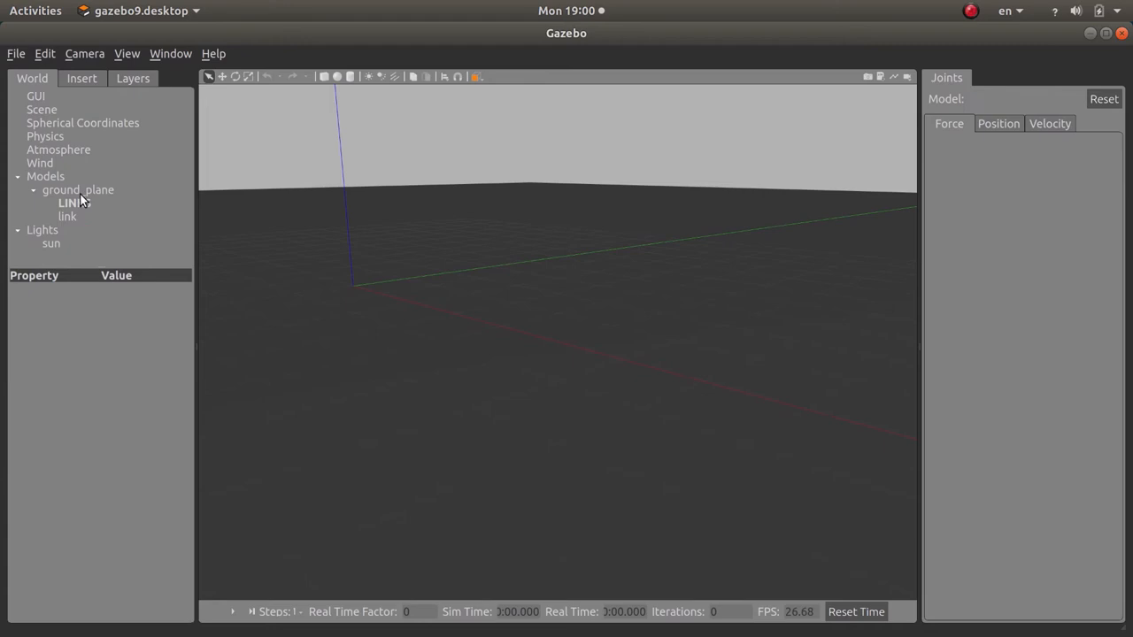
left_click(82, 78)
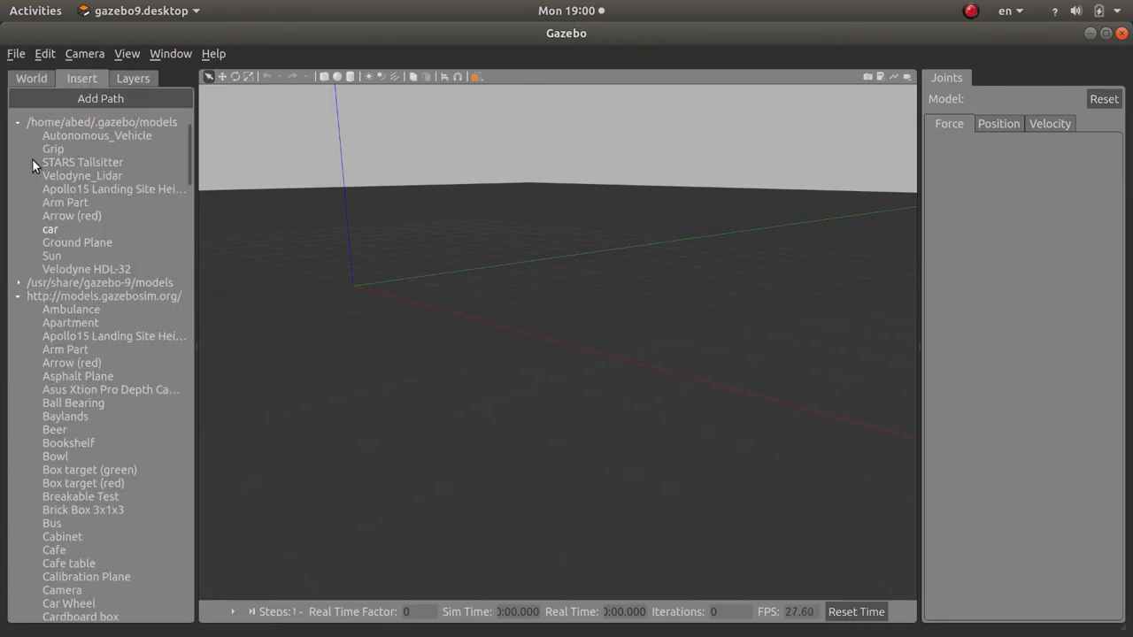
left_click(17, 296)
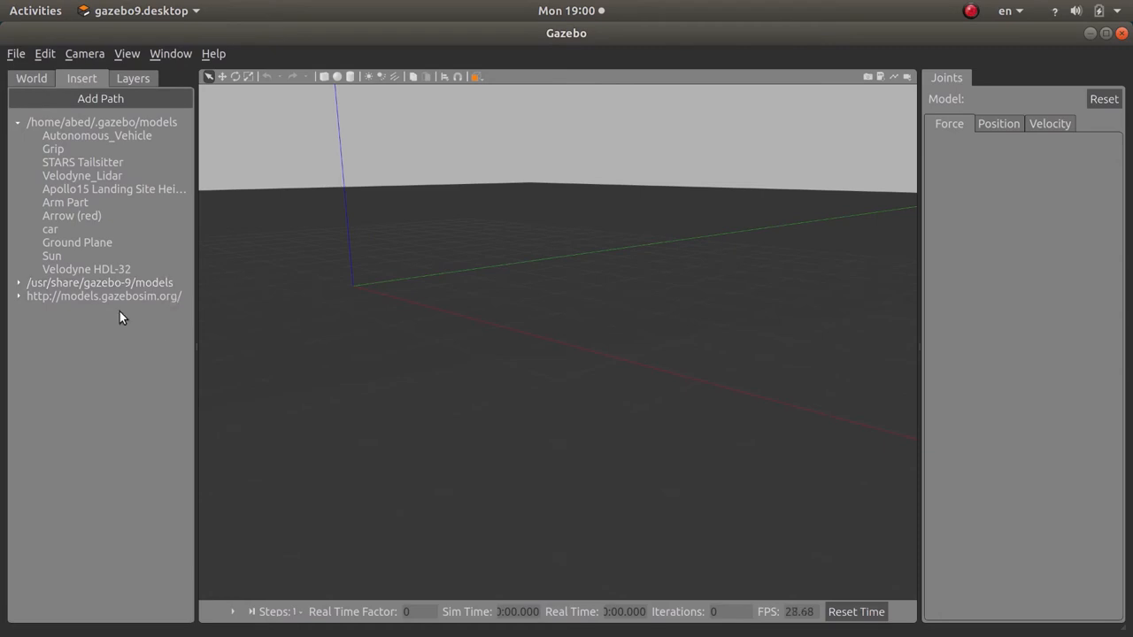
mouse_move(81, 304)
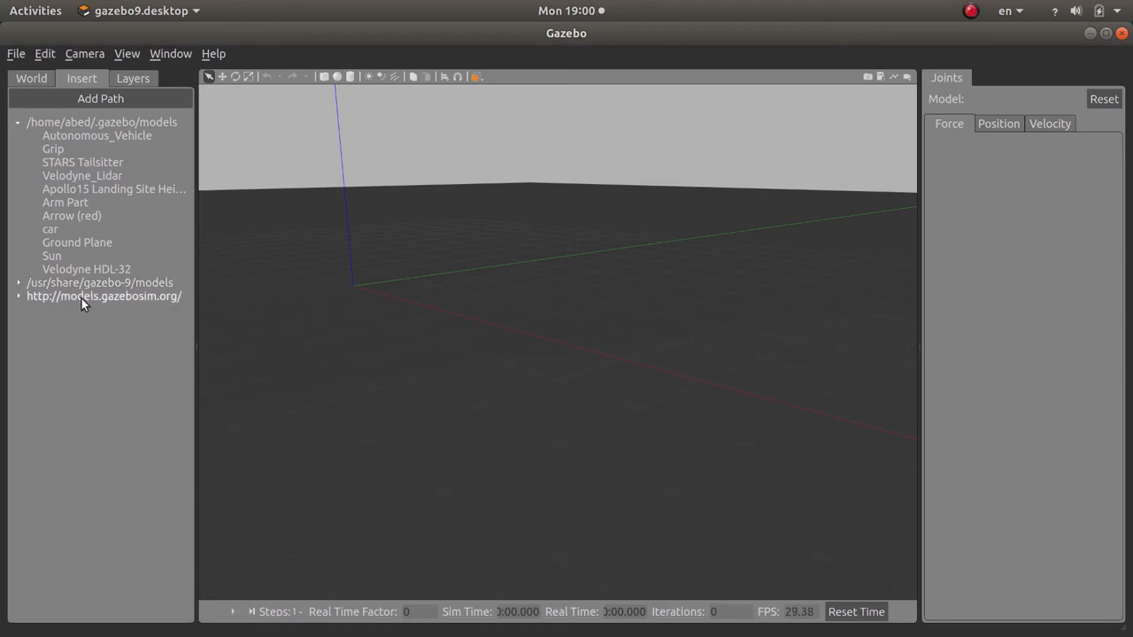
mouse_move(32, 301)
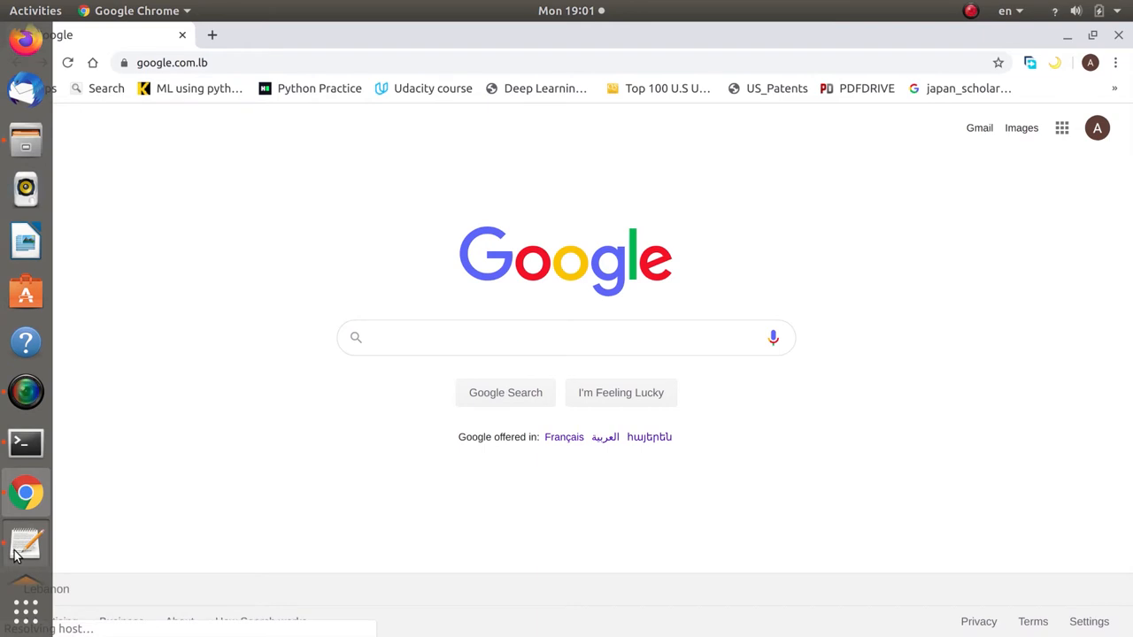
Bring up the Gazebo_2.txt notes beside Chrome with the gazebo_models GitHub link highlighted.
left_click(25, 545)
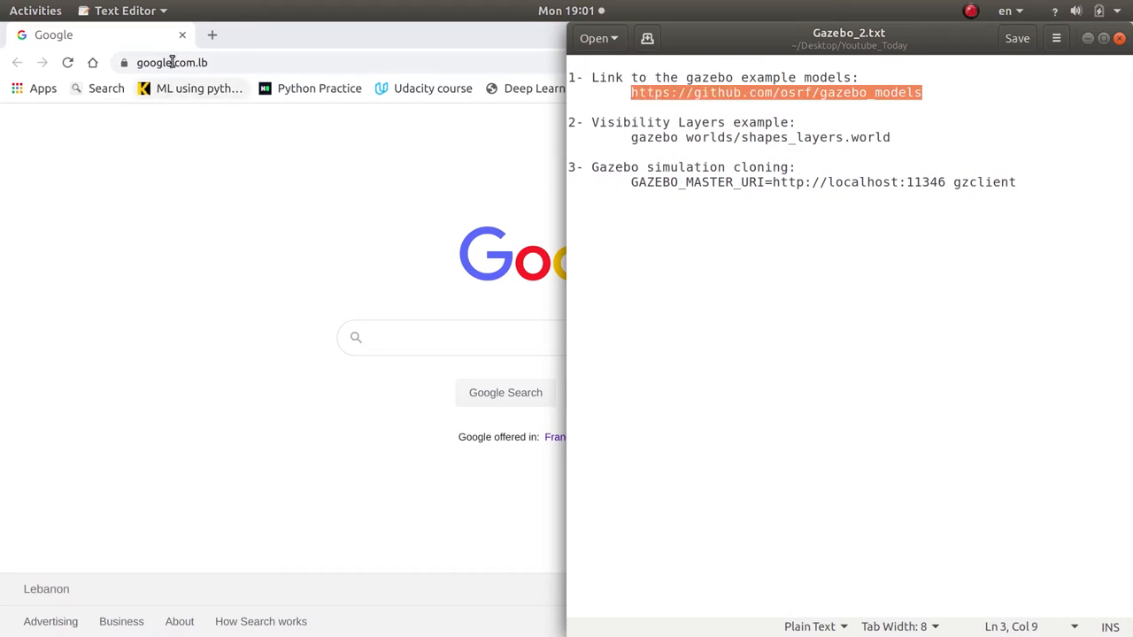
type("https://github.com/osrf/gazebo_models")
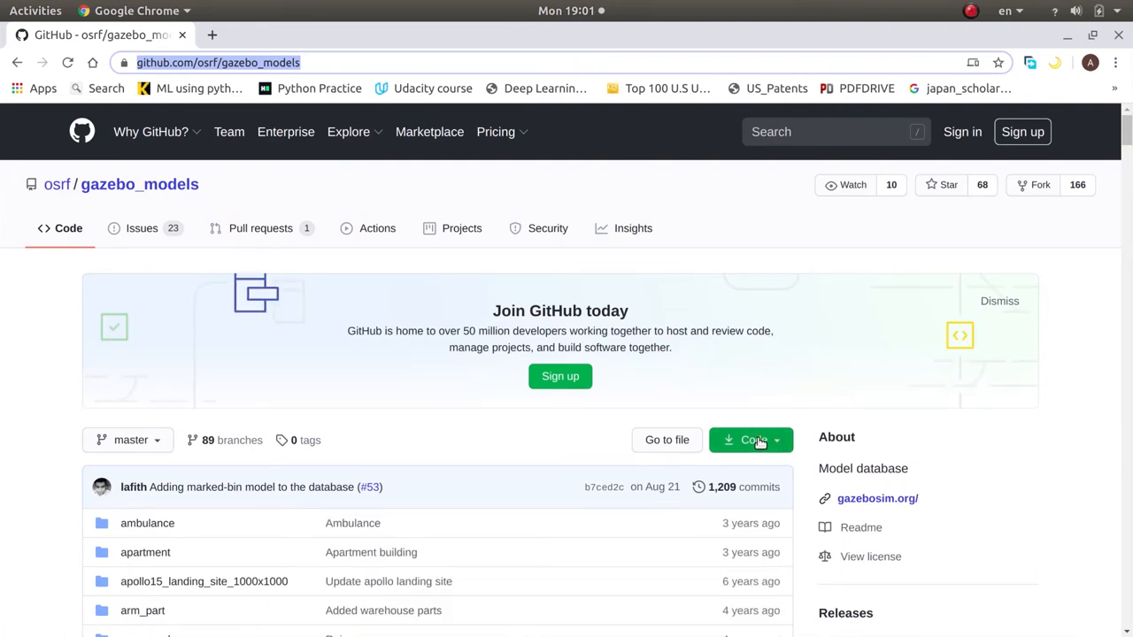
Download the osrf/gazebo_models repository as a ZIP archive via the Code button.
left_click(750, 439)
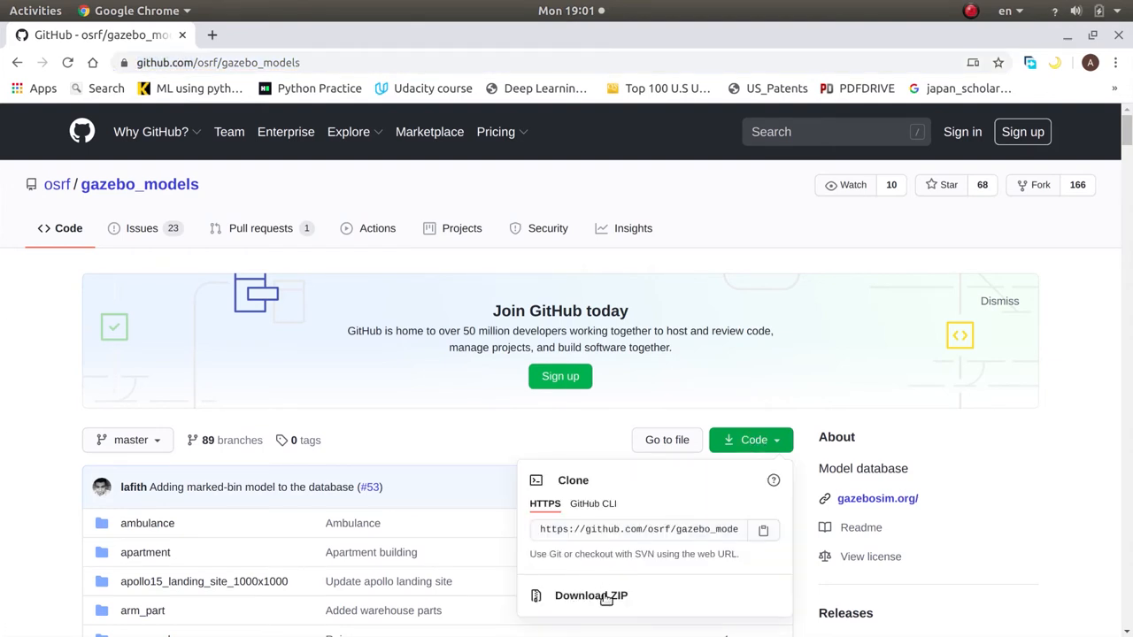
left_click(469, 457)
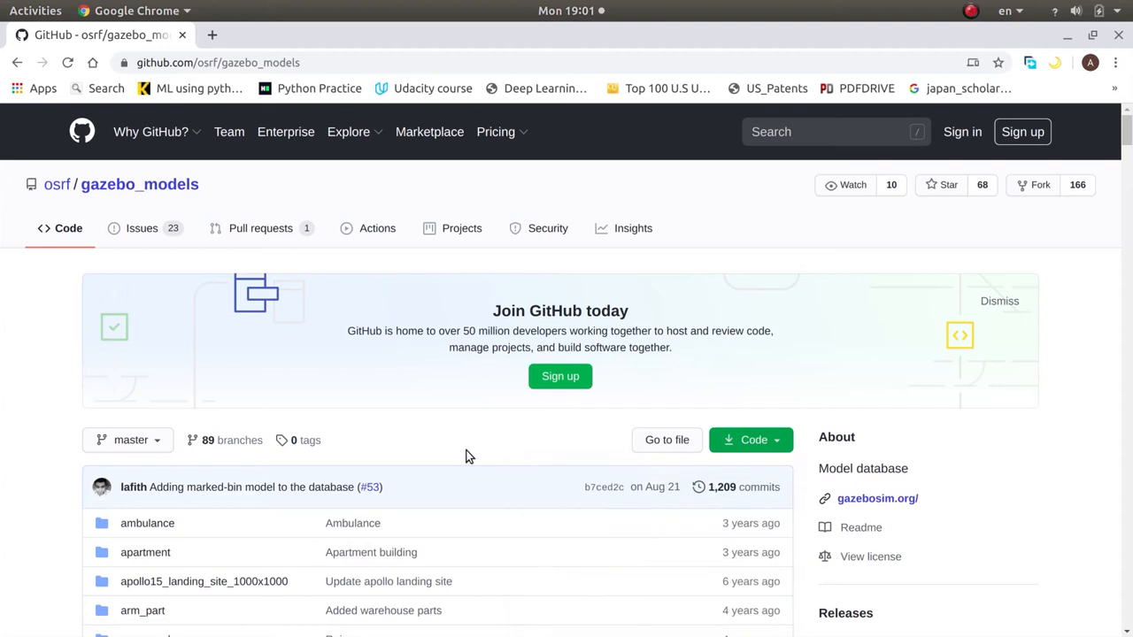
mouse_move(983, 142)
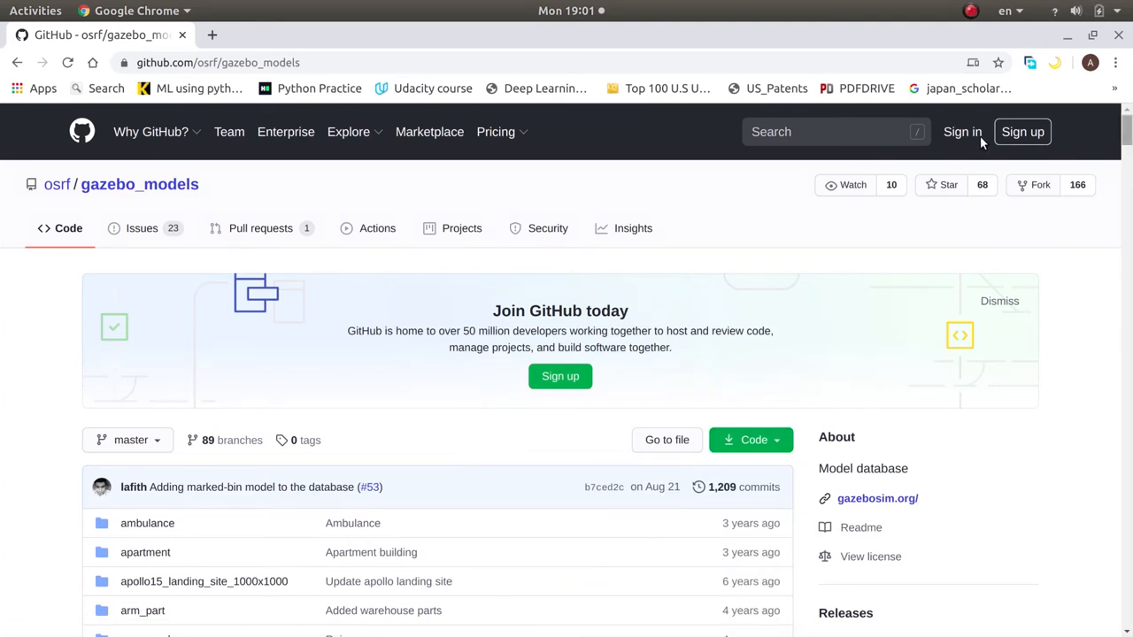
mouse_move(611, 504)
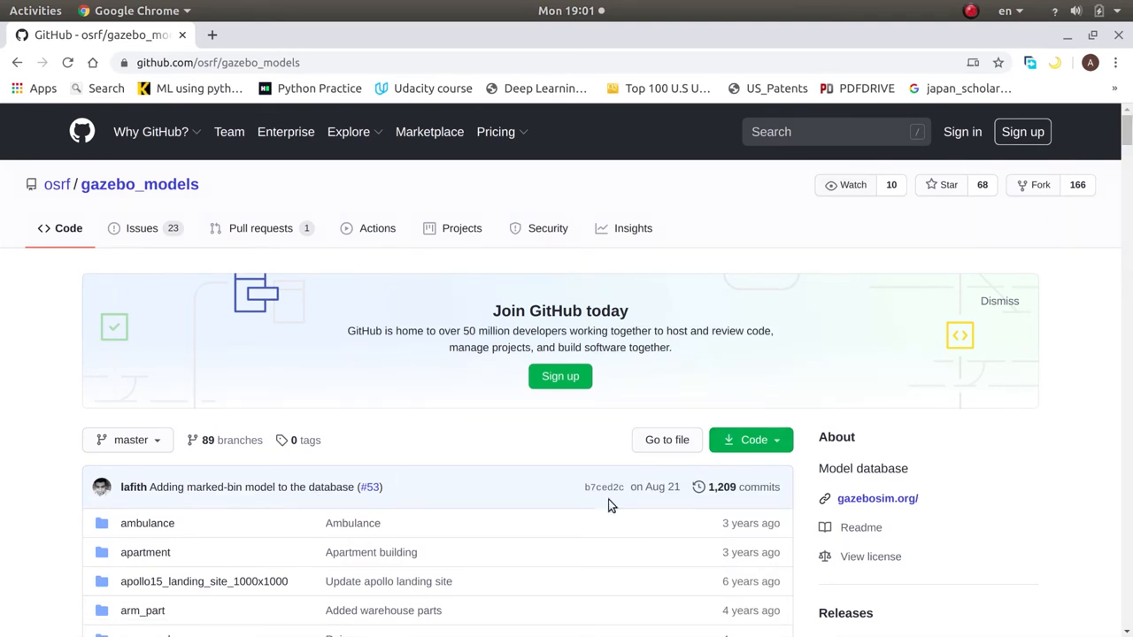
mouse_move(380, 575)
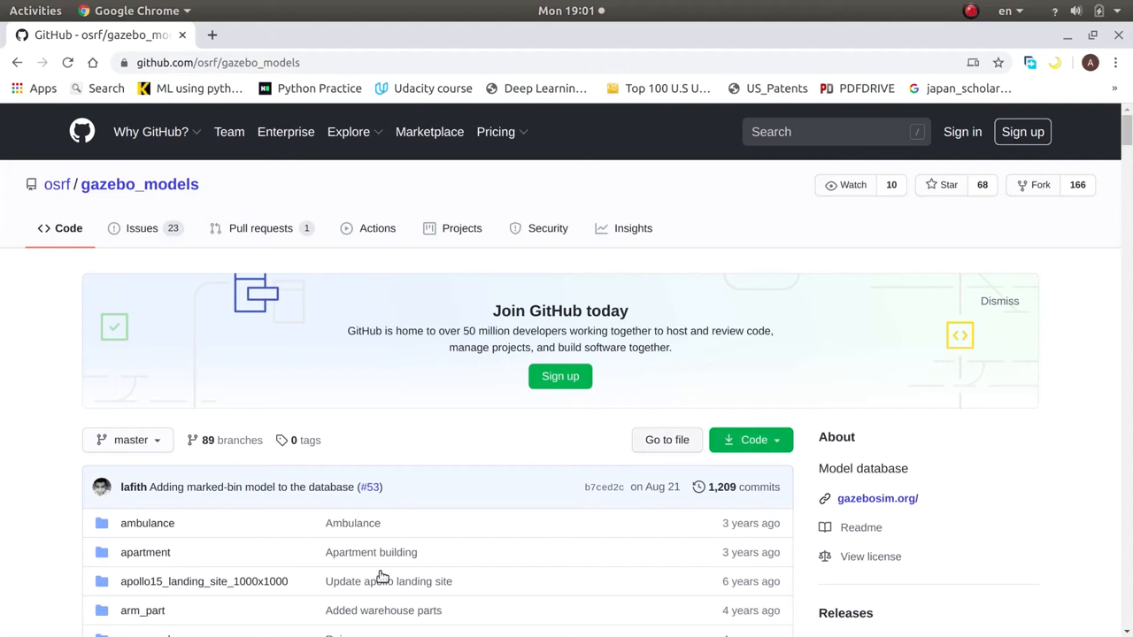
mouse_move(504, 456)
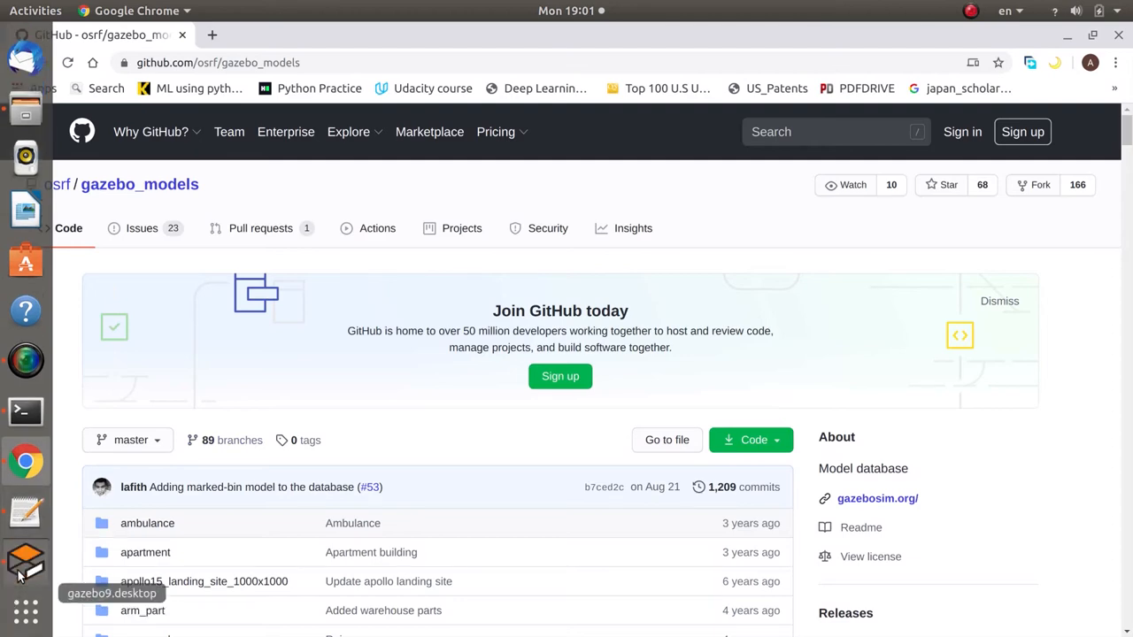
left_click(25, 563)
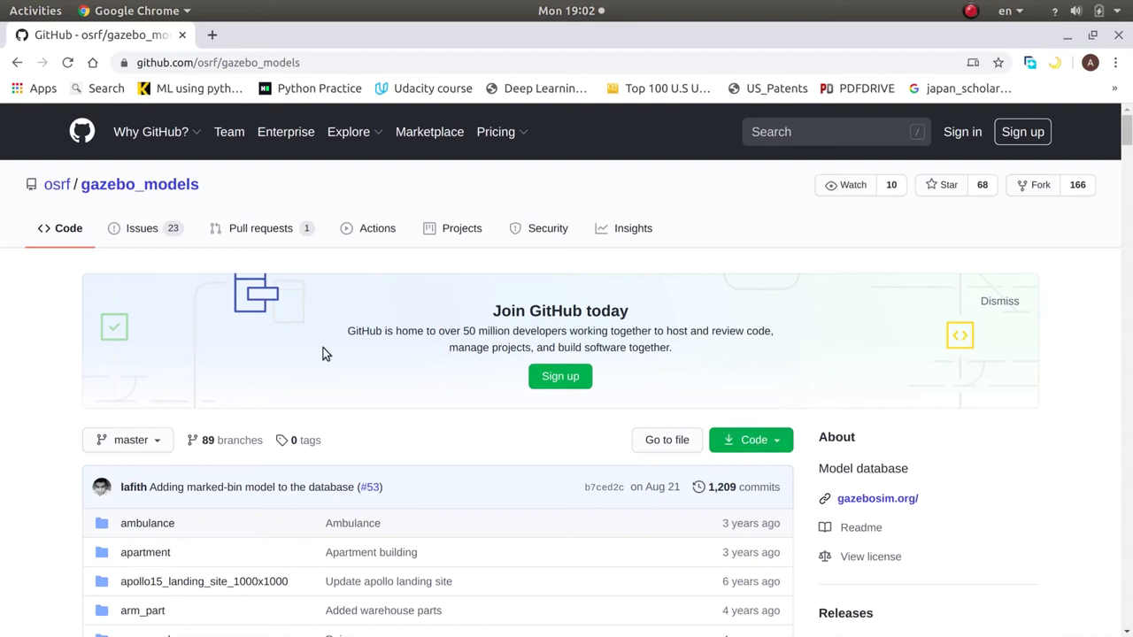
mouse_move(1122, 50)
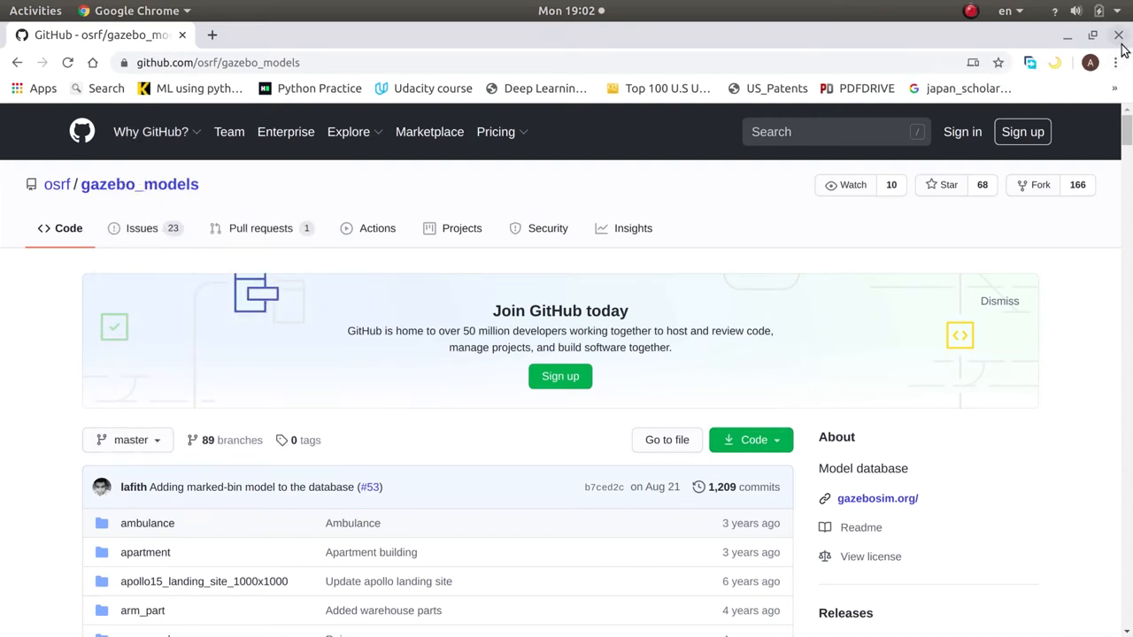
mouse_move(460, 414)
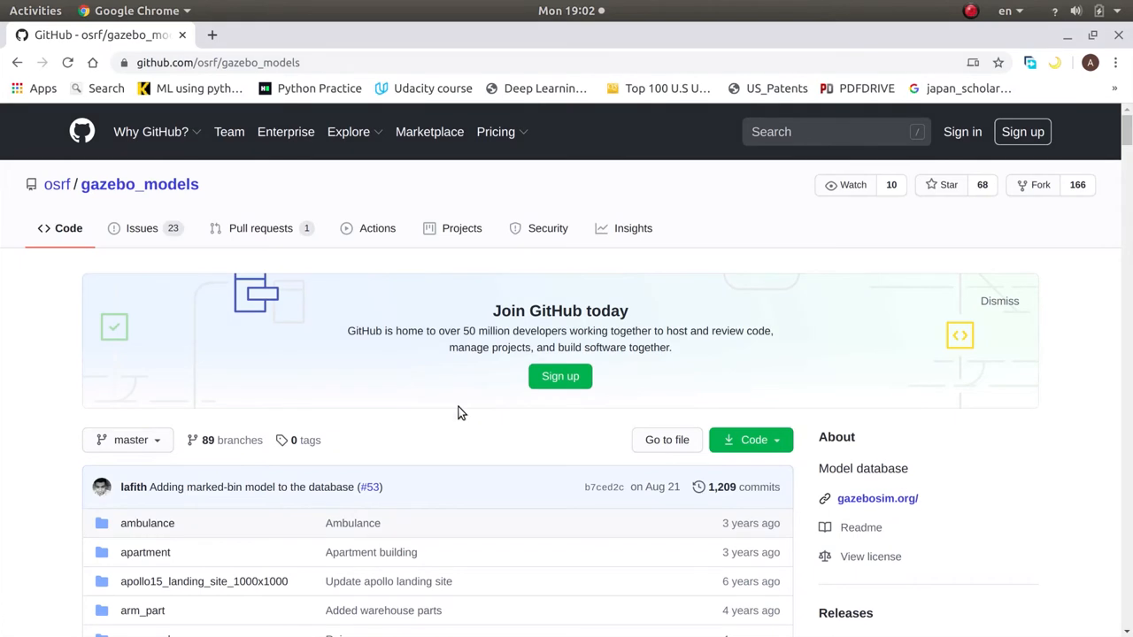
mouse_move(773, 294)
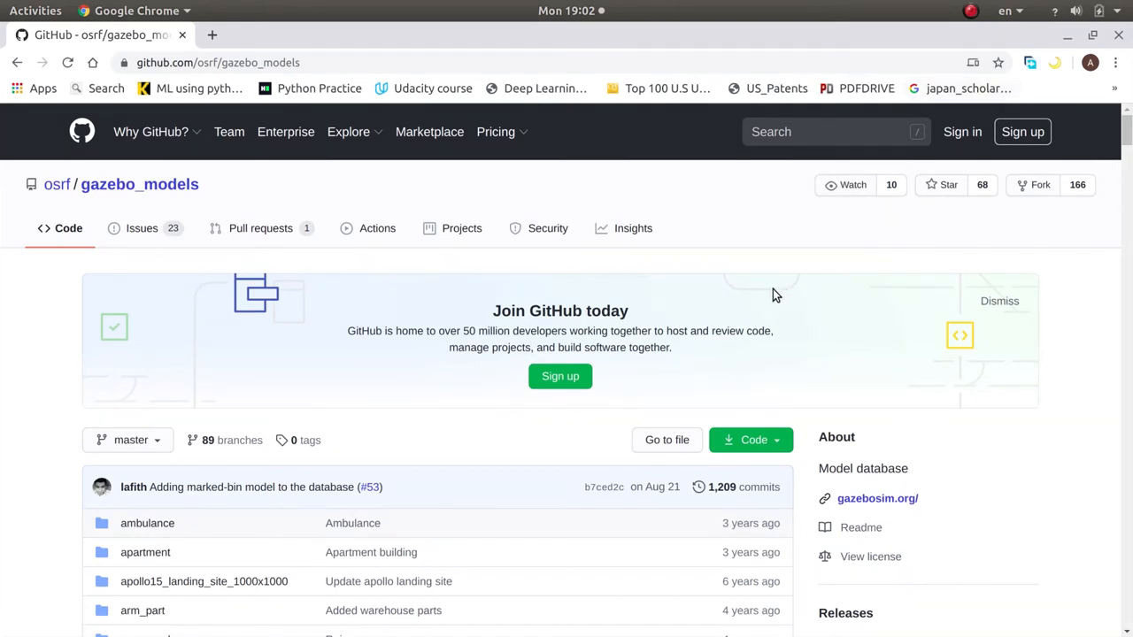
mouse_move(260, 223)
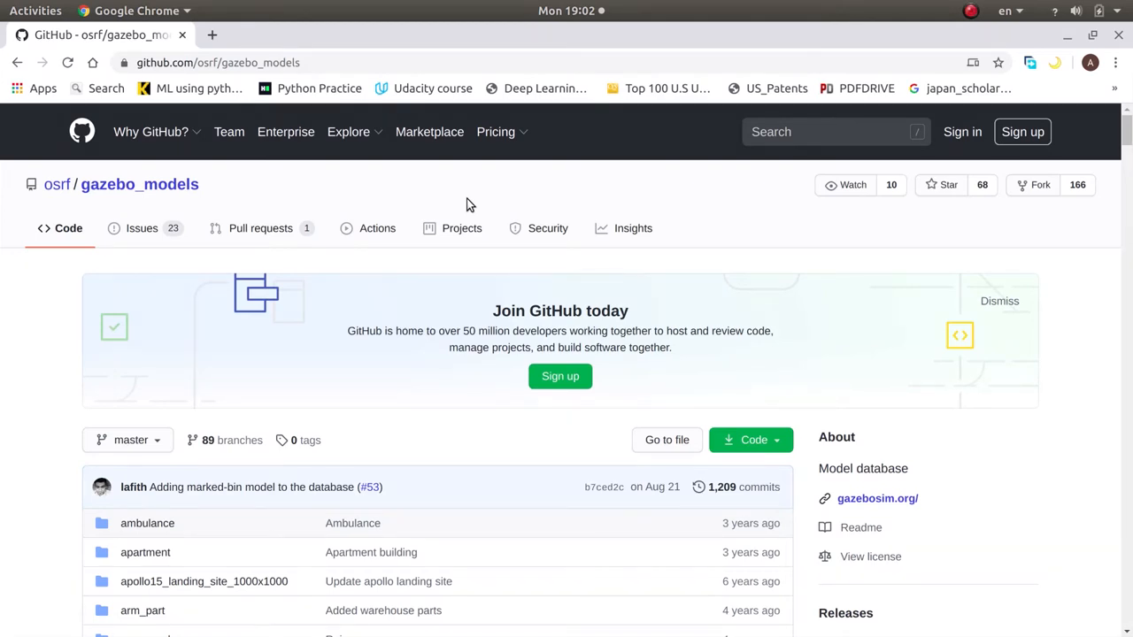
mouse_move(899, 85)
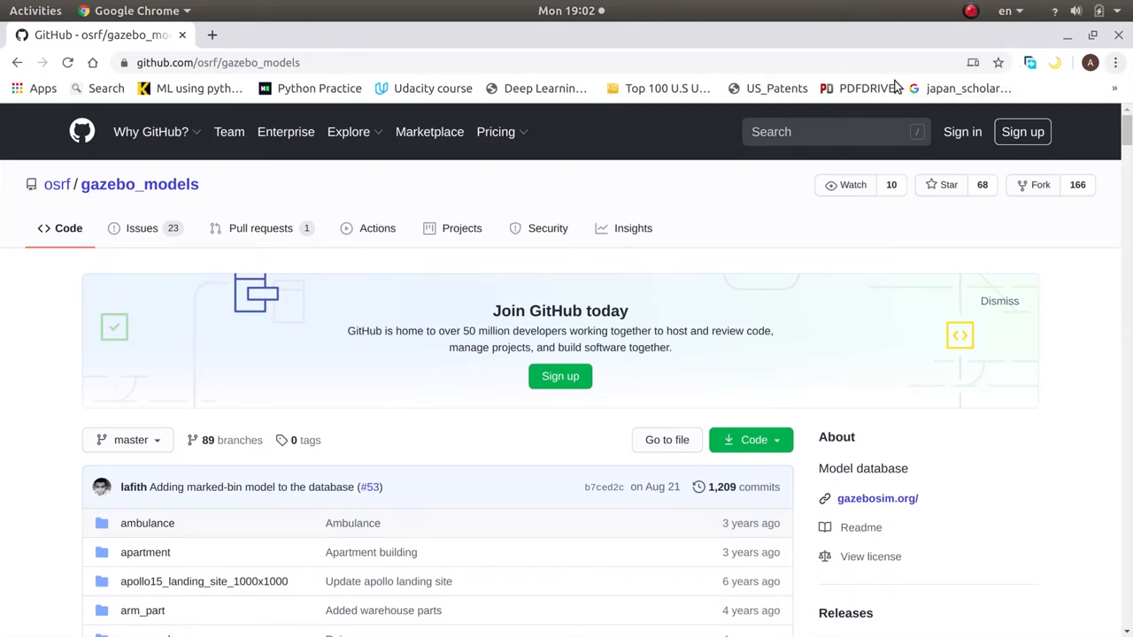
mouse_move(521, 201)
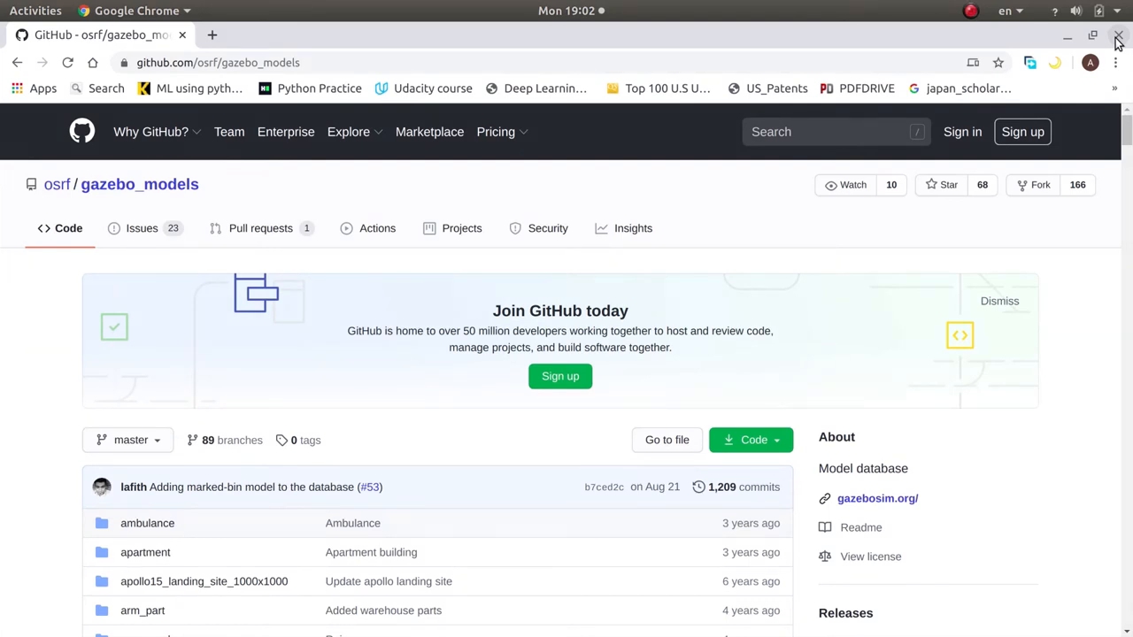
mouse_move(793, 158)
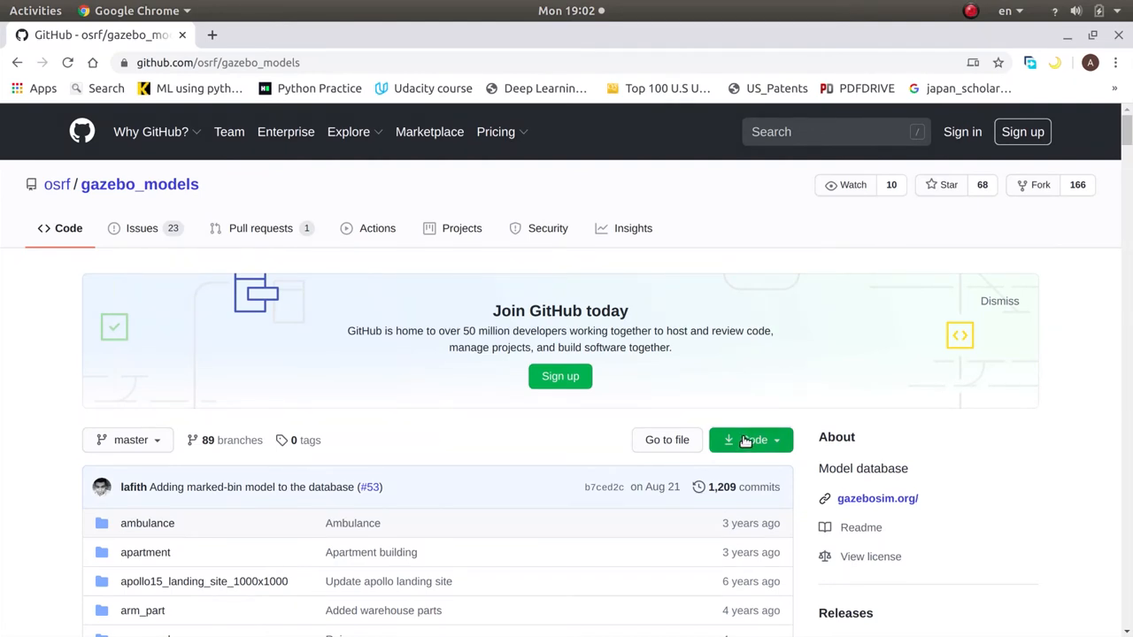
mouse_move(755, 439)
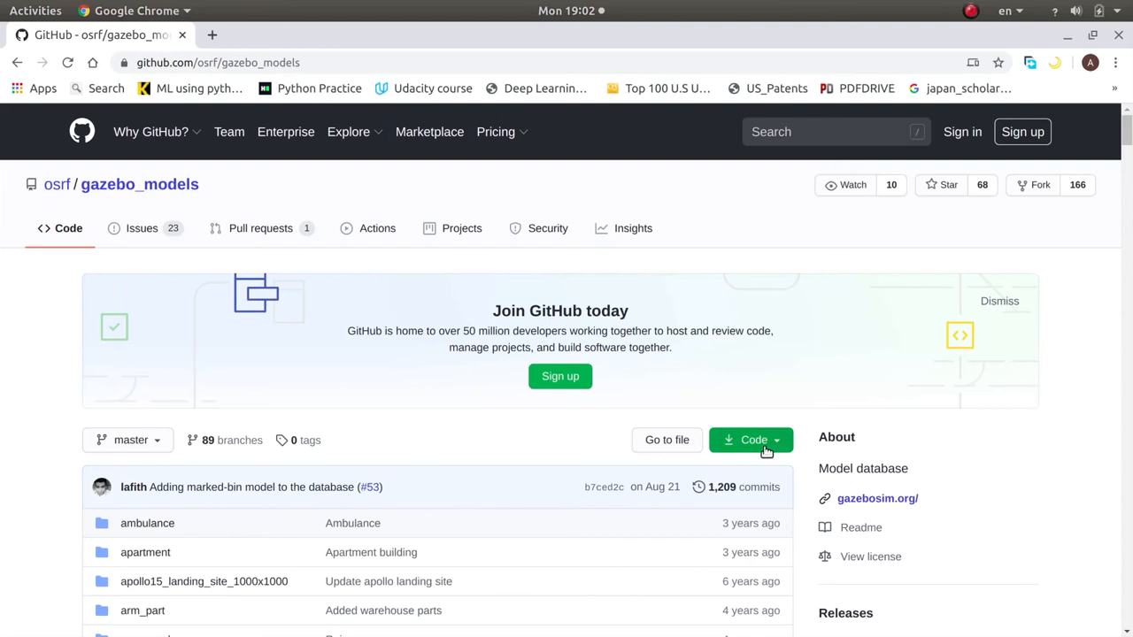
left_click(751, 439)
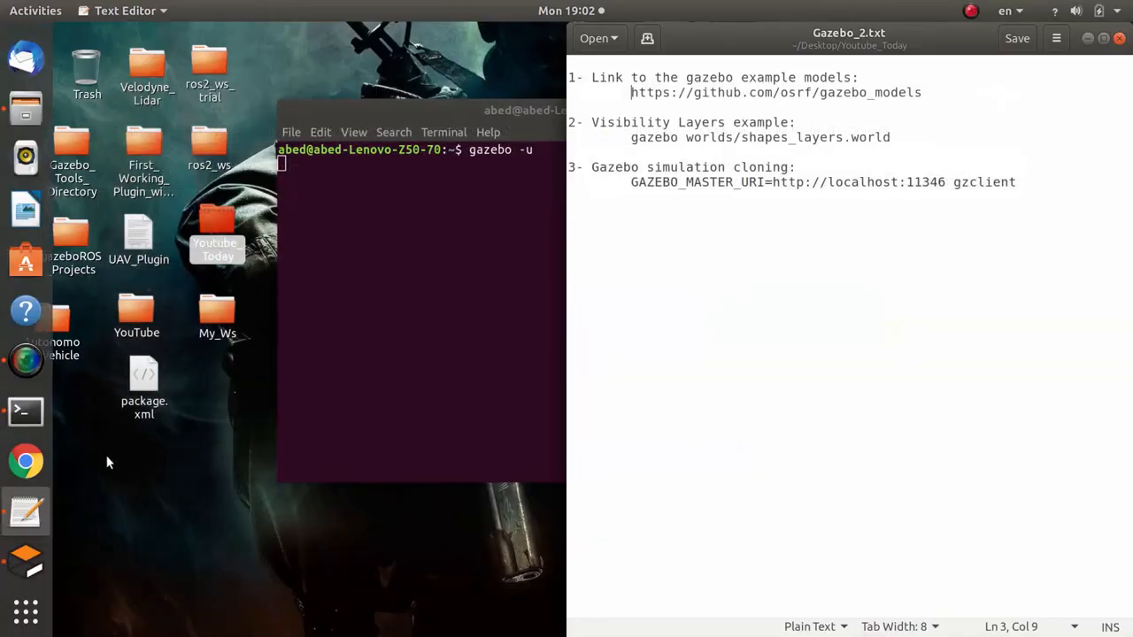
mouse_move(25, 563)
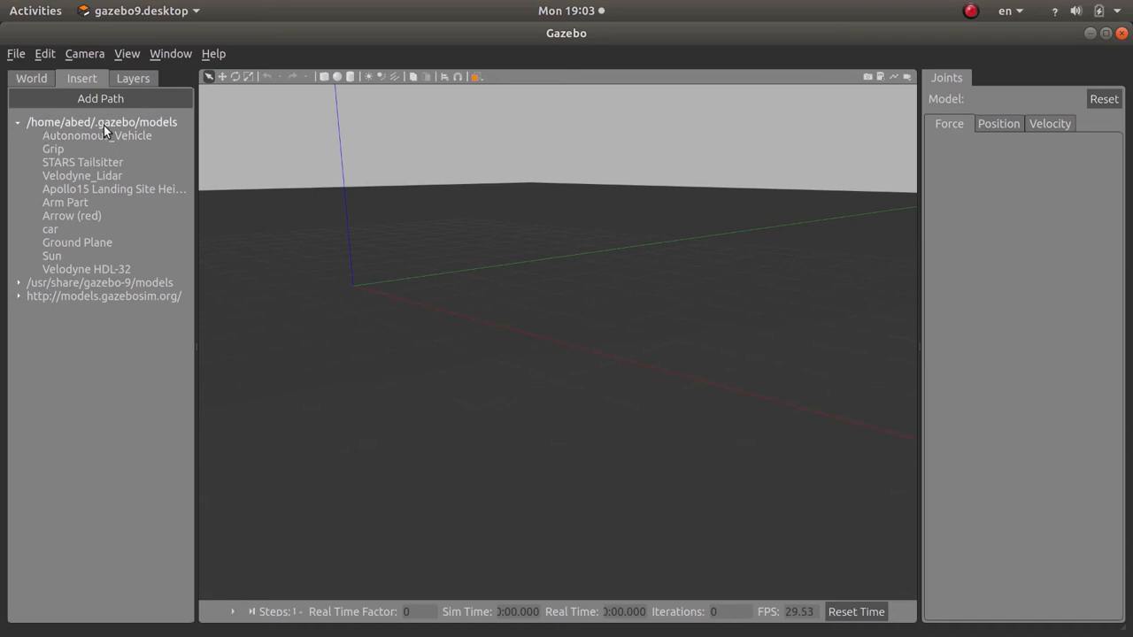
mouse_move(73, 131)
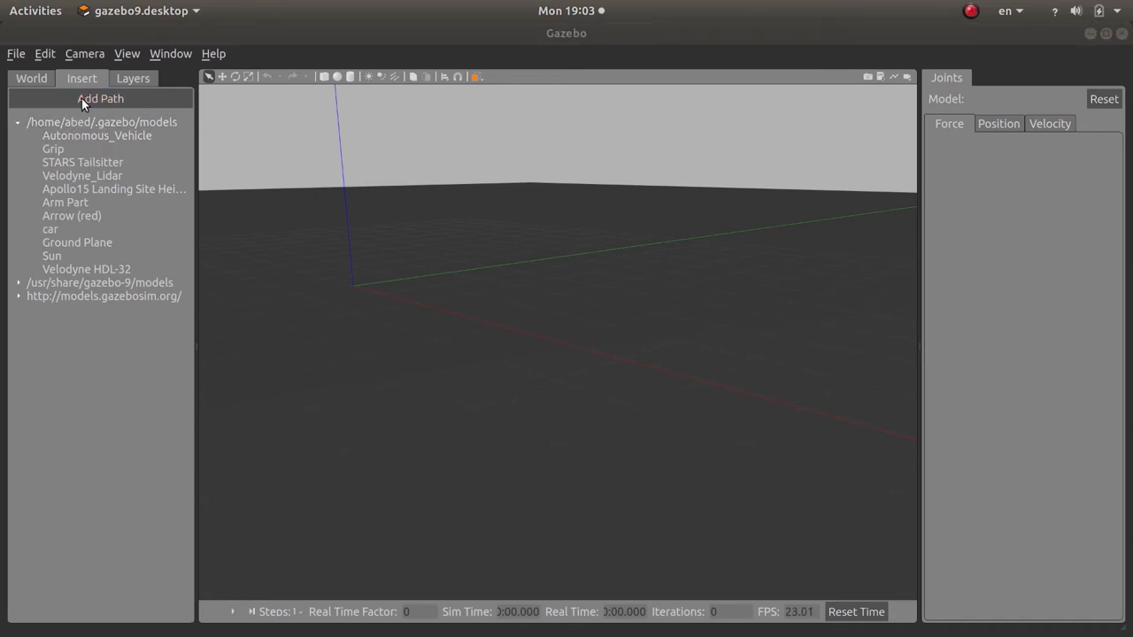
Cancel the Add Path folder picker and collapse the /home/abed/.gazebo/models tree.
left_click(99, 99)
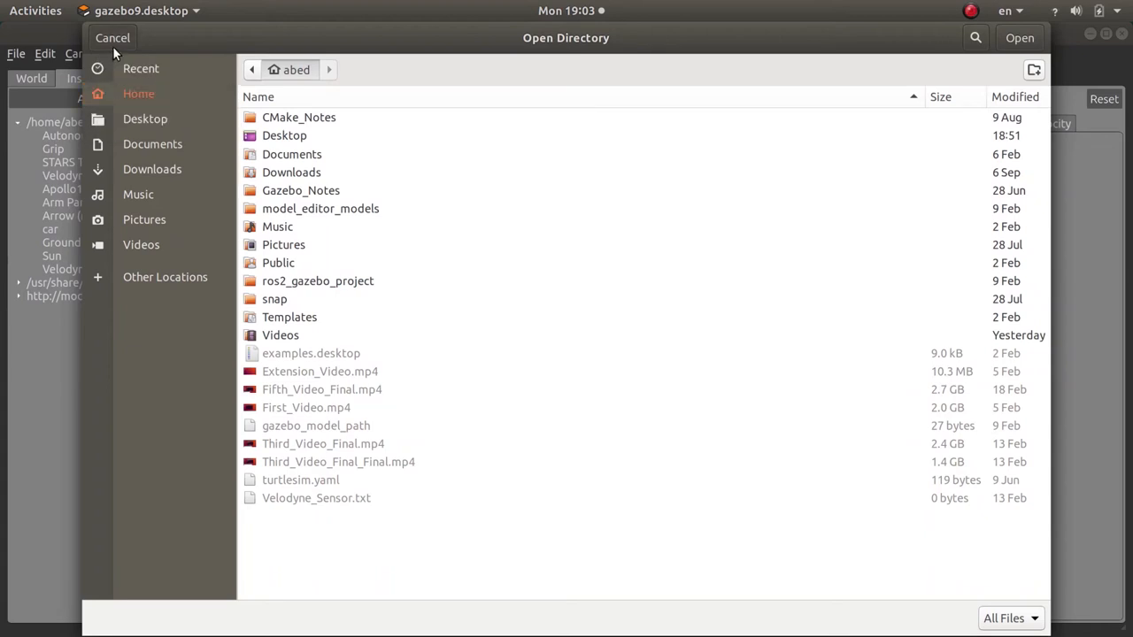
mouse_move(50, 361)
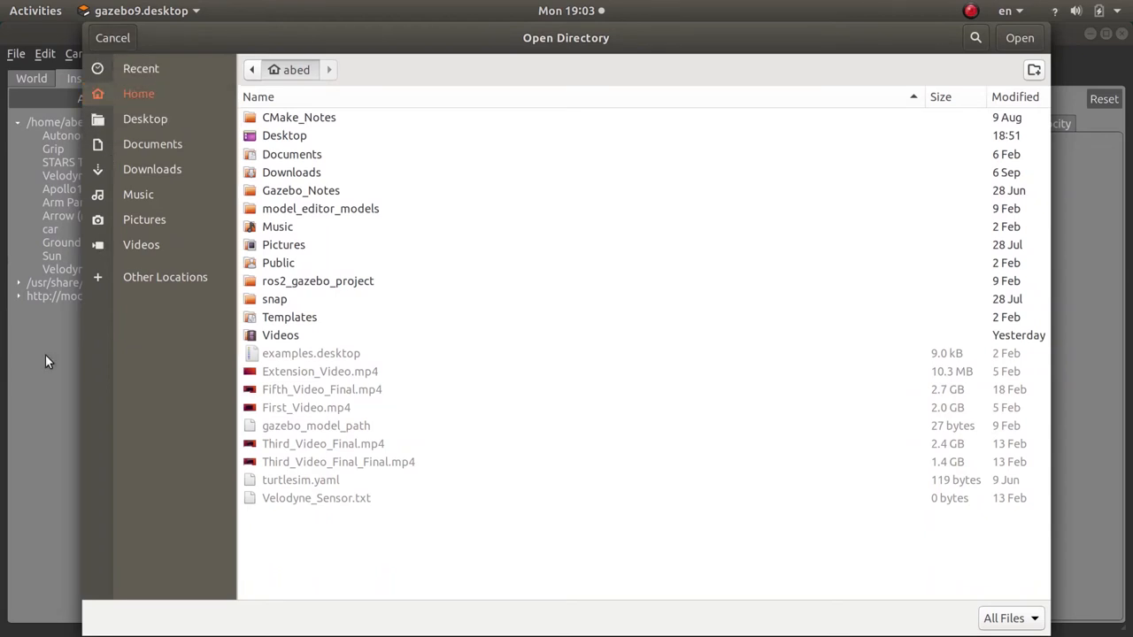
left_click(113, 37)
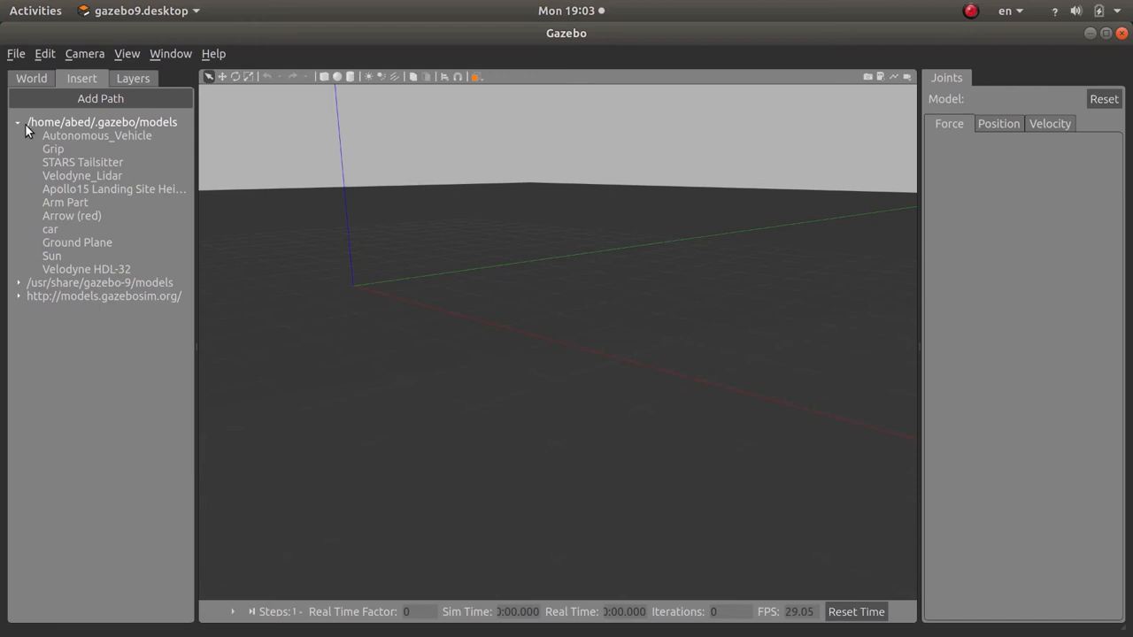
left_click(18, 122)
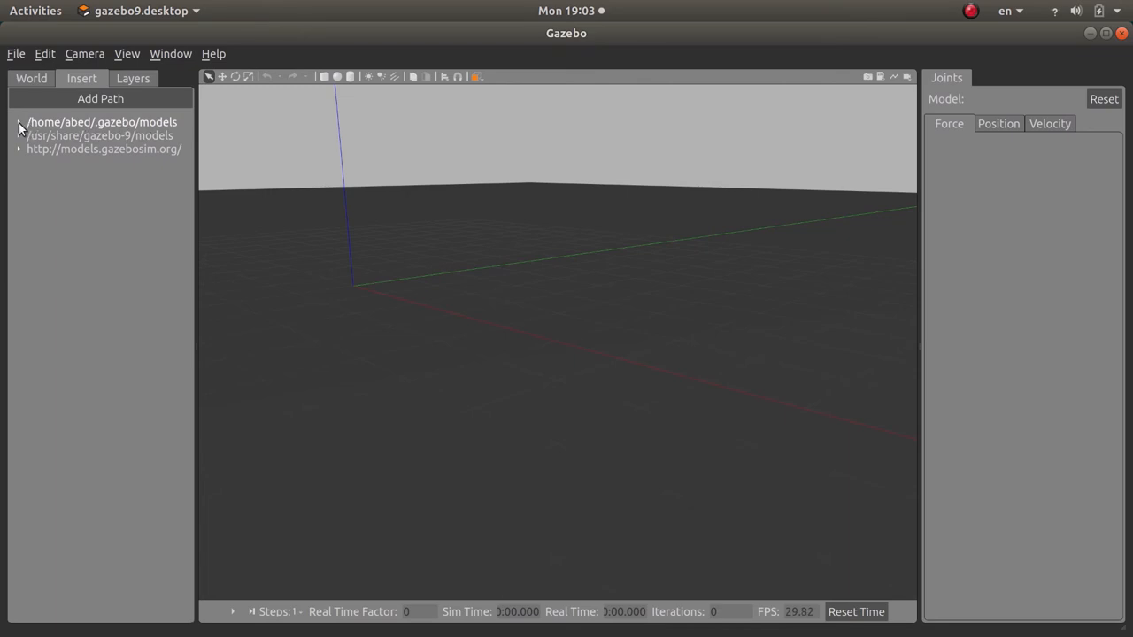
left_click(18, 122)
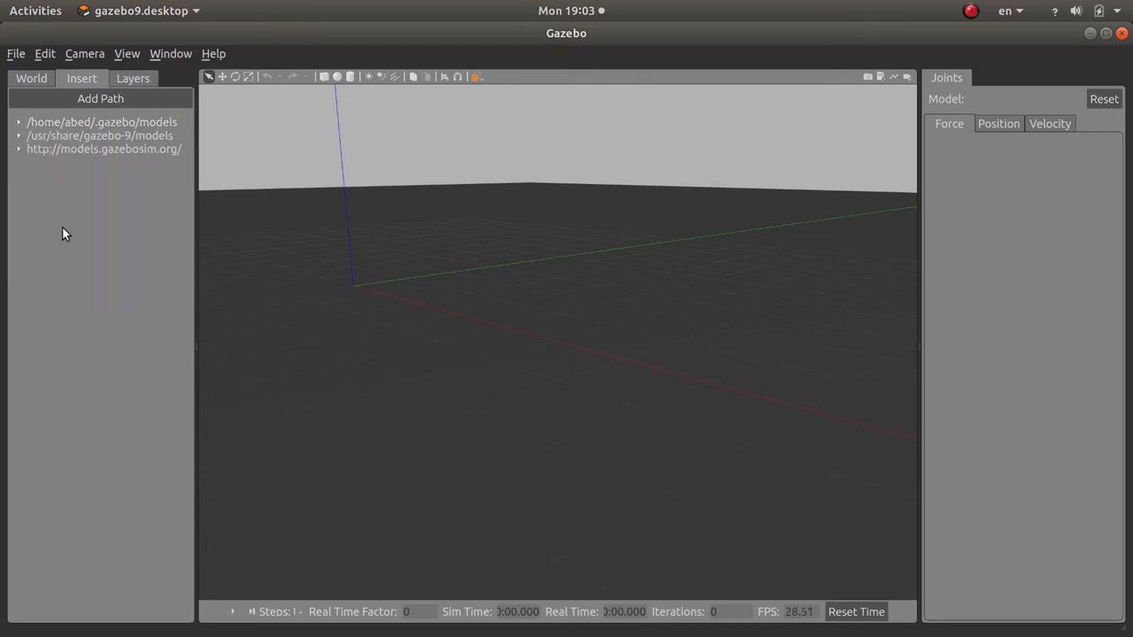
mouse_move(151, 131)
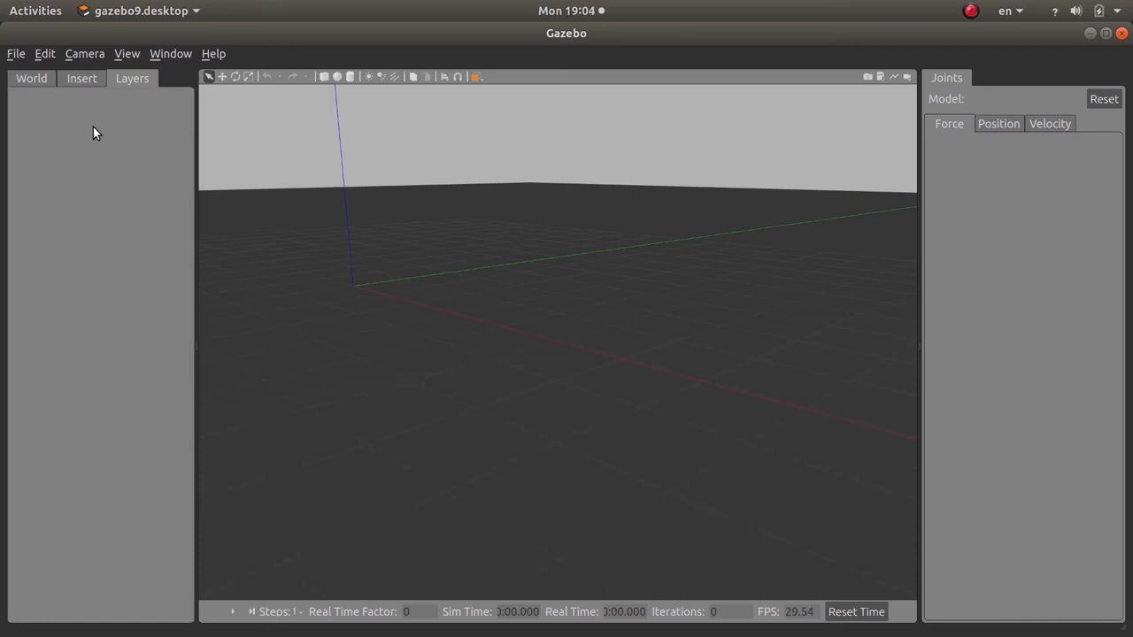
mouse_move(2, 217)
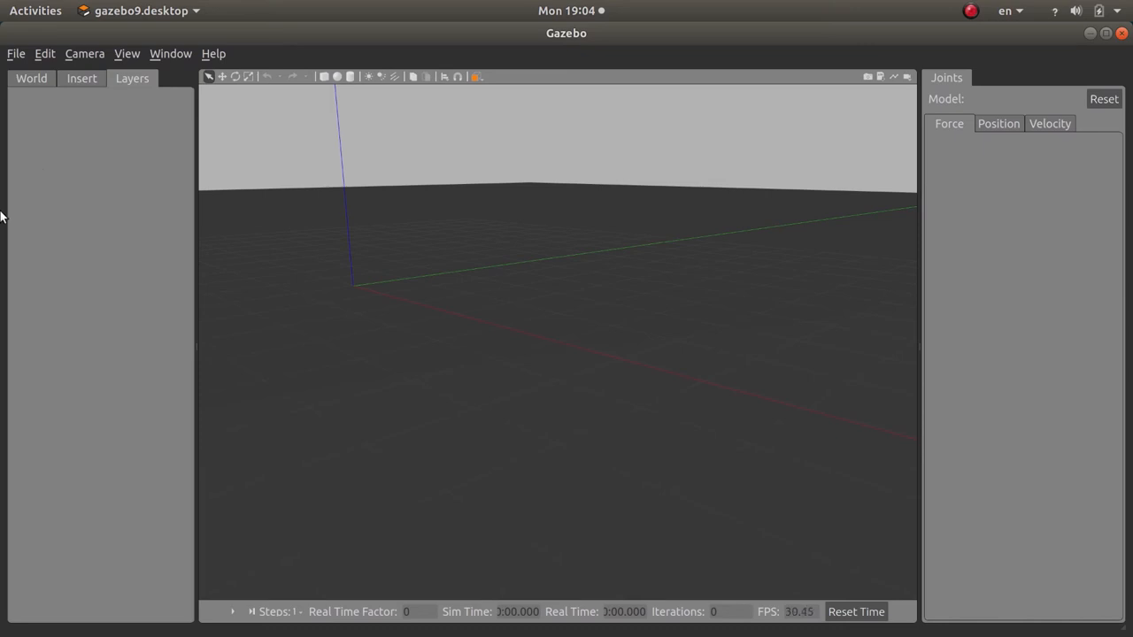
mouse_move(4, 397)
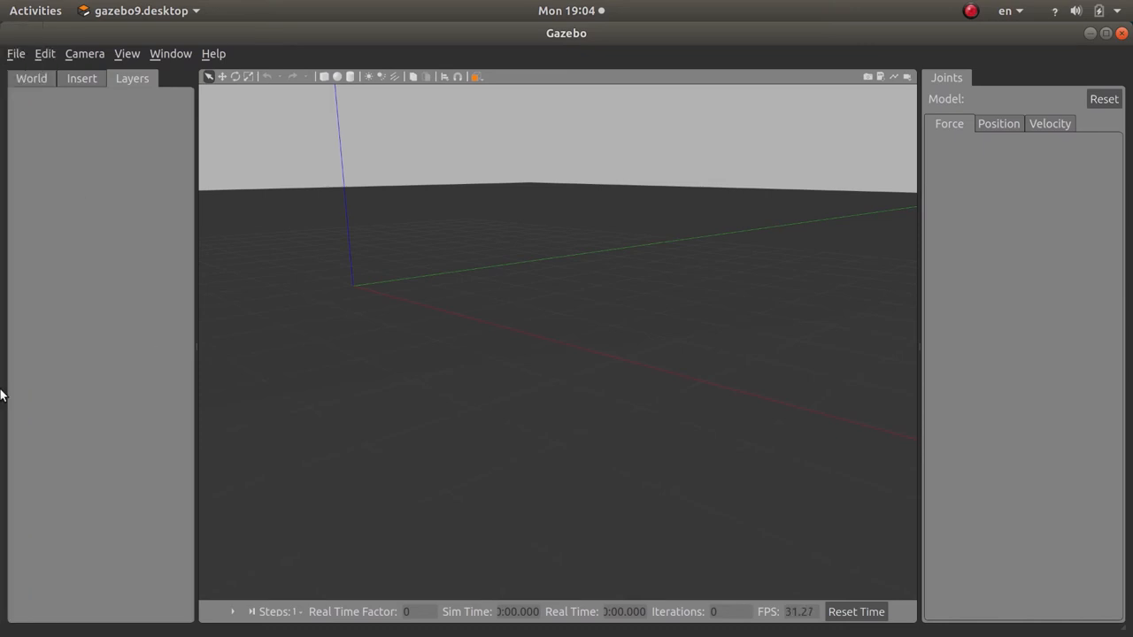
mouse_move(156, 266)
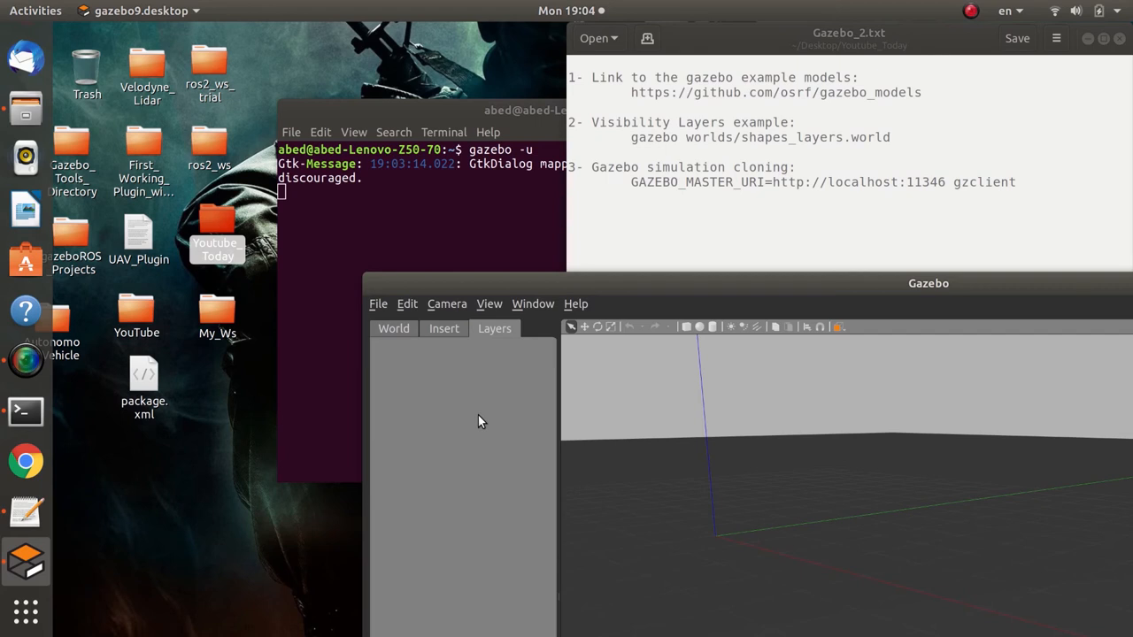
mouse_move(655, 234)
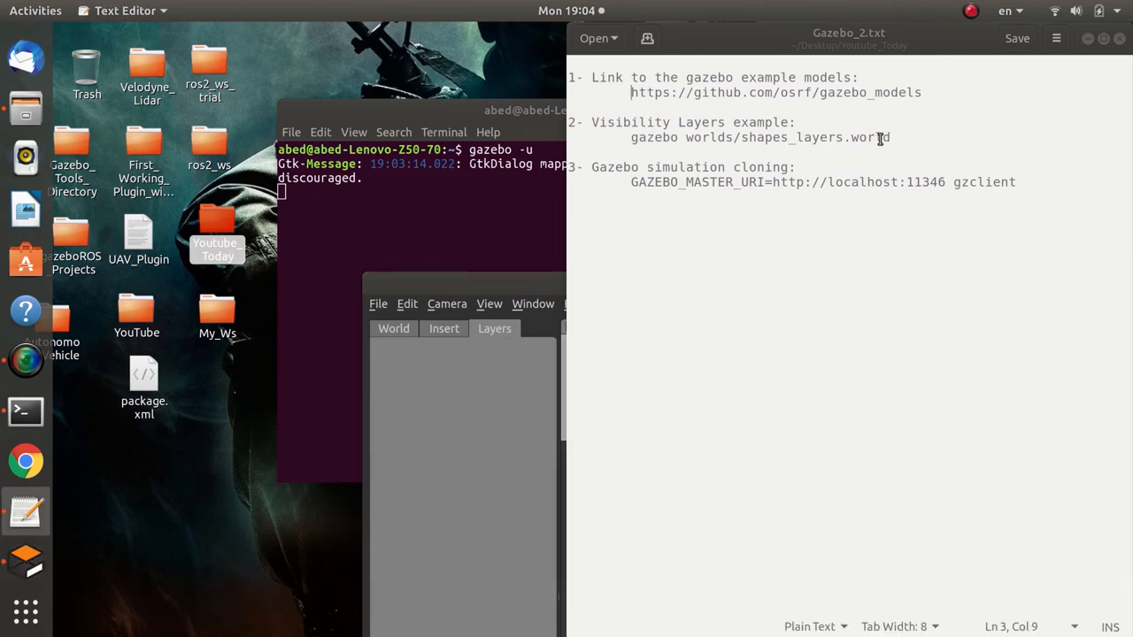
Copy 'gazebo worlds/shapes_layers.world', close Gazebo and run it in a new terminal tab.
left_click_drag(676, 138, 891, 138)
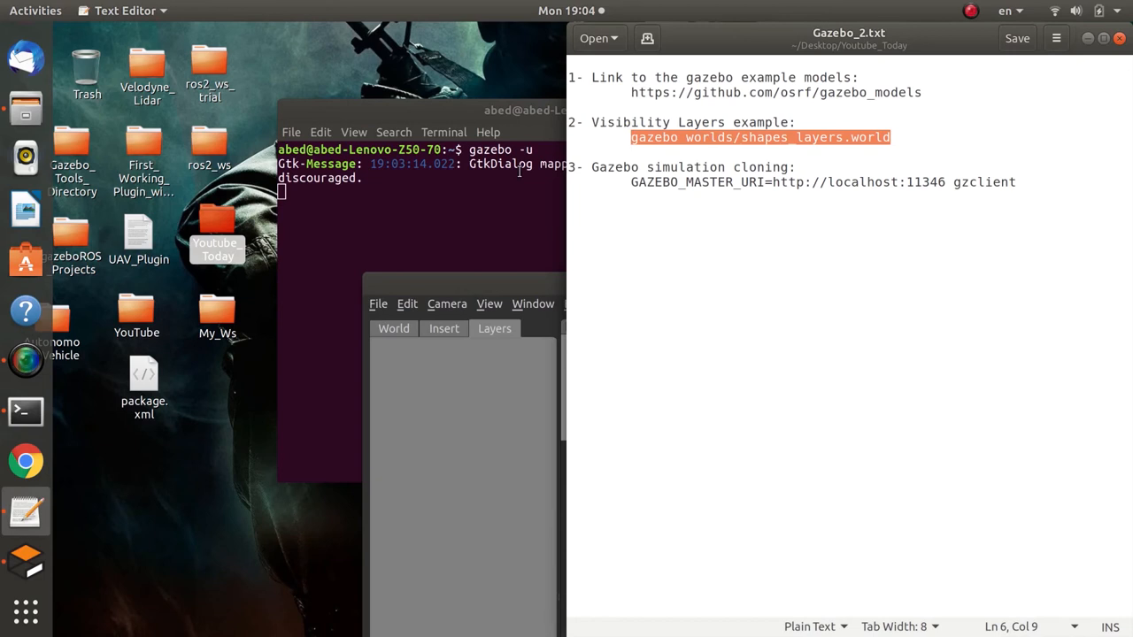
mouse_move(464, 193)
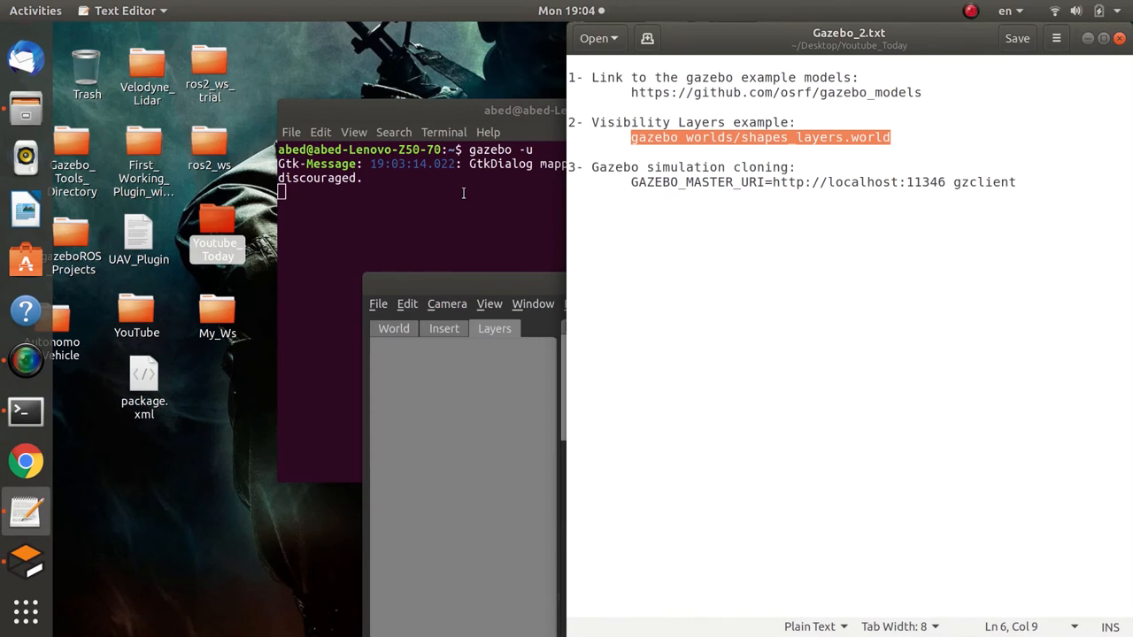
mouse_move(393, 216)
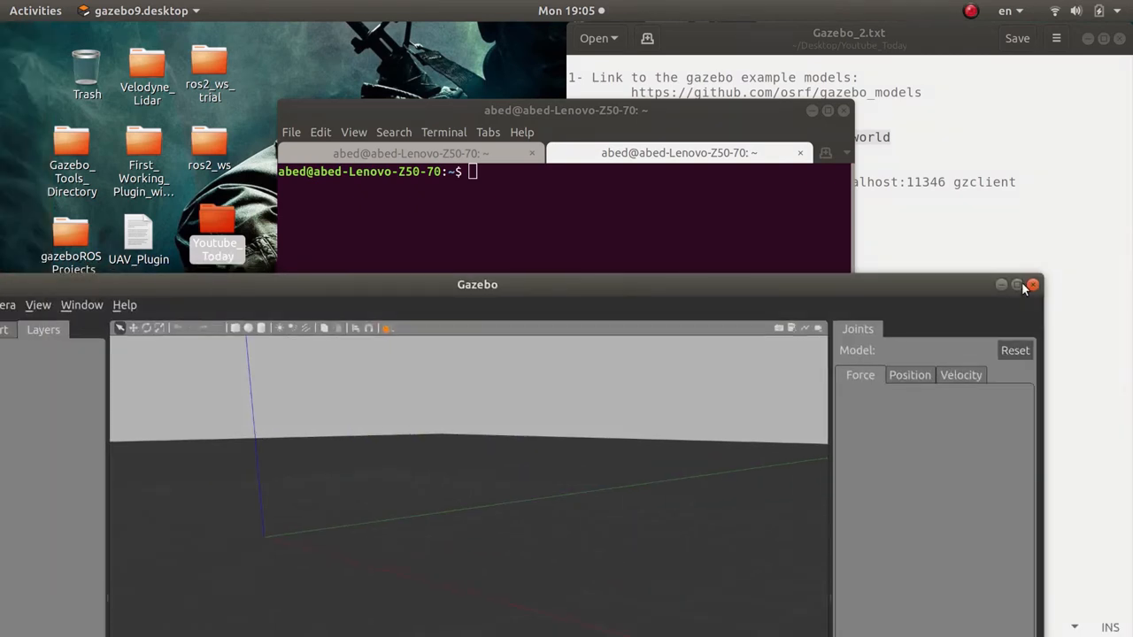
left_click(1032, 283)
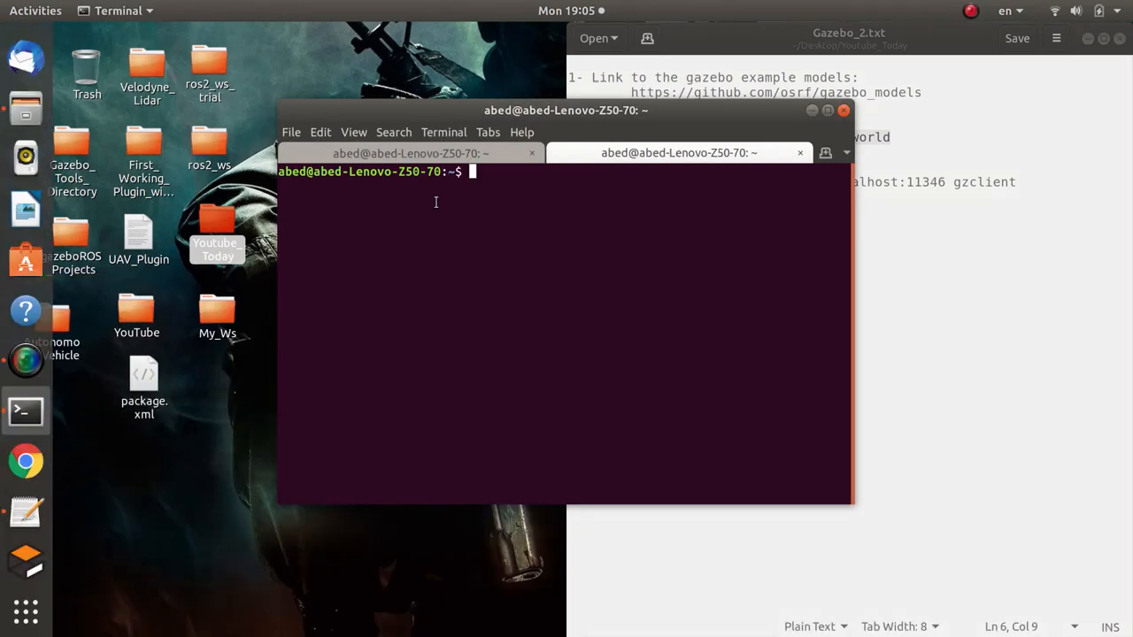
type("gazebo worlds/shapes_layers.world")
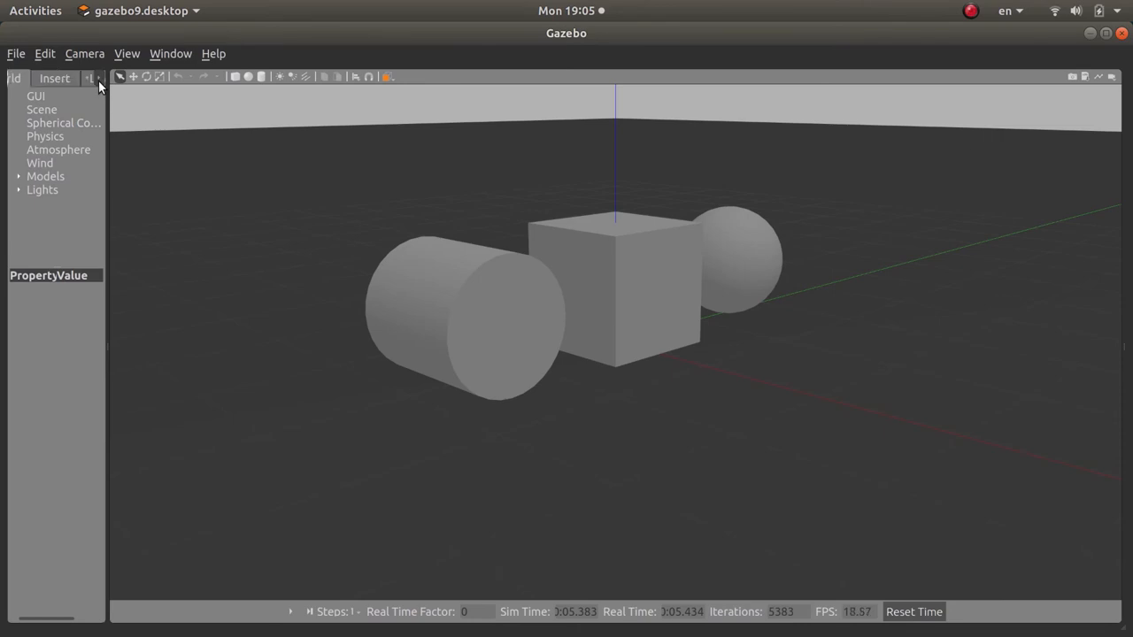
Show the Layers list and toggle Layer 2 off to hide the sphere, then back on.
left_click(55, 78)
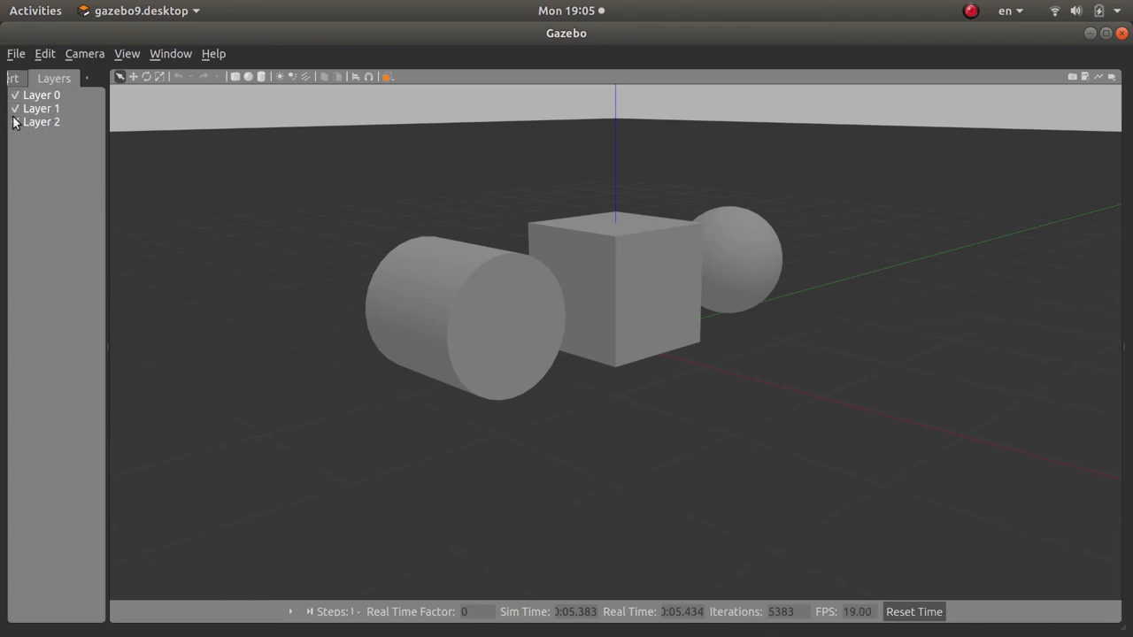
left_click(15, 120)
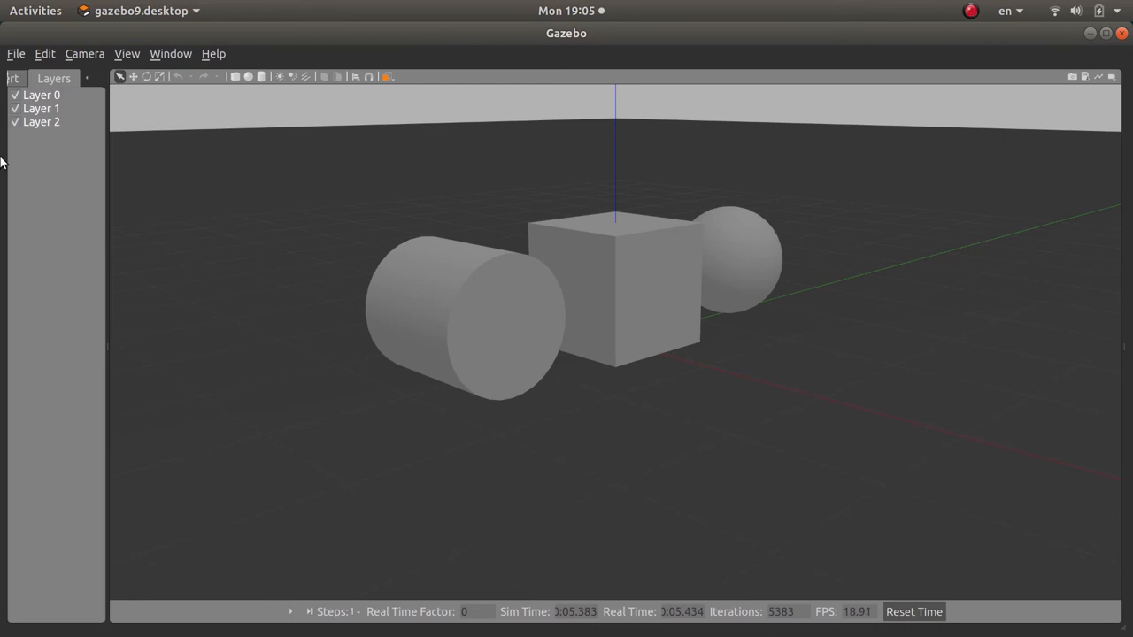
mouse_move(49, 132)
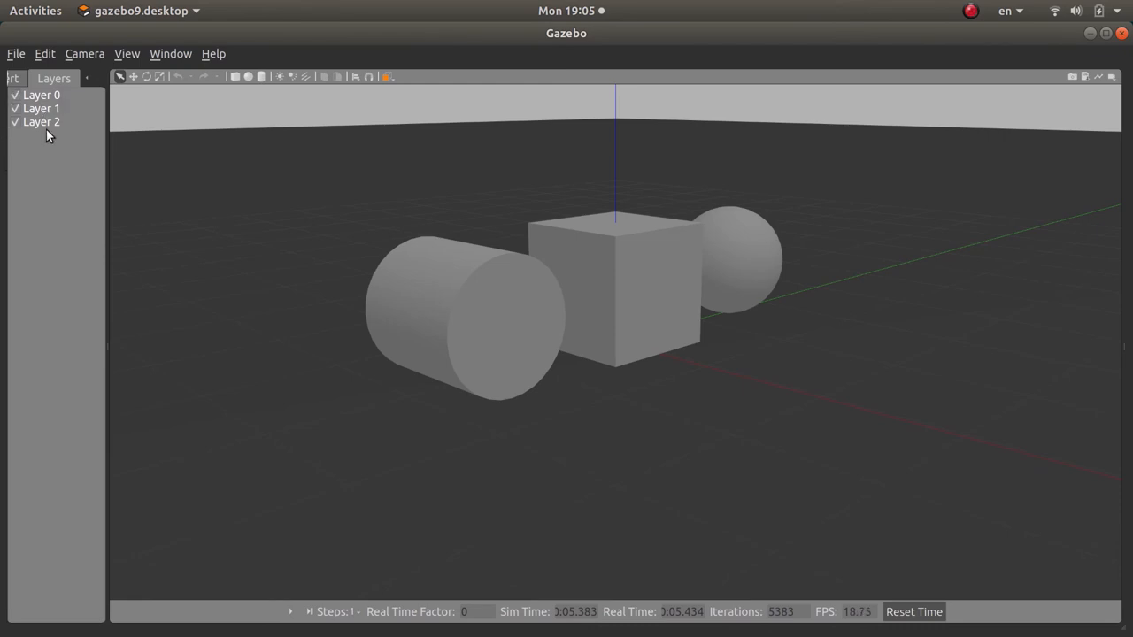
left_click(14, 108)
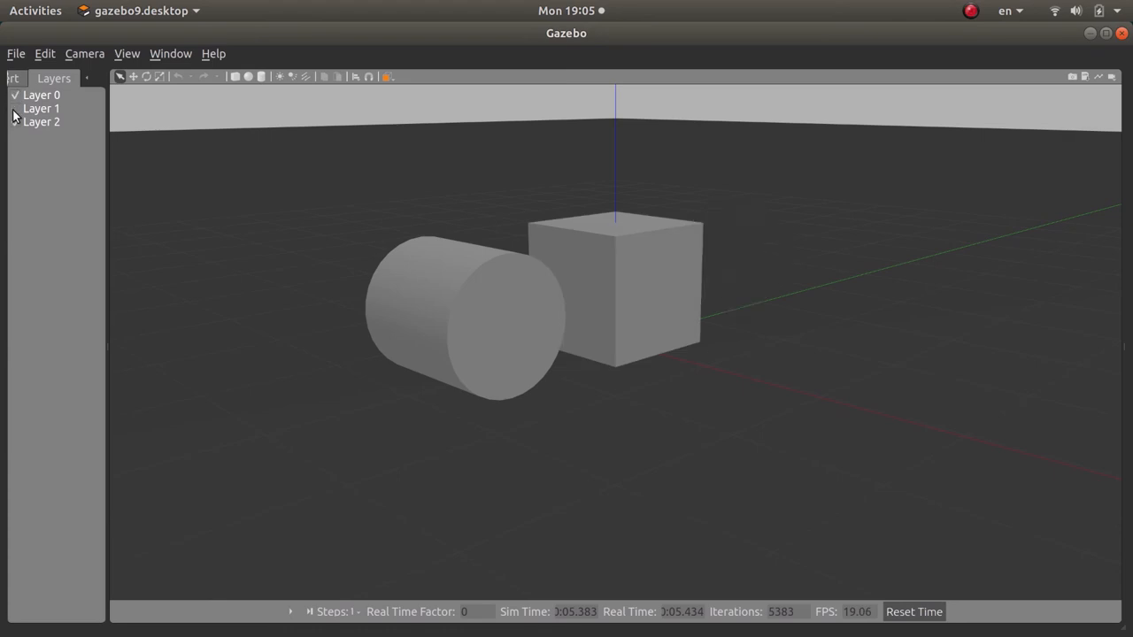
left_click(14, 120)
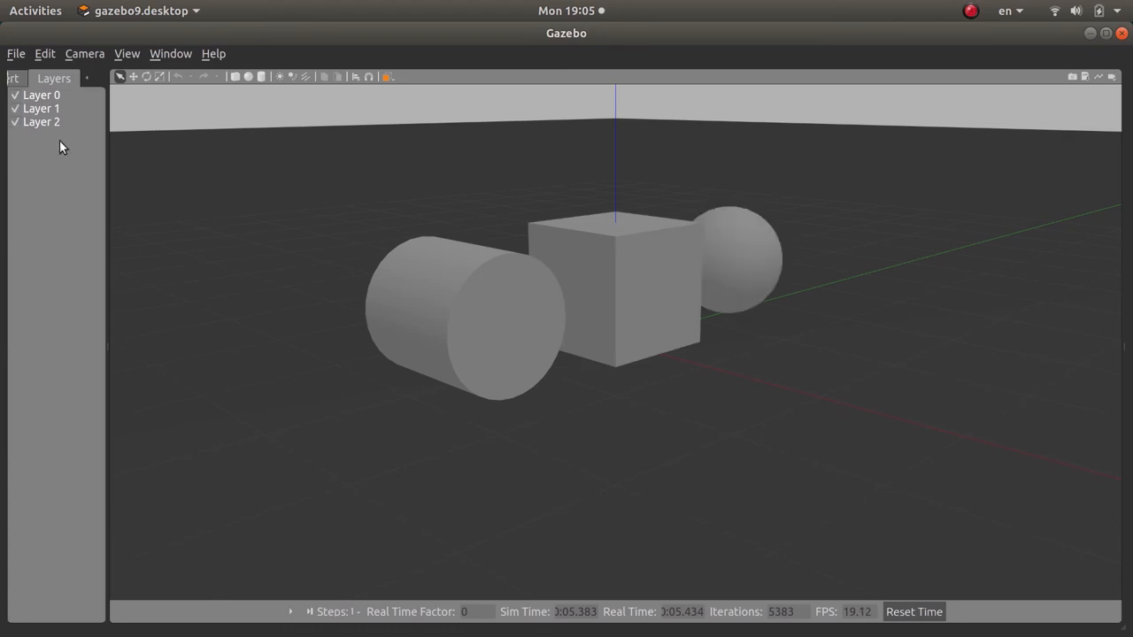
mouse_move(1119, 39)
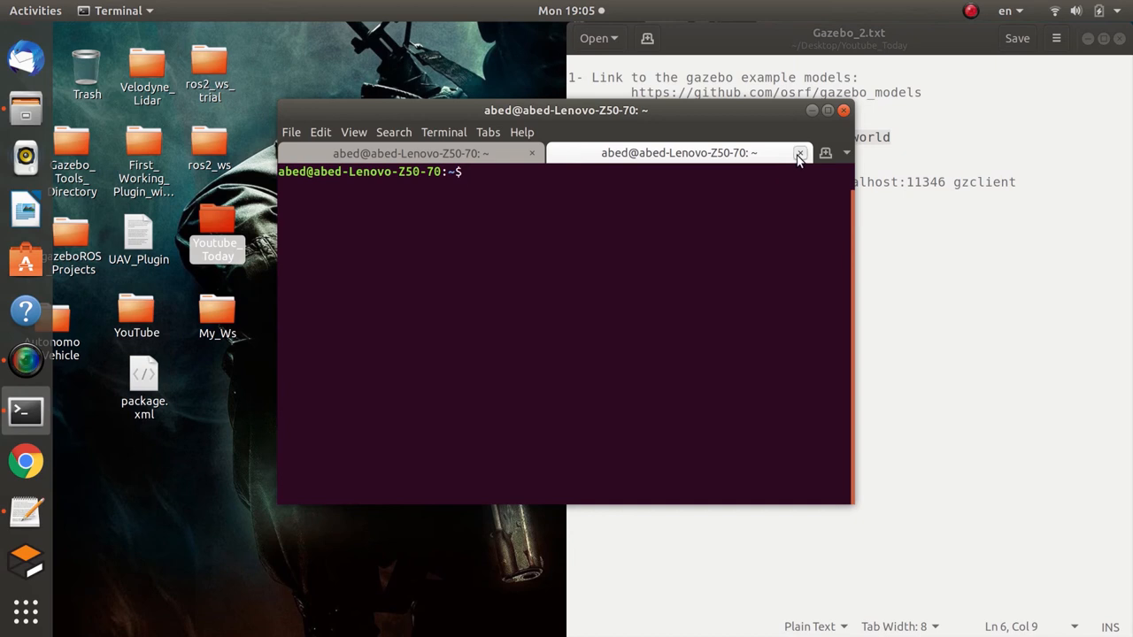
Close the extra terminal tab and relaunch Gazebo paused with gazebo -u.
left_click(800, 153)
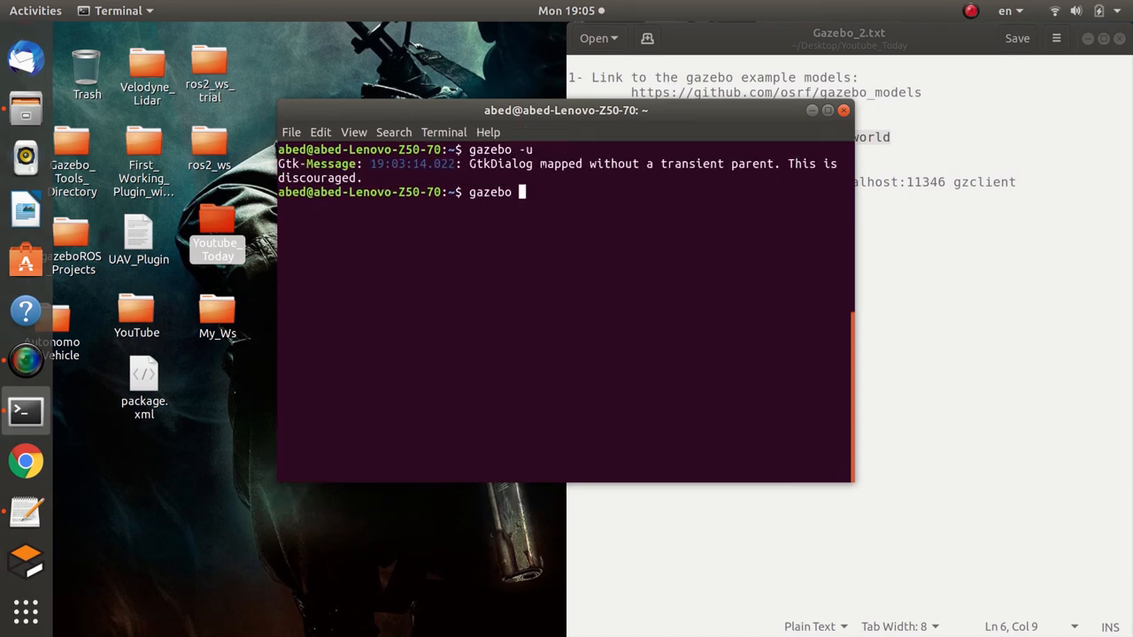
type("-u")
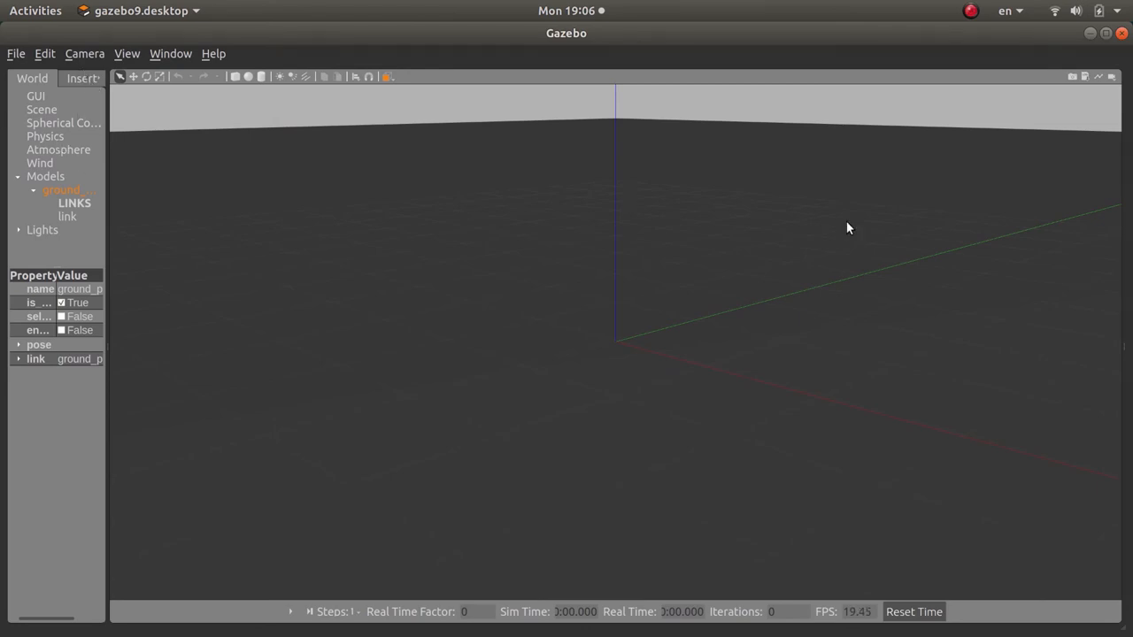
mouse_move(1126, 351)
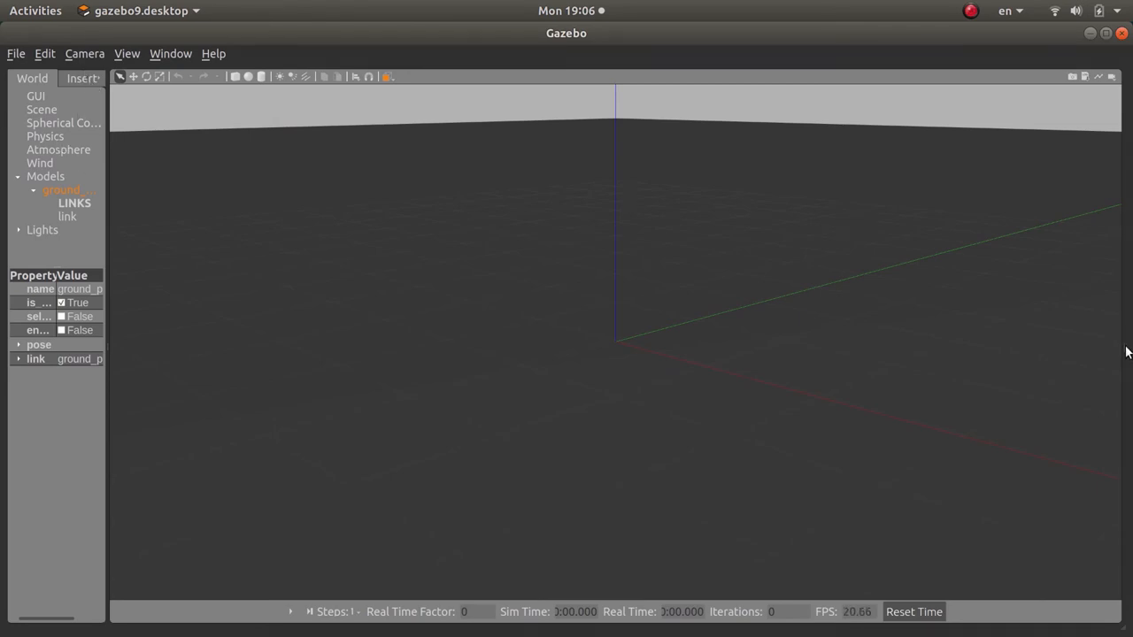
mouse_move(1116, 356)
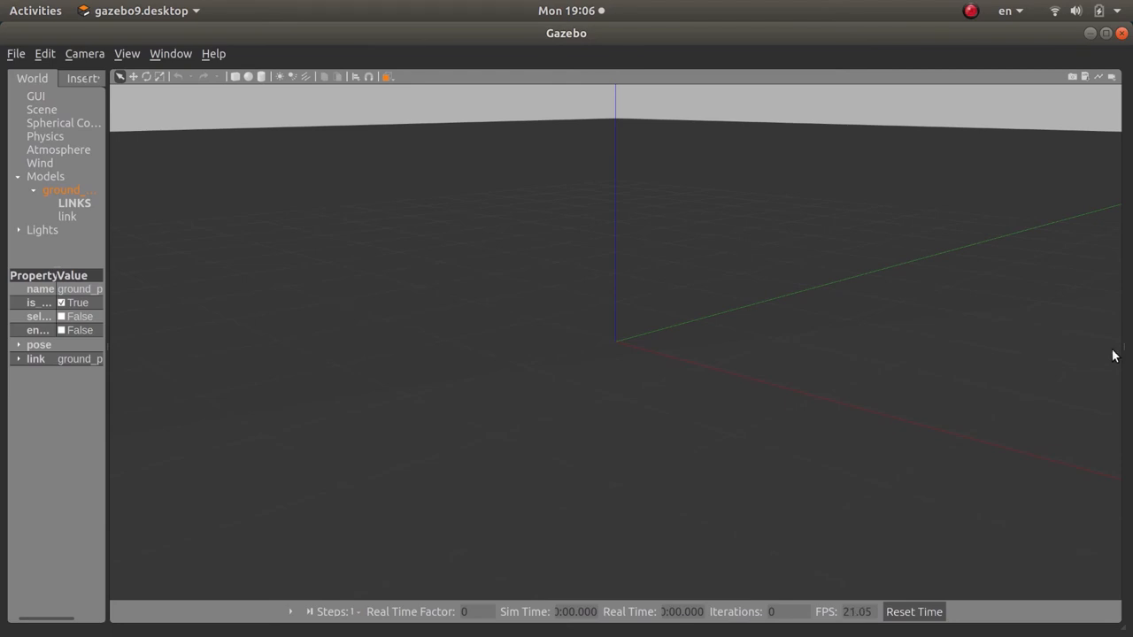
mouse_move(962, 340)
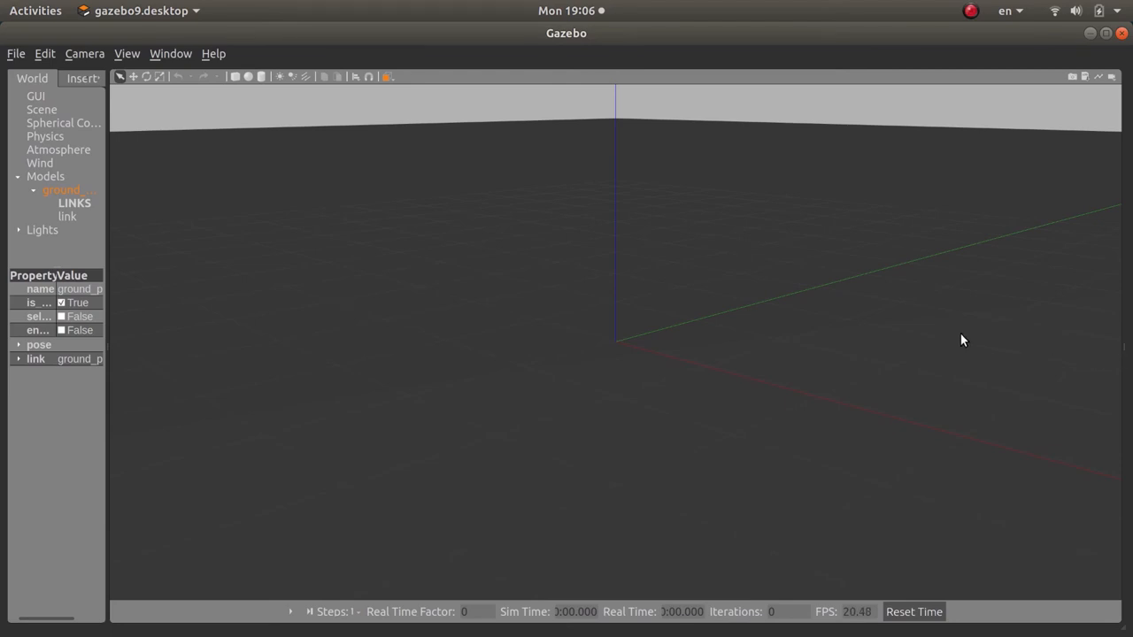
mouse_move(970, 344)
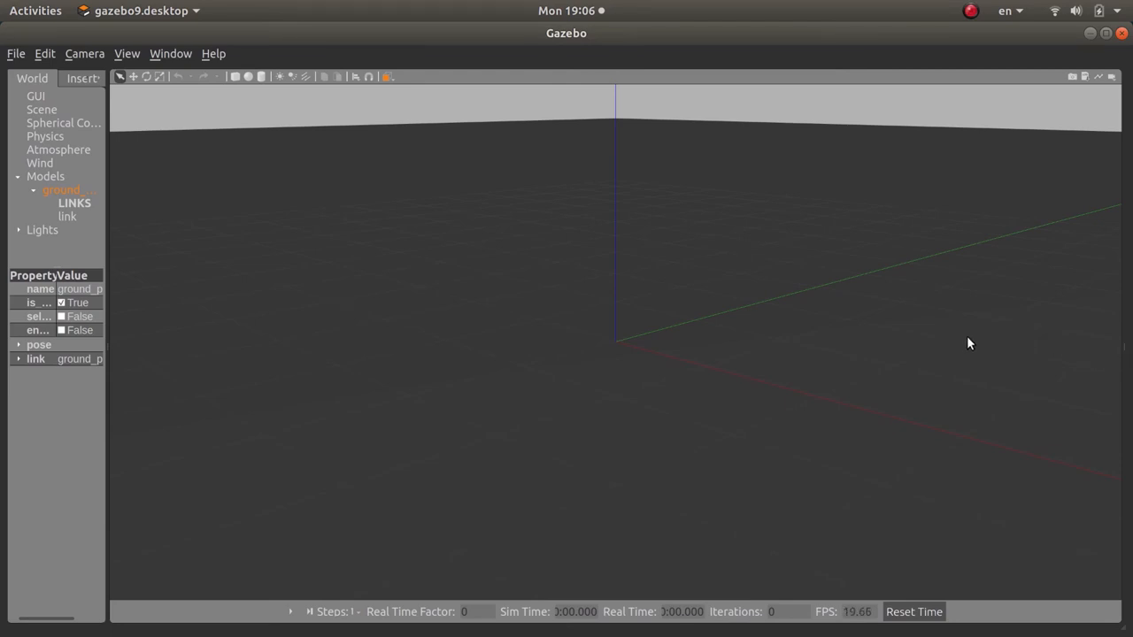
mouse_move(1128, 349)
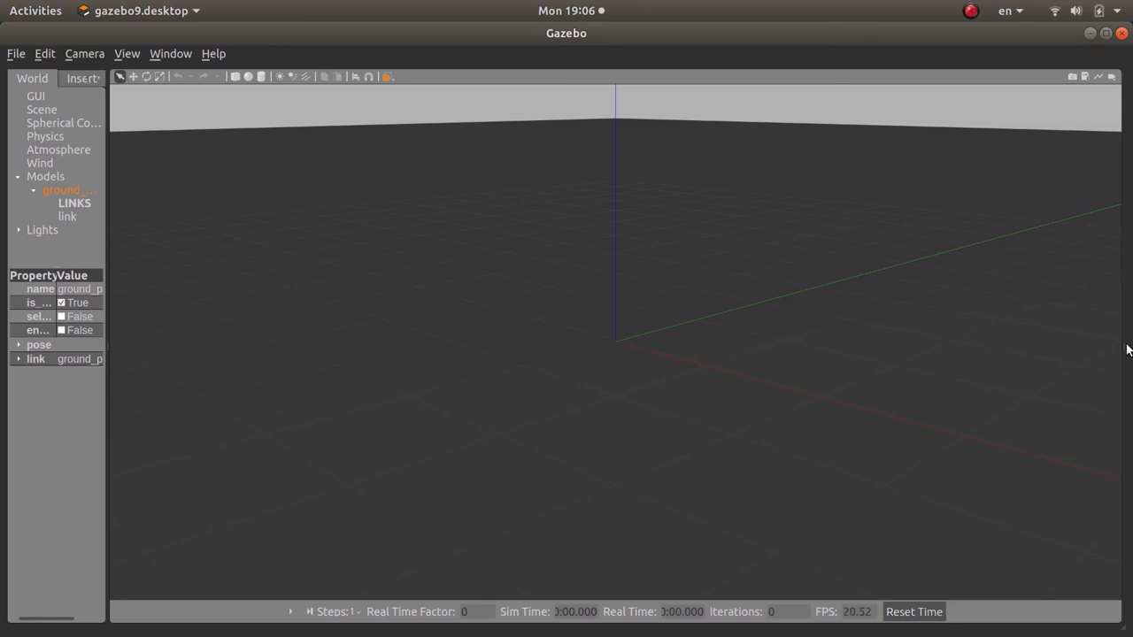
mouse_move(1119, 356)
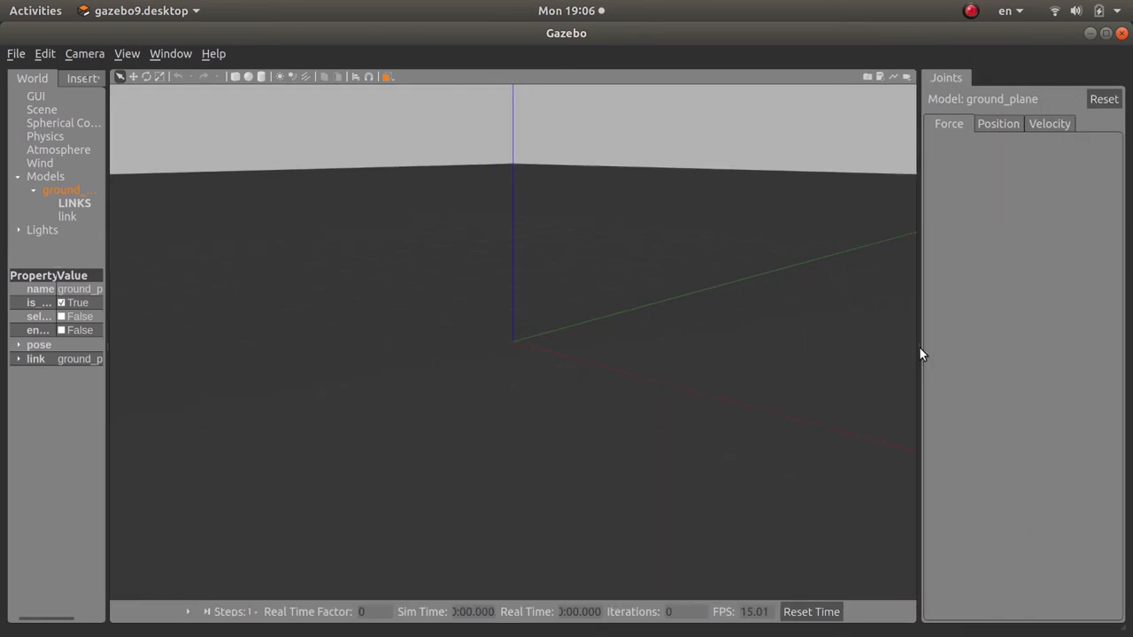
mouse_move(319, 121)
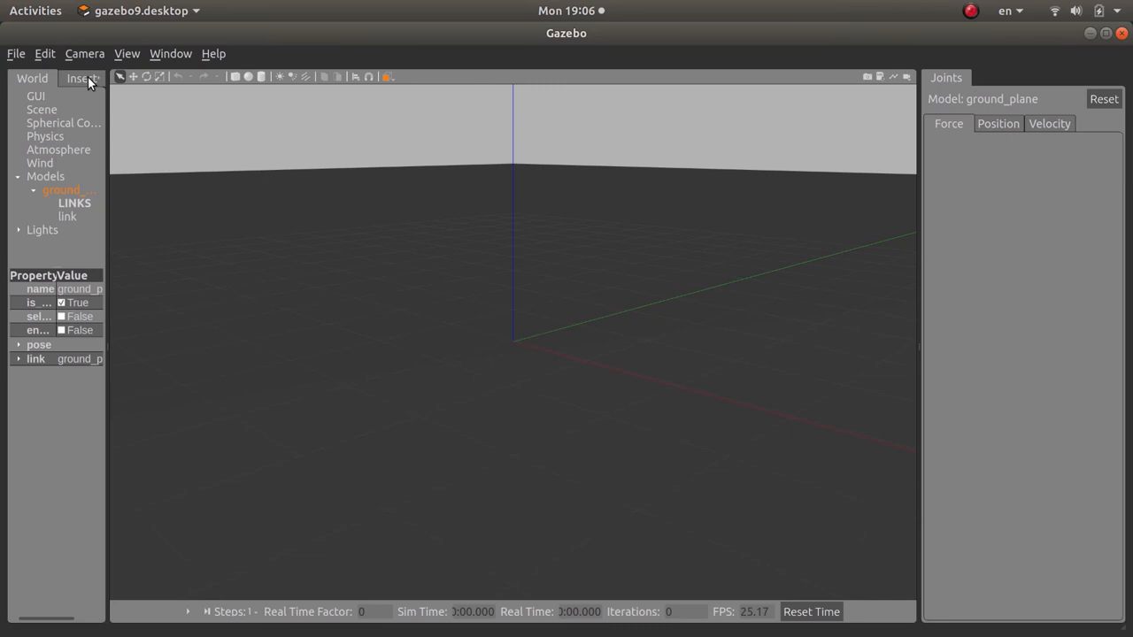
Show the Insert list to pick the Autonomous_Vehicle model for placement.
left_click(55, 78)
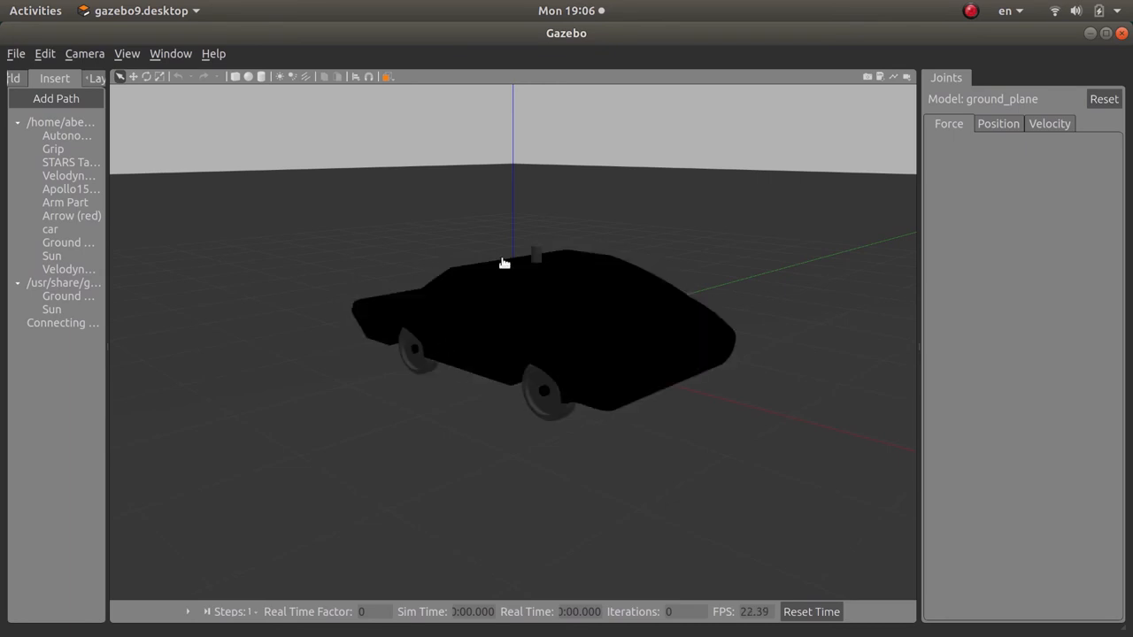
mouse_move(433, 293)
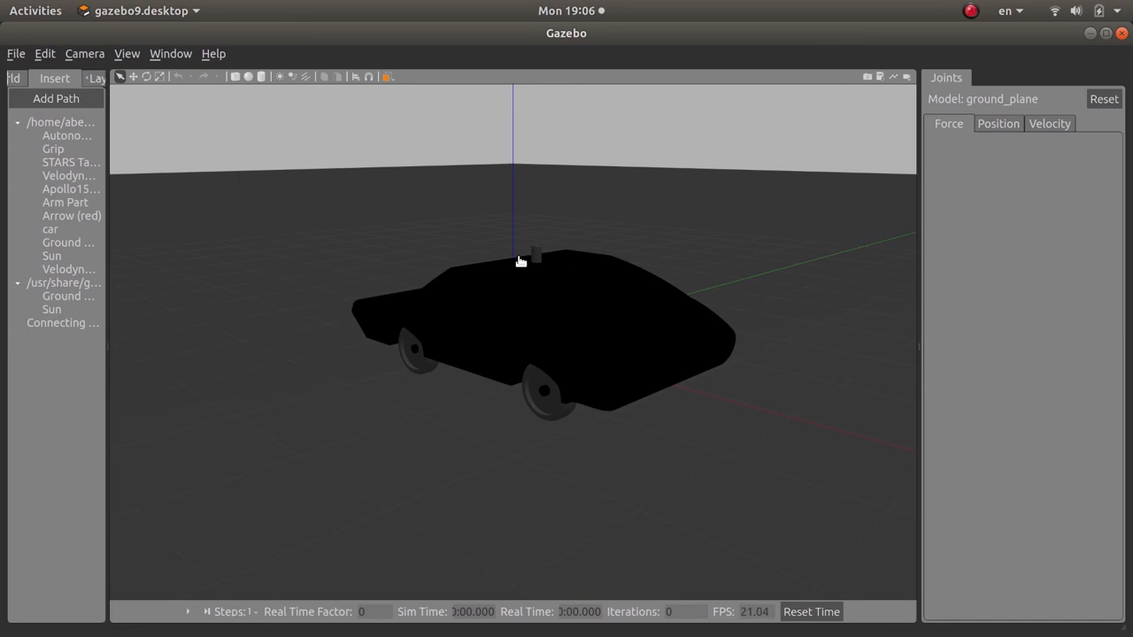
mouse_move(449, 318)
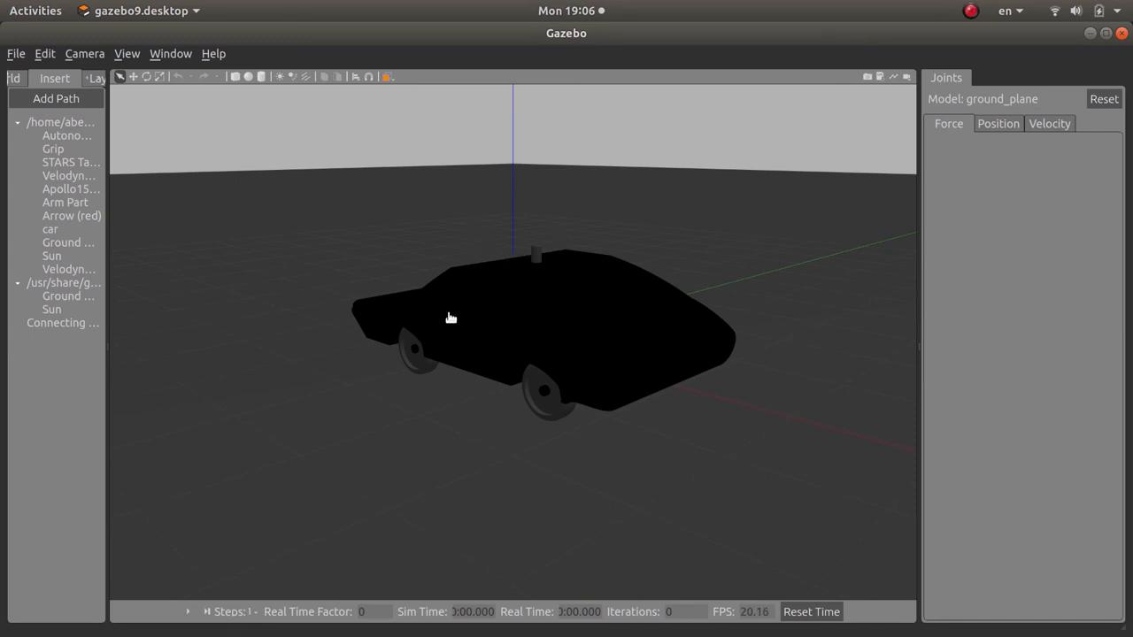
mouse_move(609, 305)
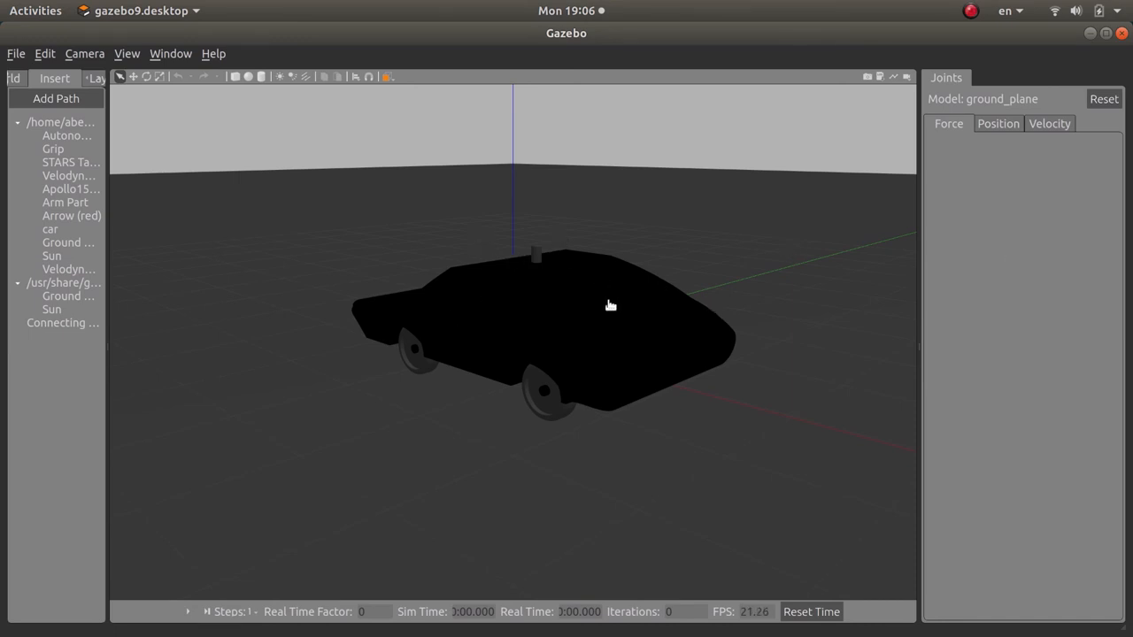
mouse_move(545, 326)
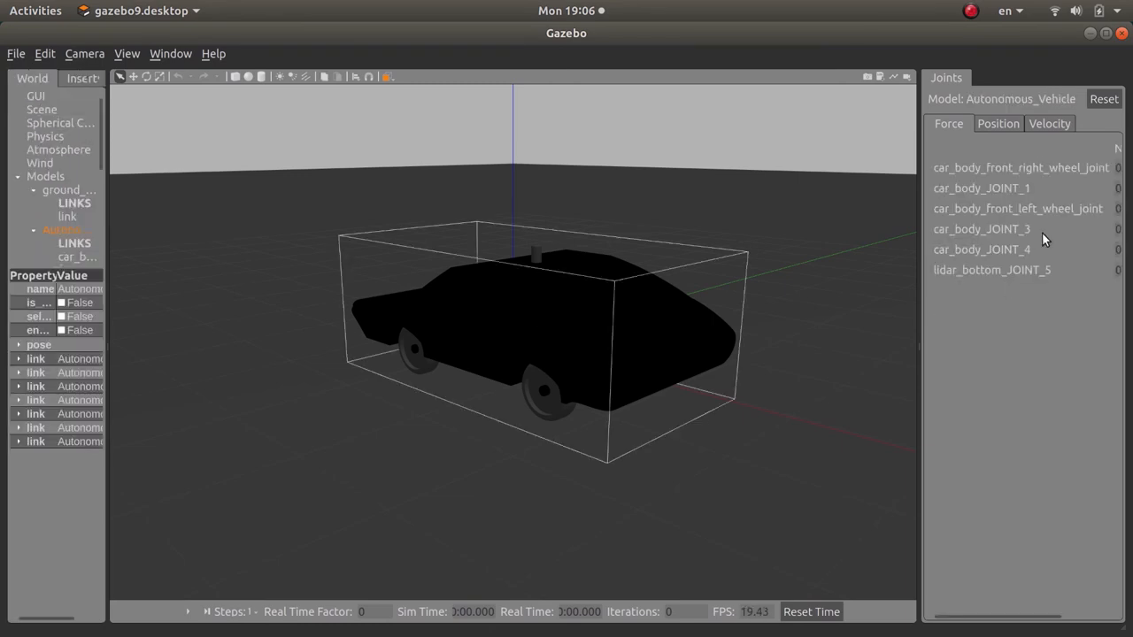
mouse_move(949, 187)
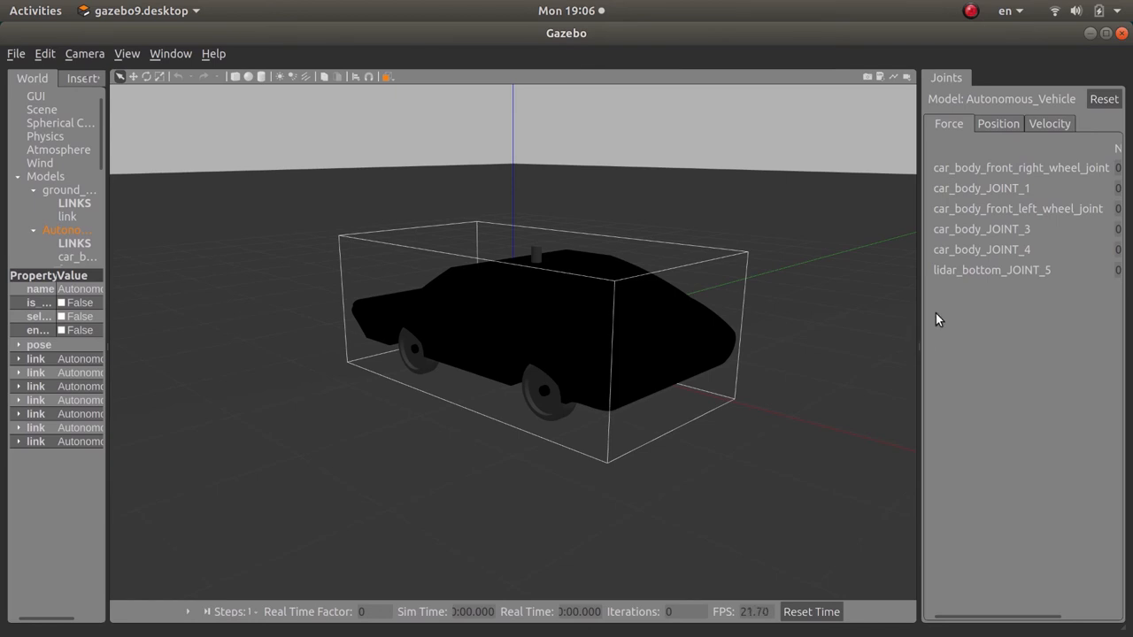
mouse_move(922, 345)
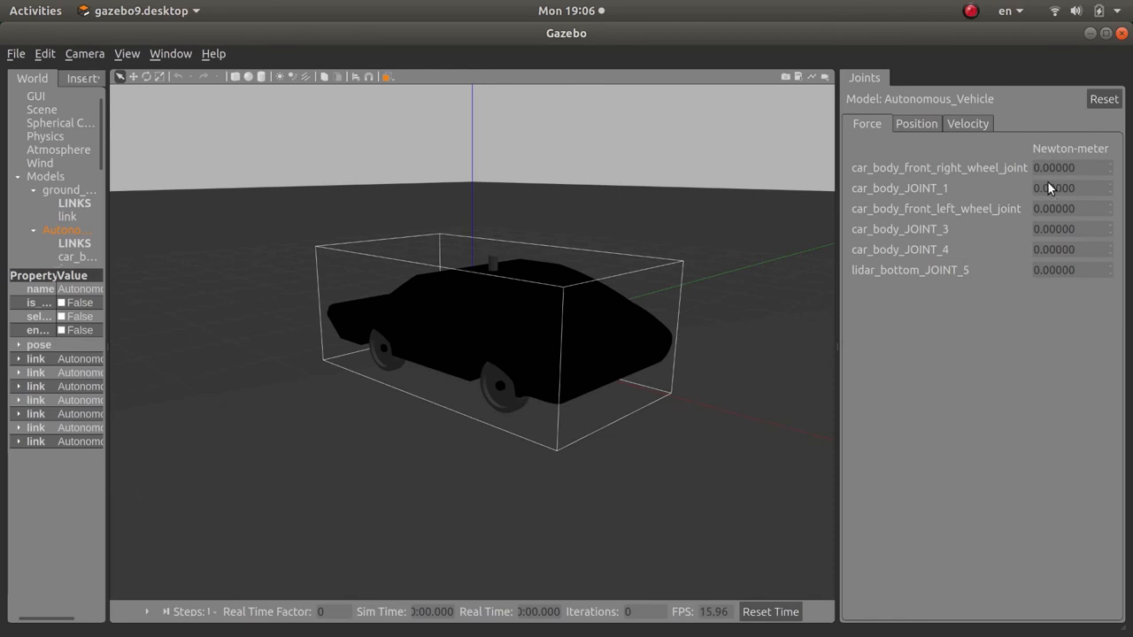
mouse_move(1058, 163)
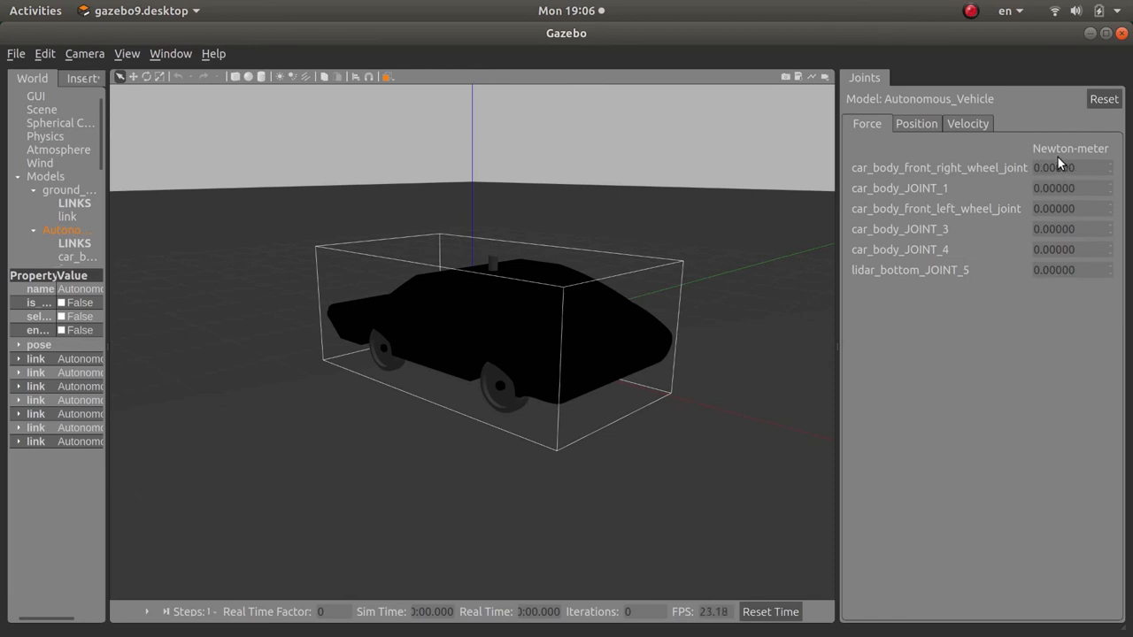
mouse_move(630, 418)
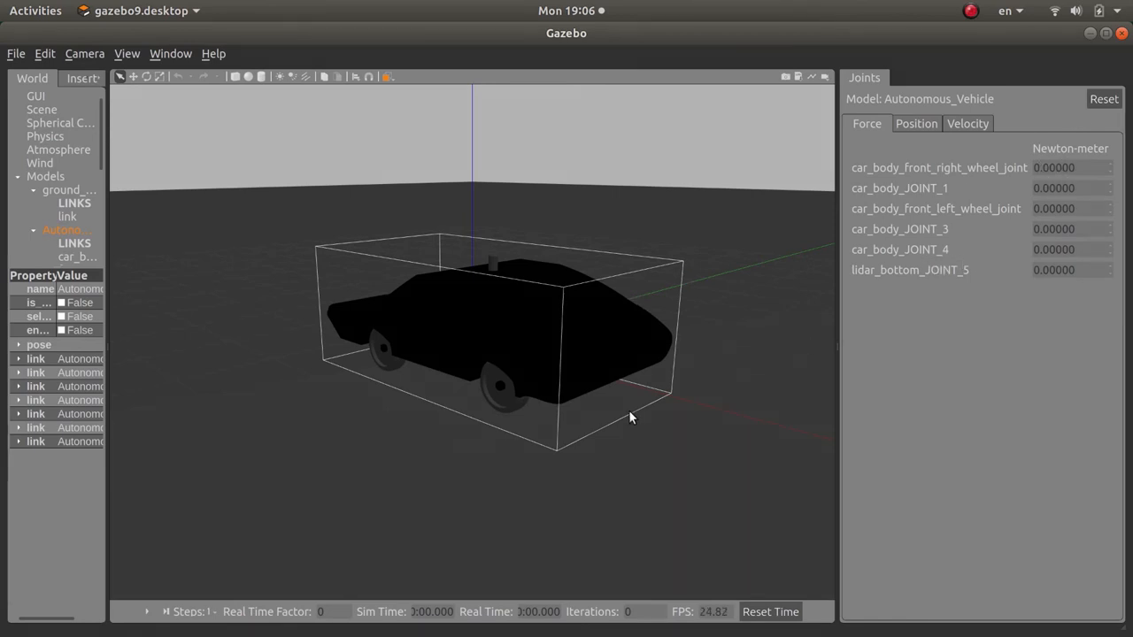
mouse_move(516, 375)
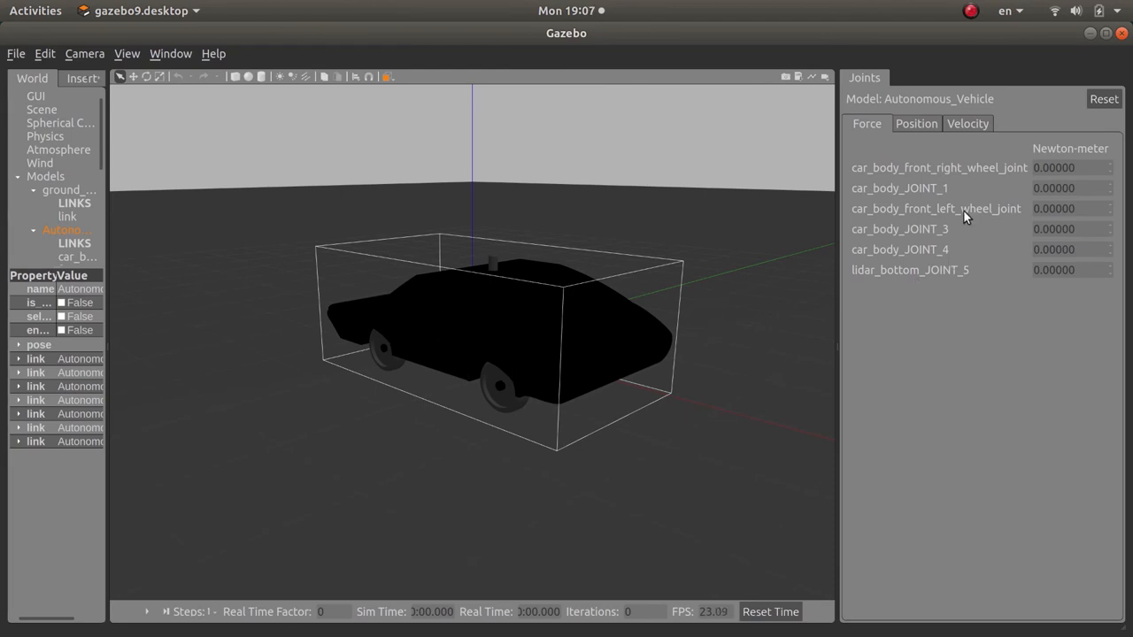
mouse_move(552, 414)
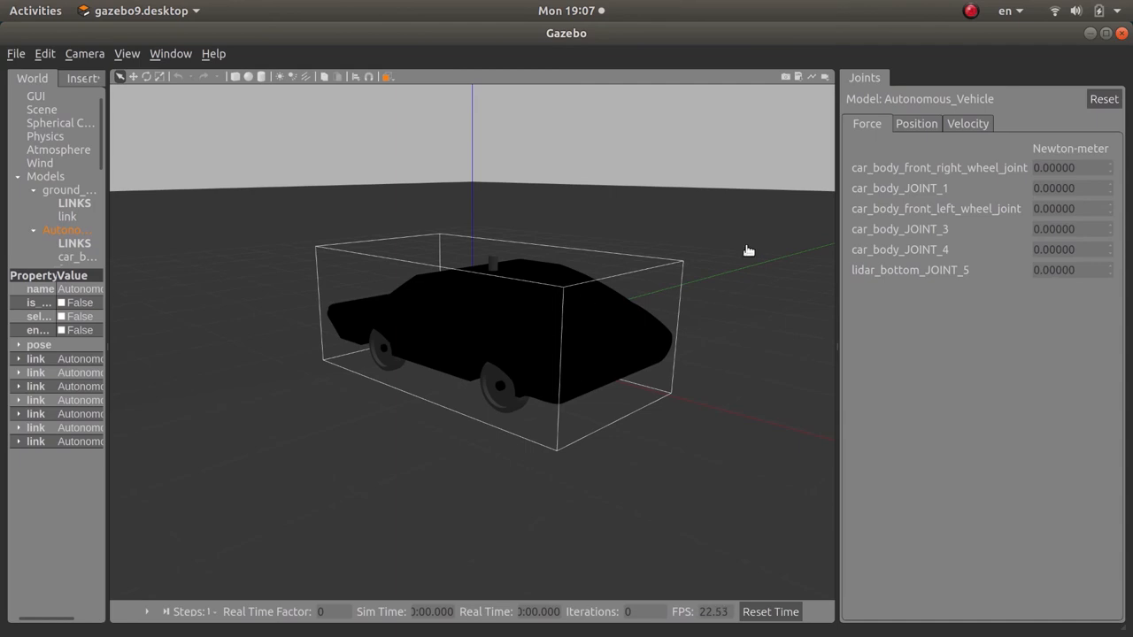
left_click(917, 124)
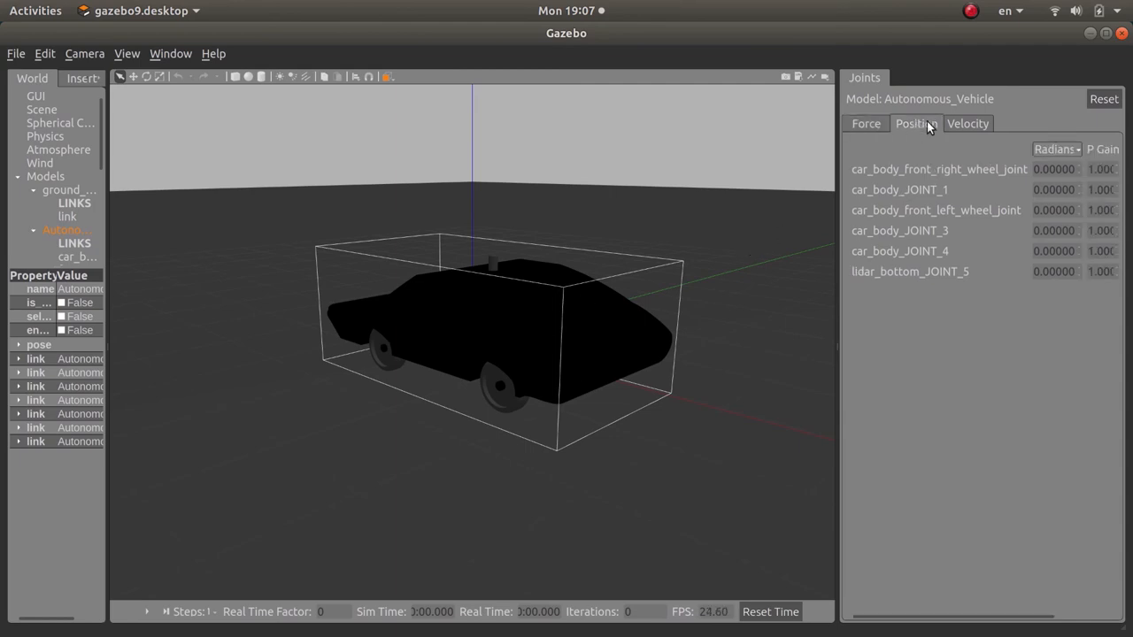
left_click(966, 124)
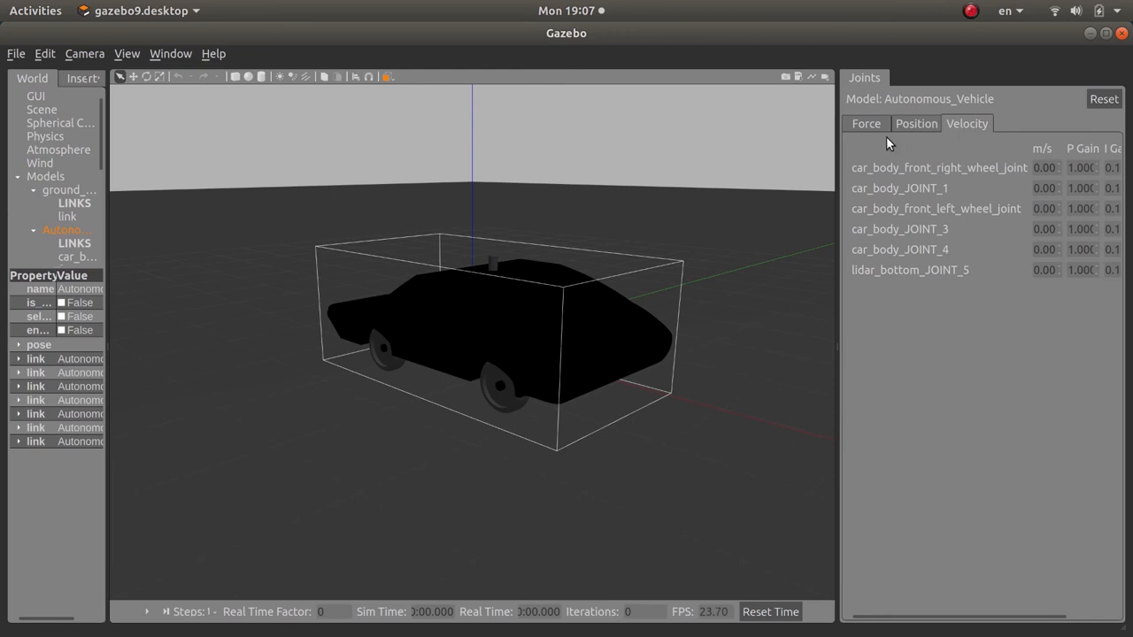
left_click(917, 124)
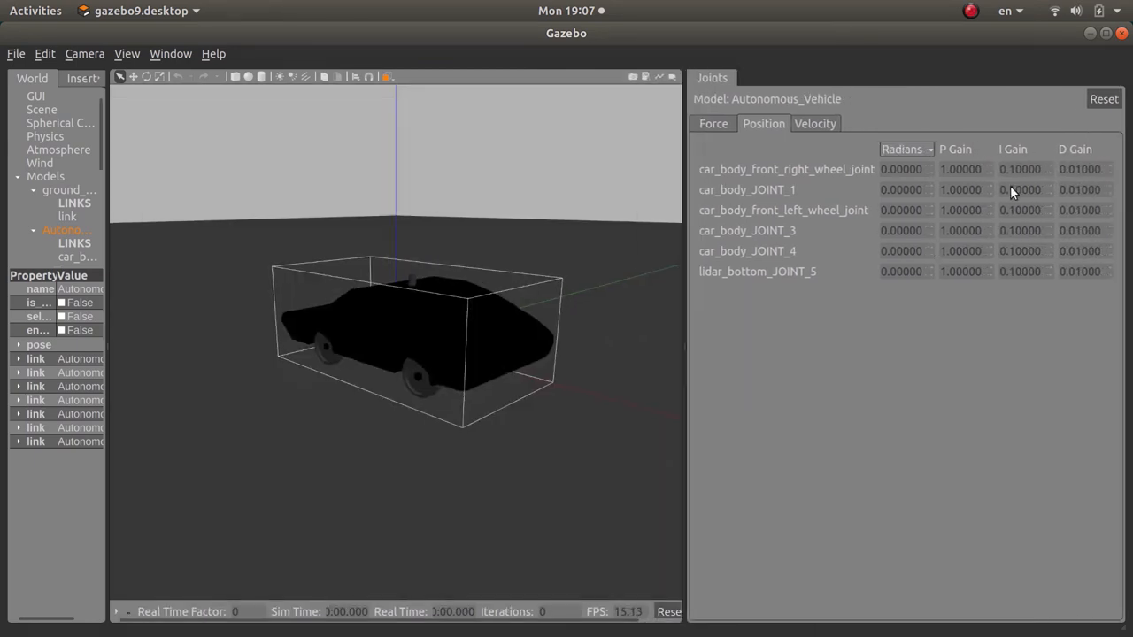
mouse_move(1065, 219)
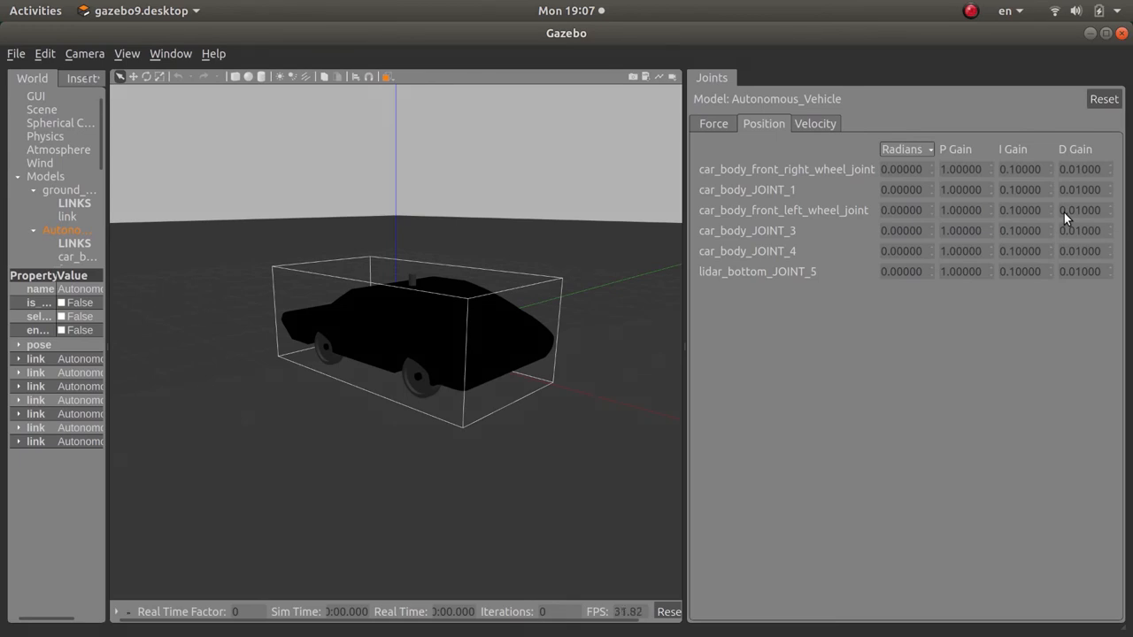
mouse_move(967, 177)
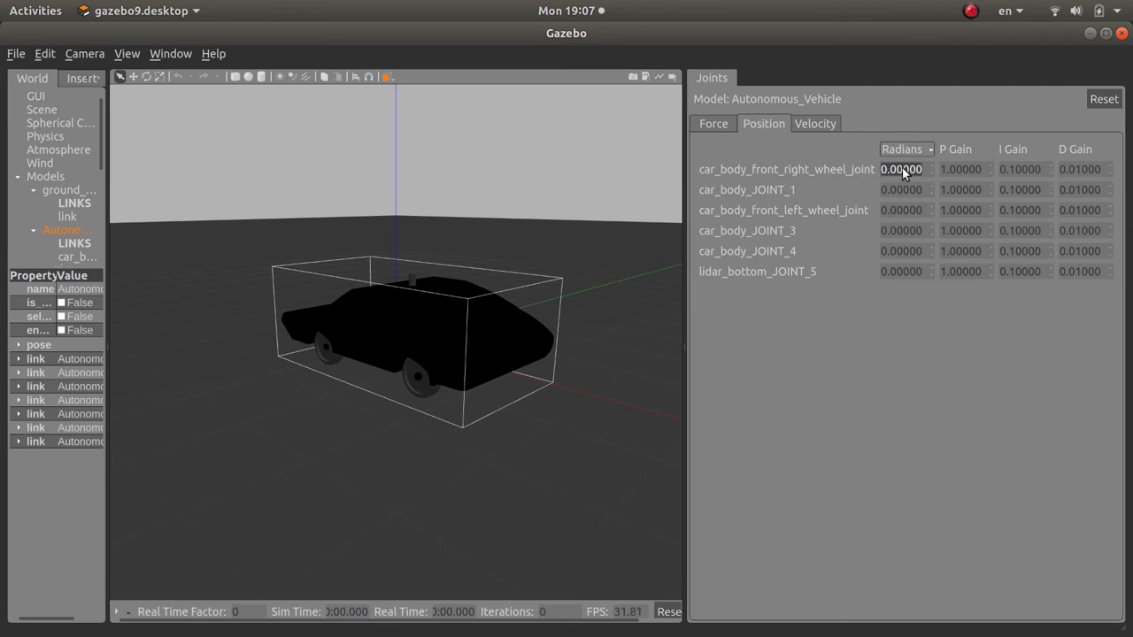
Give the front right wheel joint a 3.14 radian target and run the simulation briefly.
type("3.14")
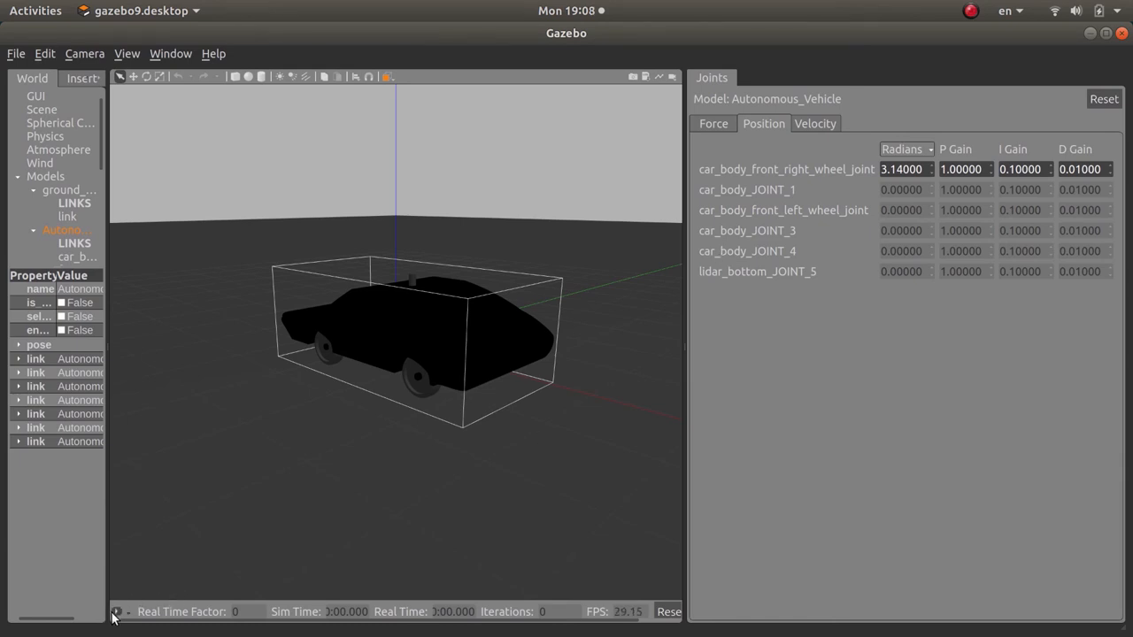
mouse_move(115, 613)
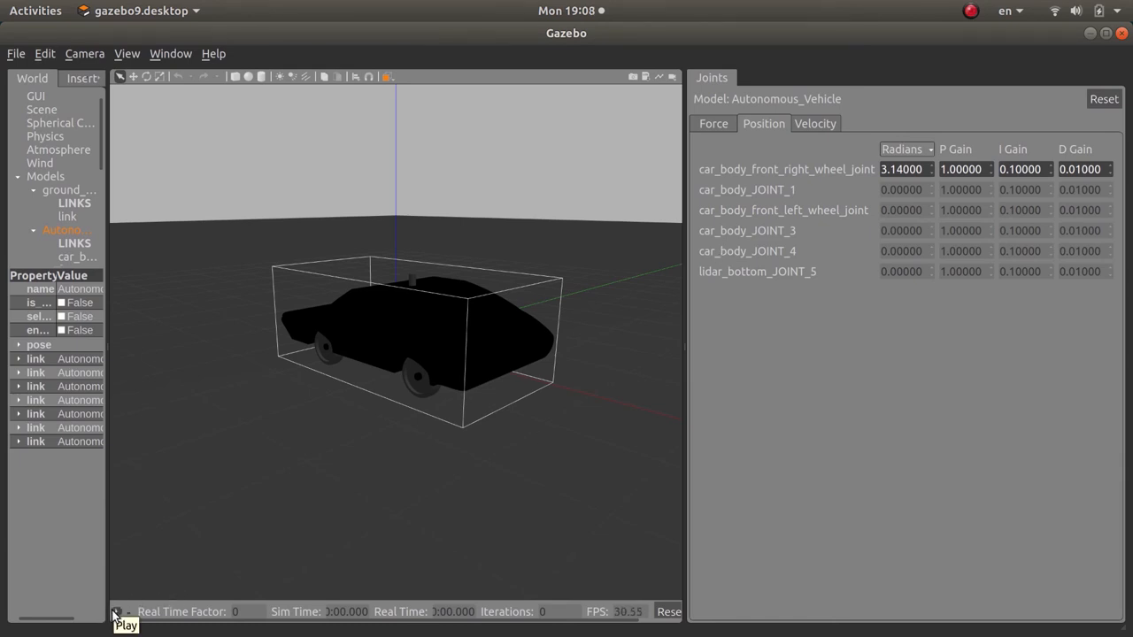
left_click(115, 612)
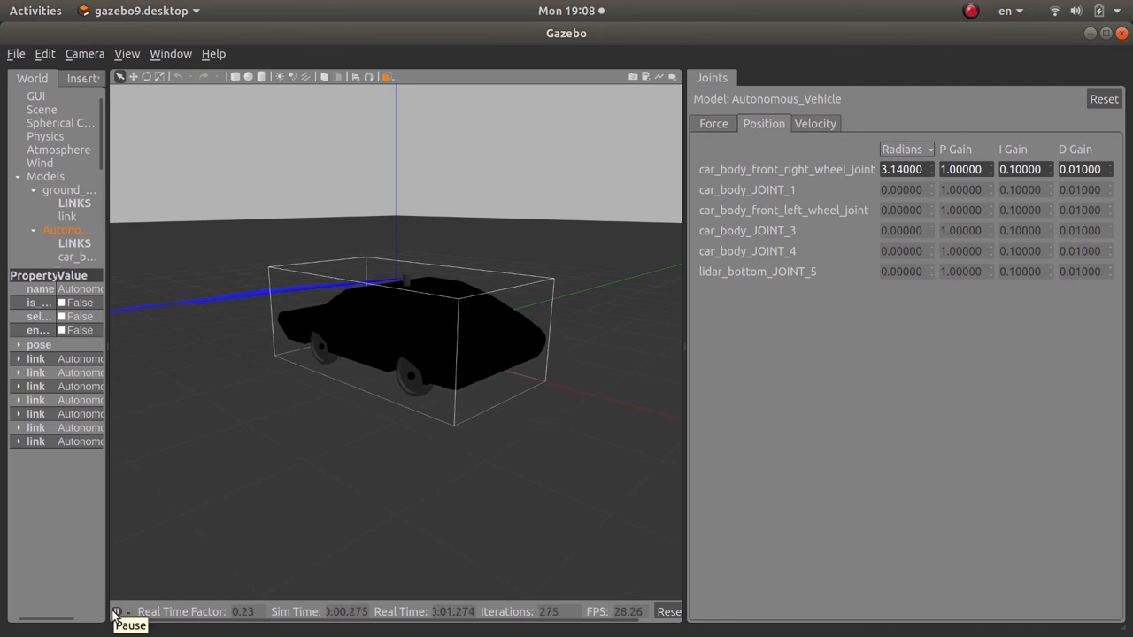
left_click(117, 613)
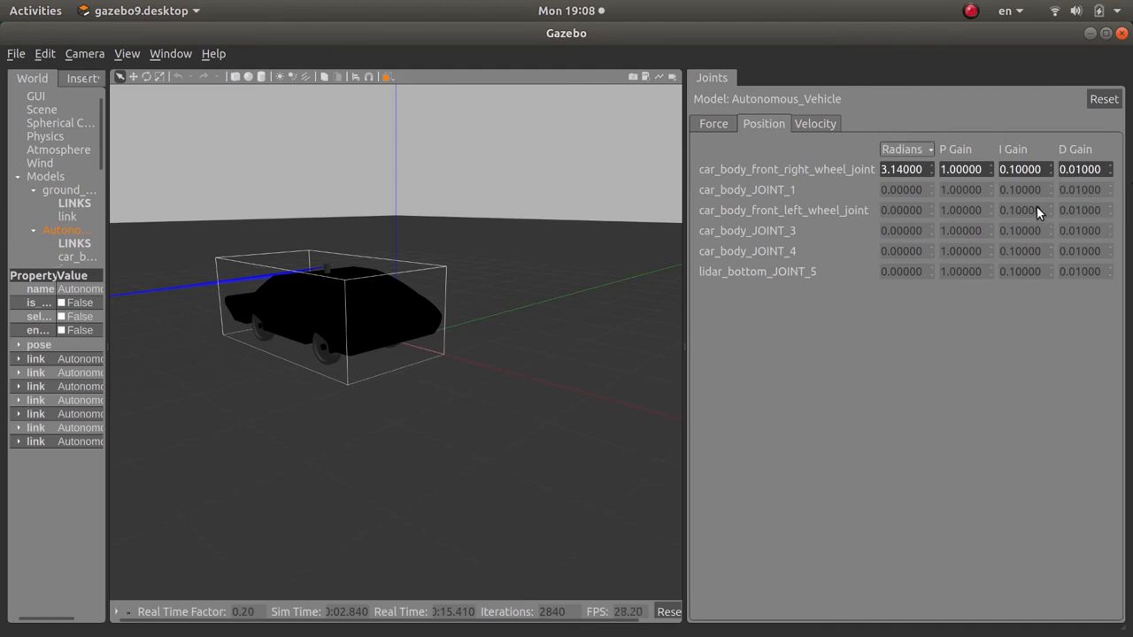
mouse_move(558, 388)
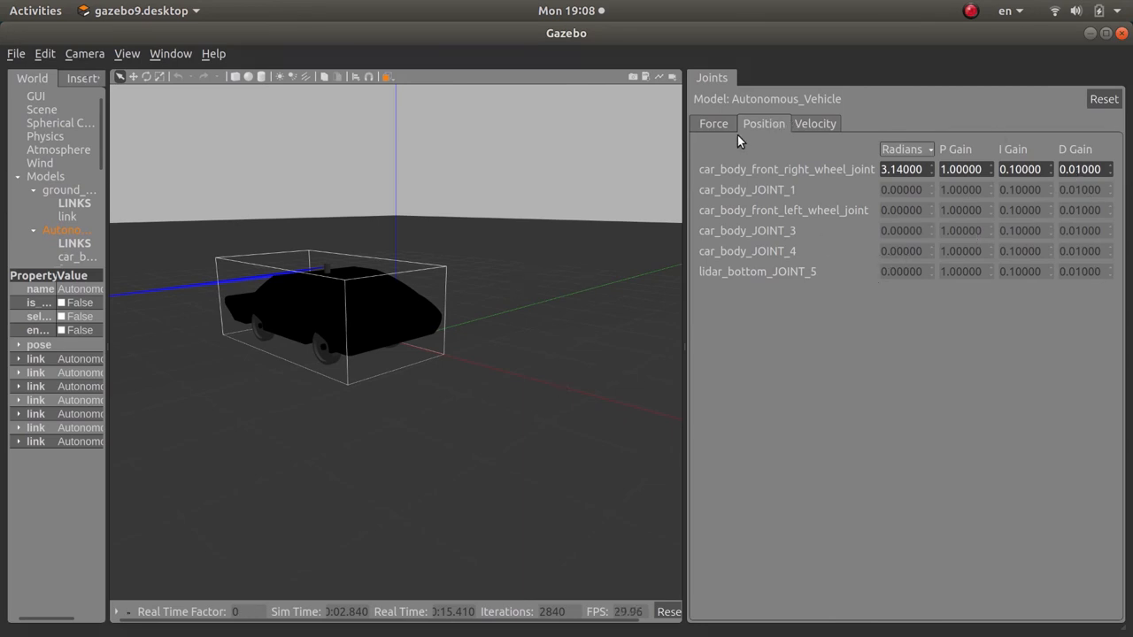
mouse_move(683, 362)
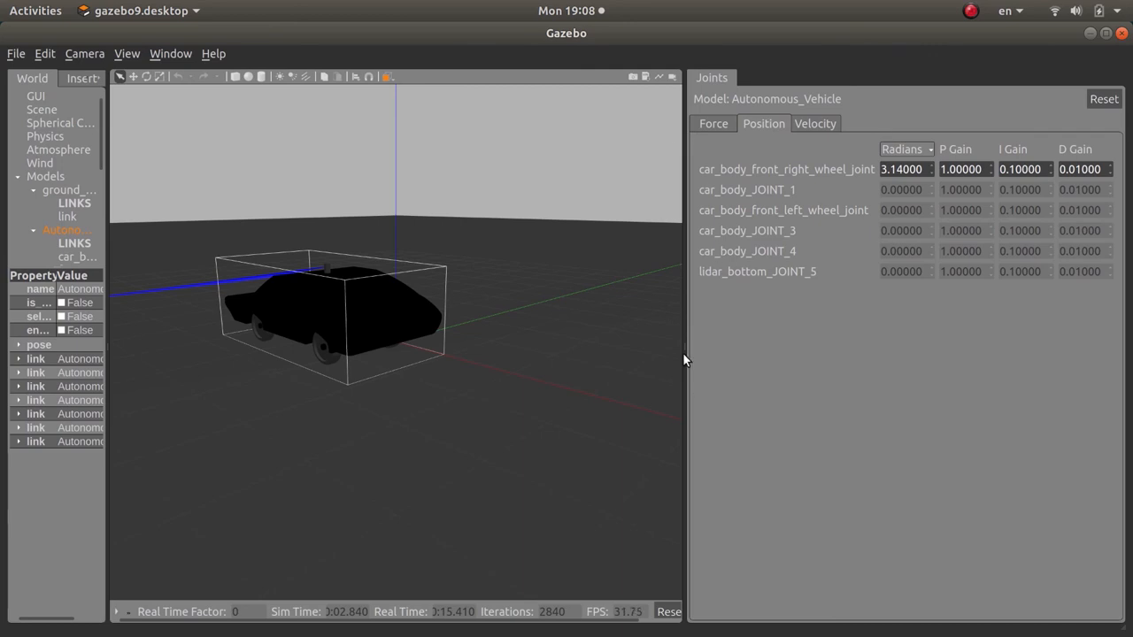
mouse_move(949, 354)
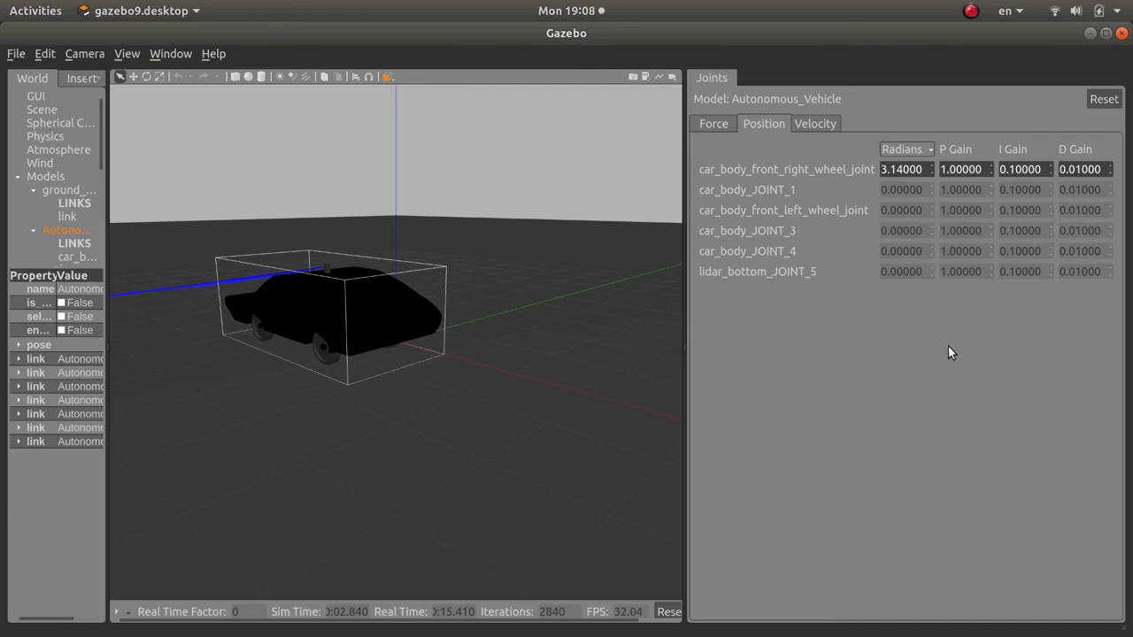
mouse_move(775, 354)
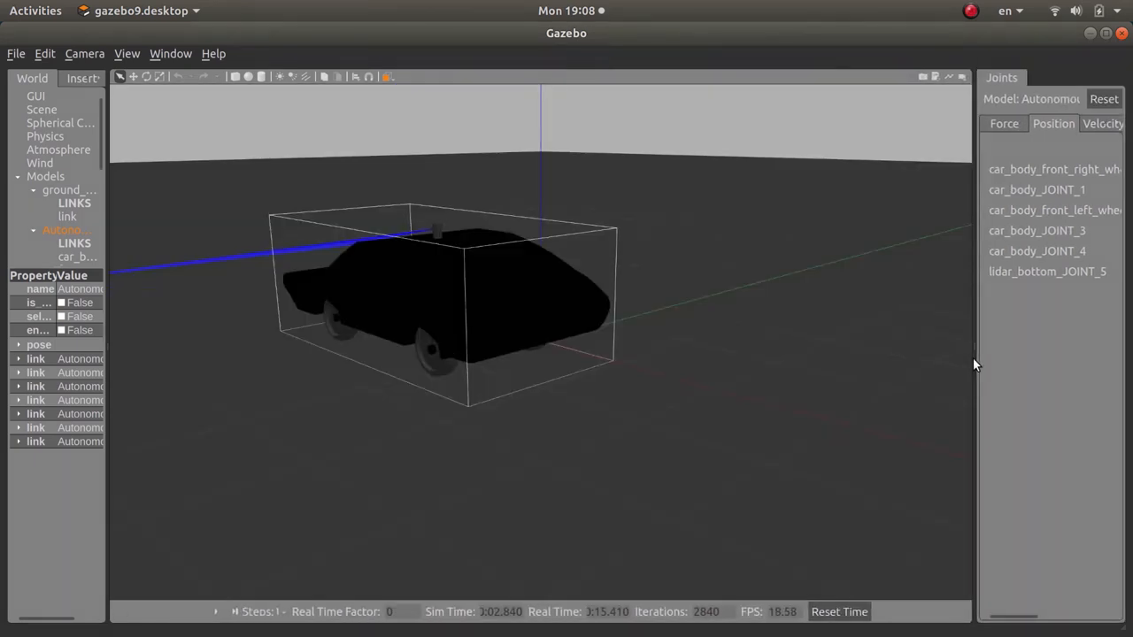
mouse_move(363, 630)
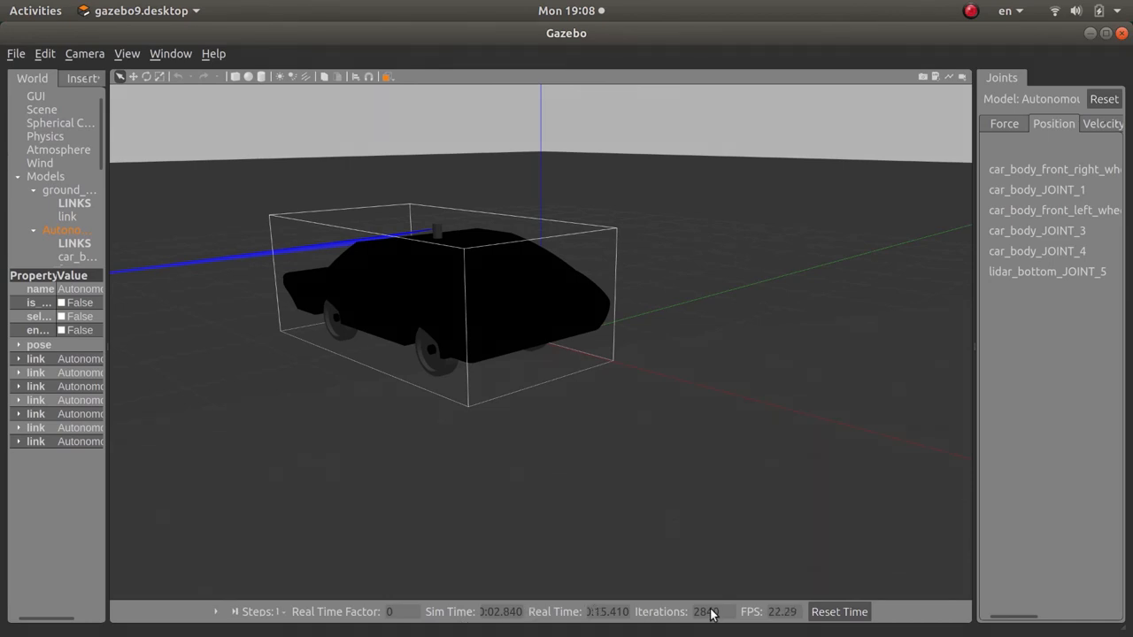
mouse_move(482, 619)
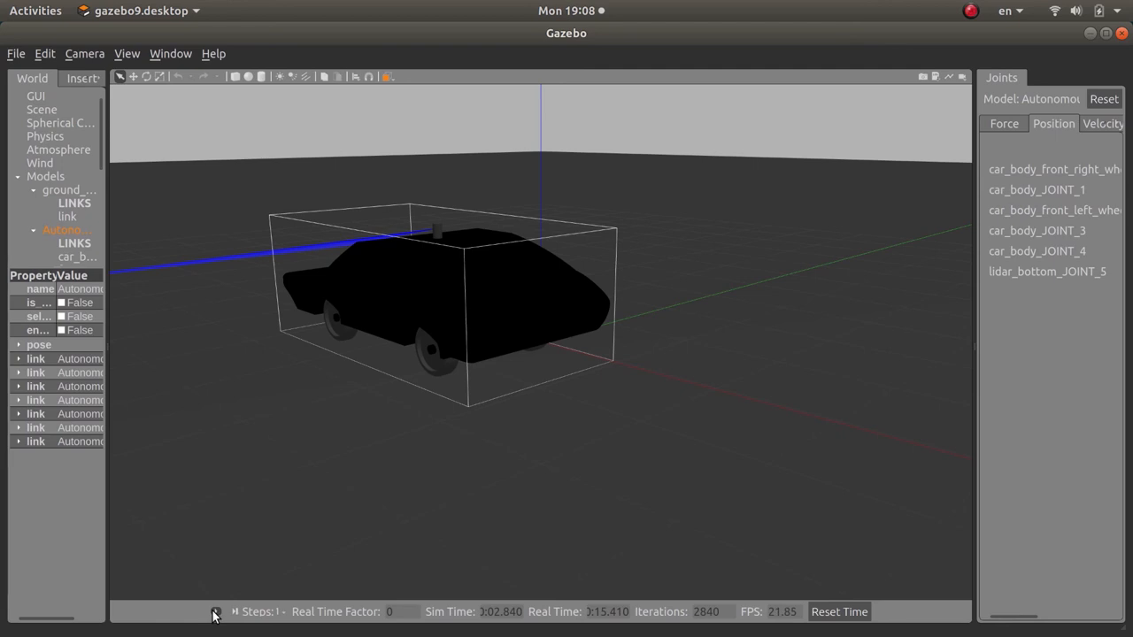
mouse_move(216, 612)
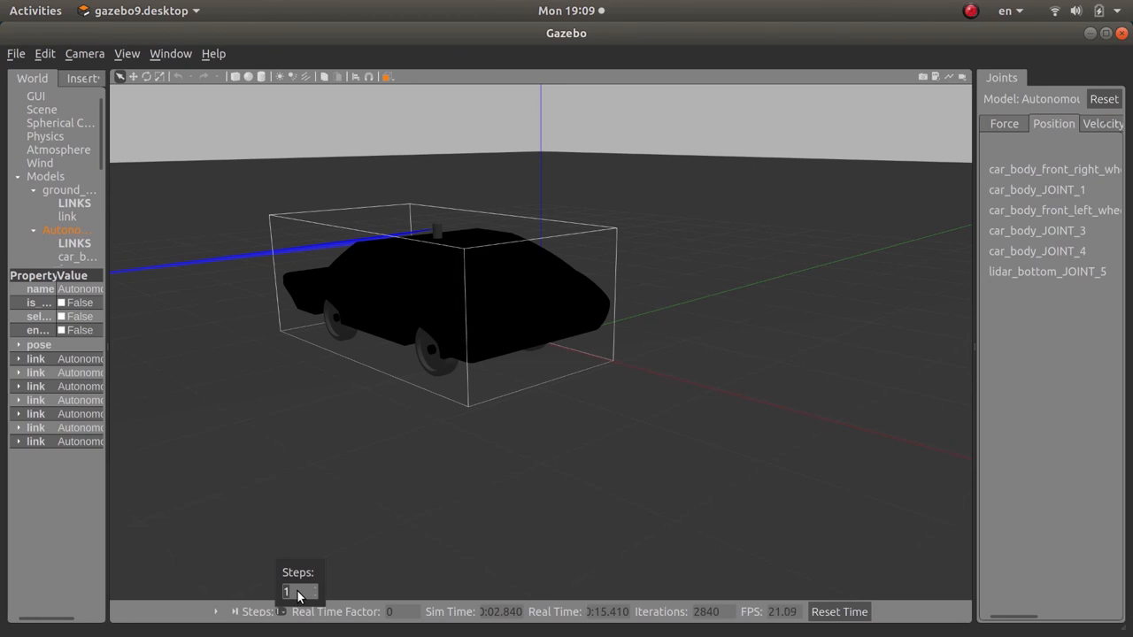
Enter 500 in the Steps box to advance the paused simulation to 3390 iterations.
type("500")
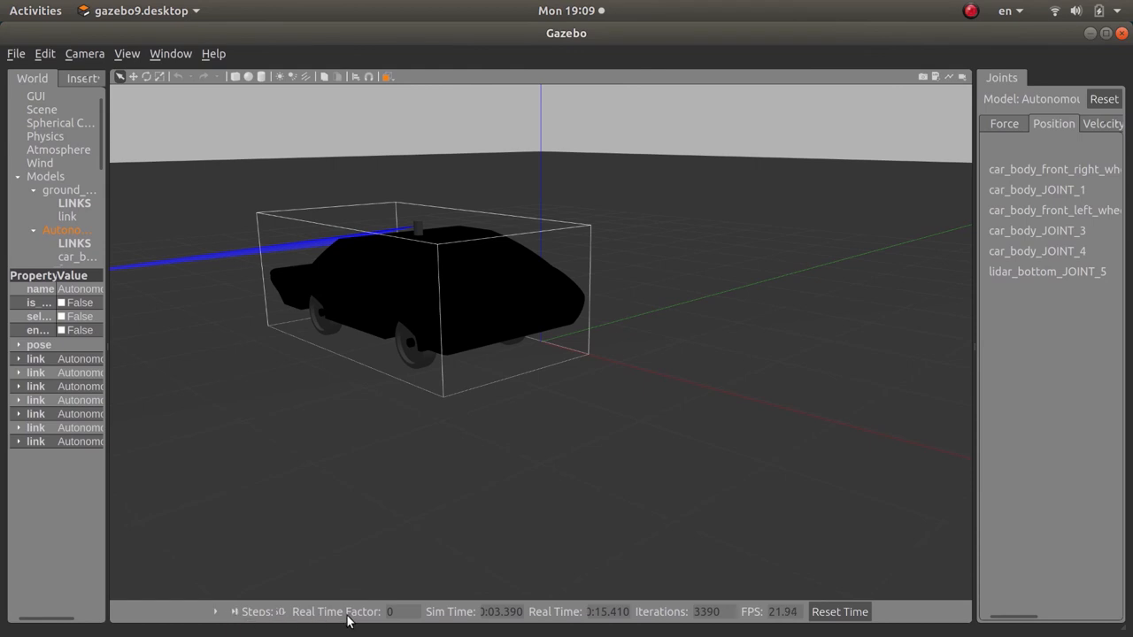
mouse_move(485, 621)
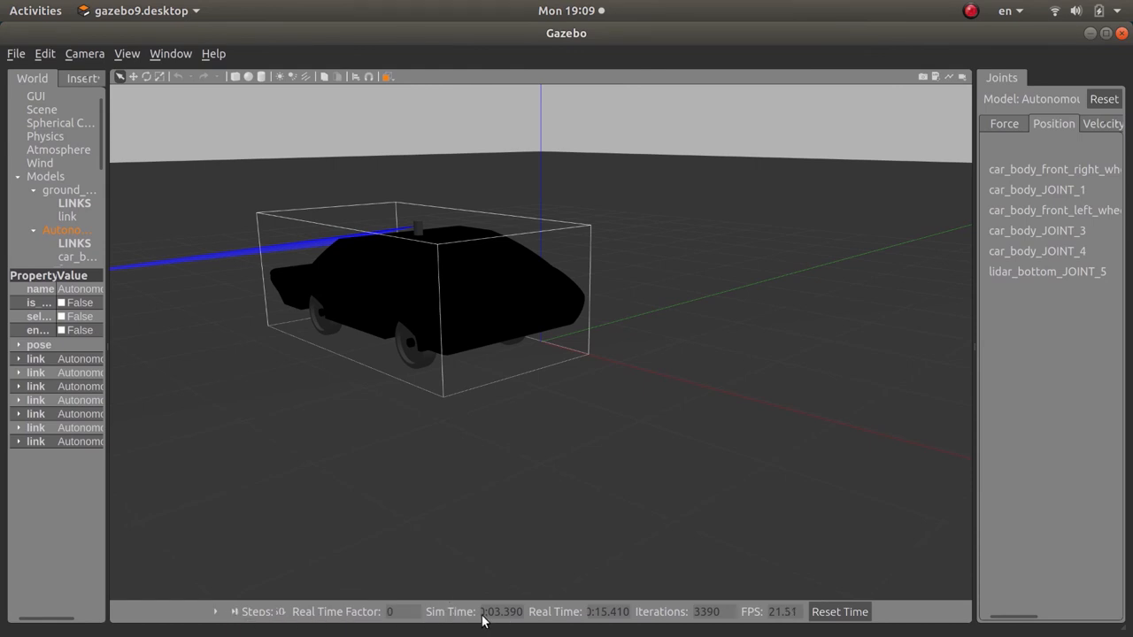
mouse_move(575, 629)
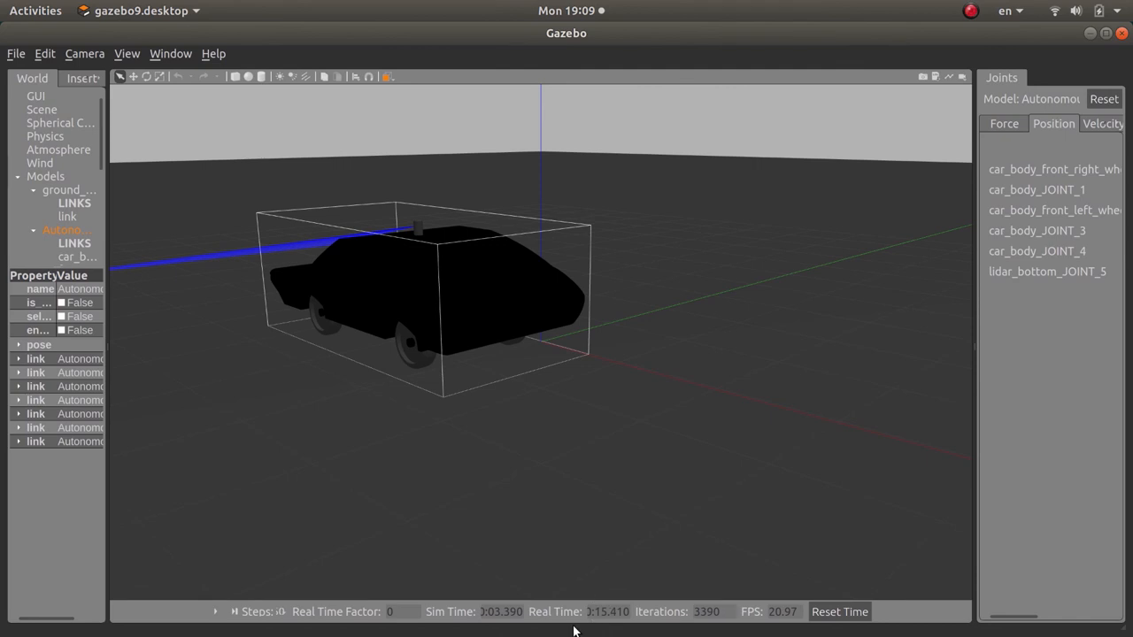
mouse_move(566, 609)
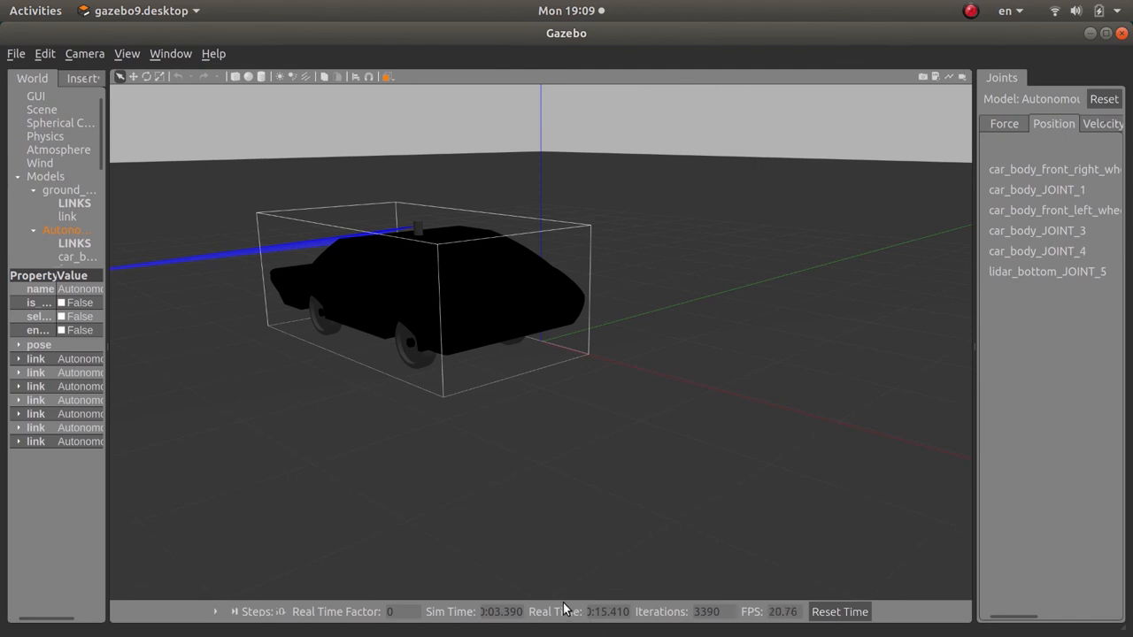
mouse_move(476, 618)
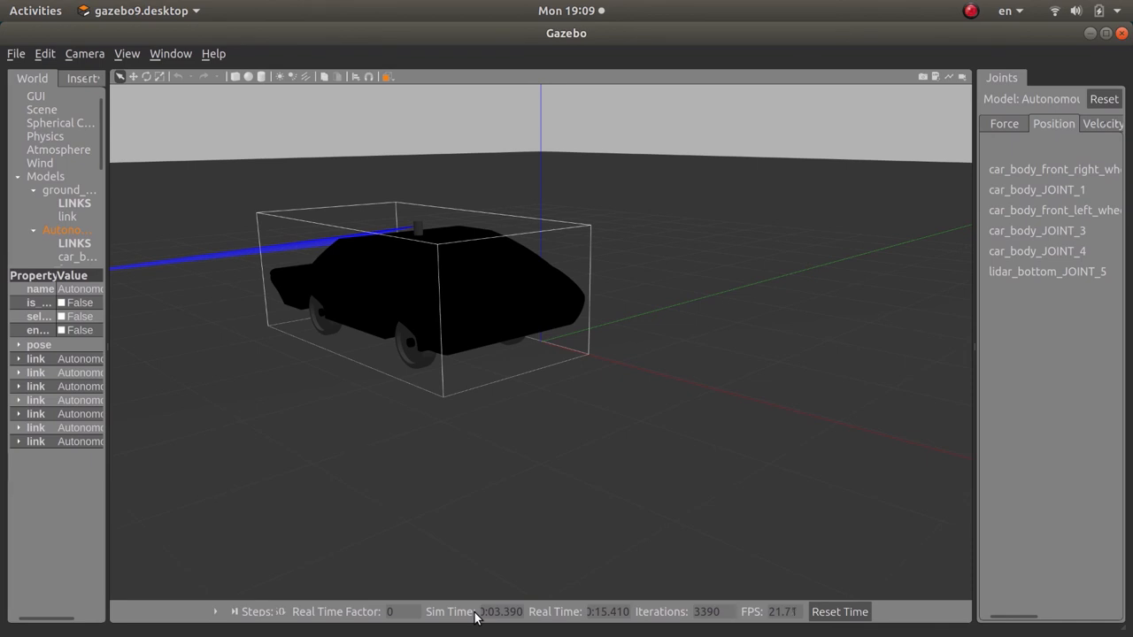
mouse_move(483, 496)
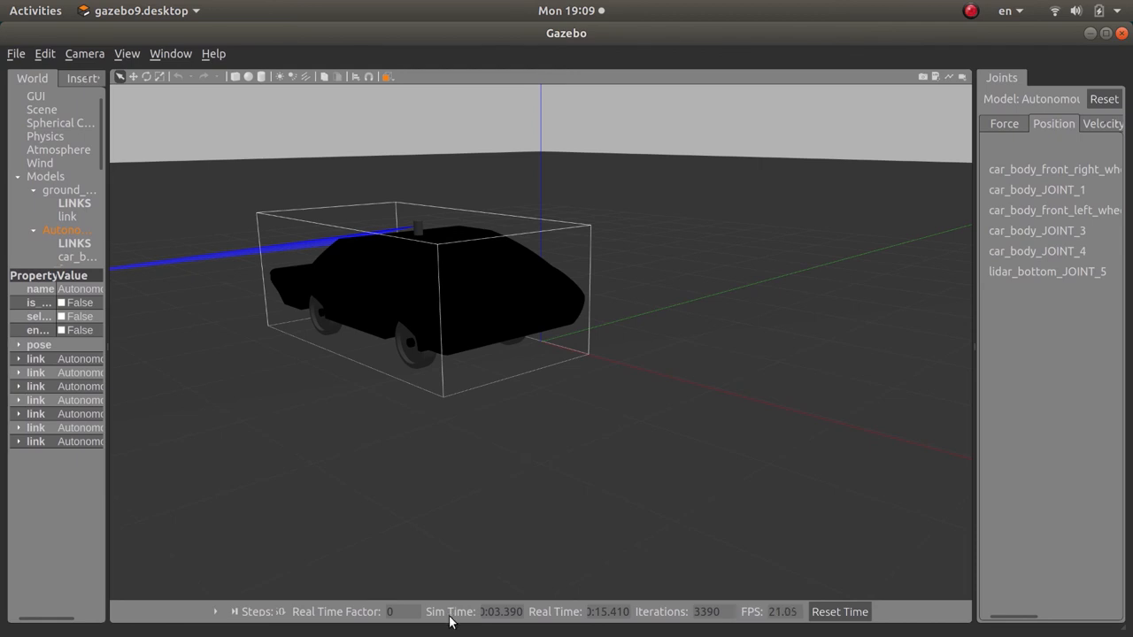
mouse_move(598, 630)
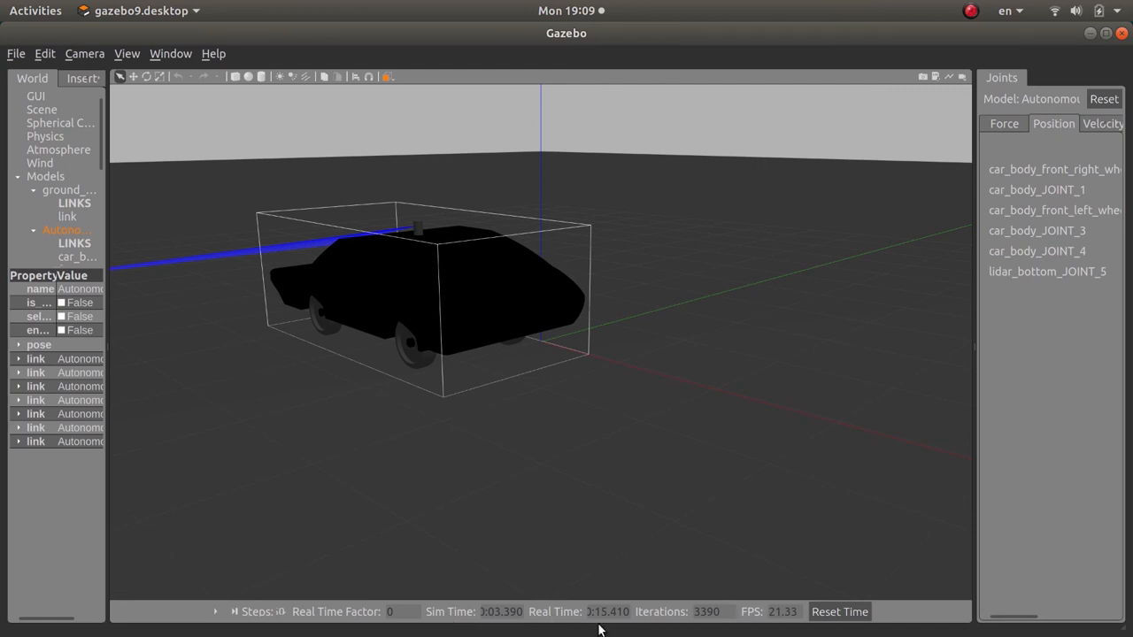
mouse_move(708, 617)
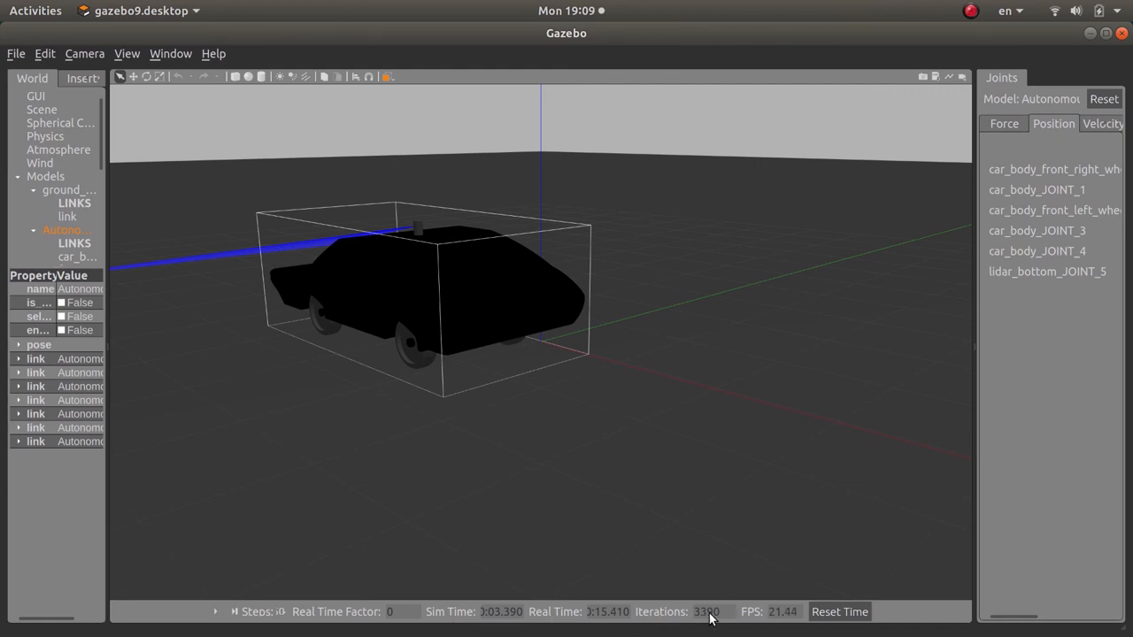
mouse_move(747, 611)
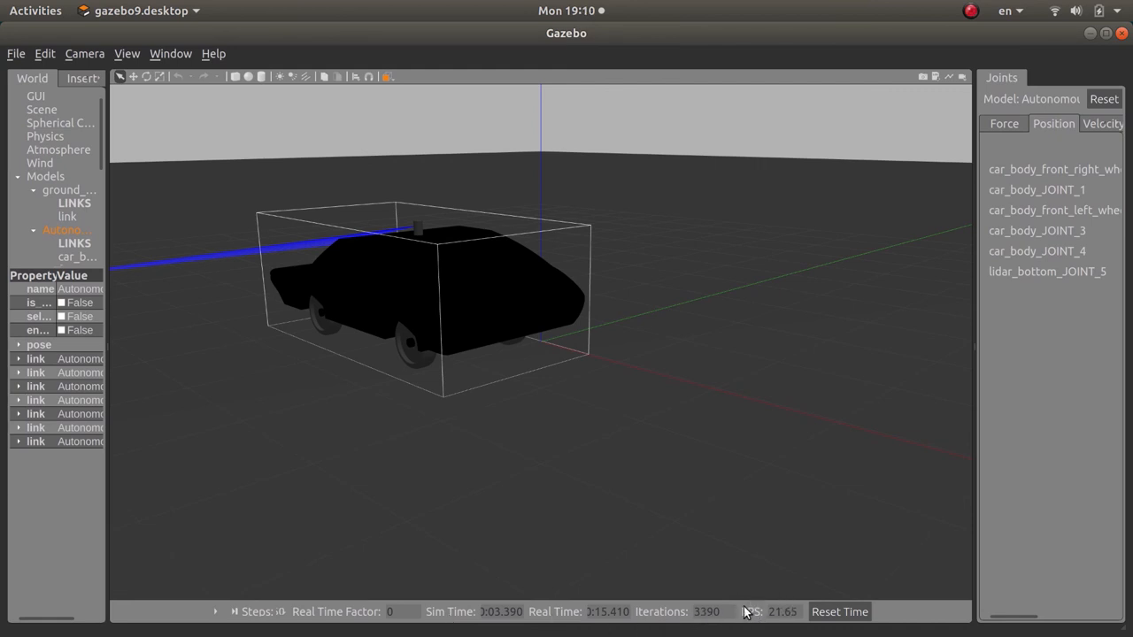
mouse_move(844, 574)
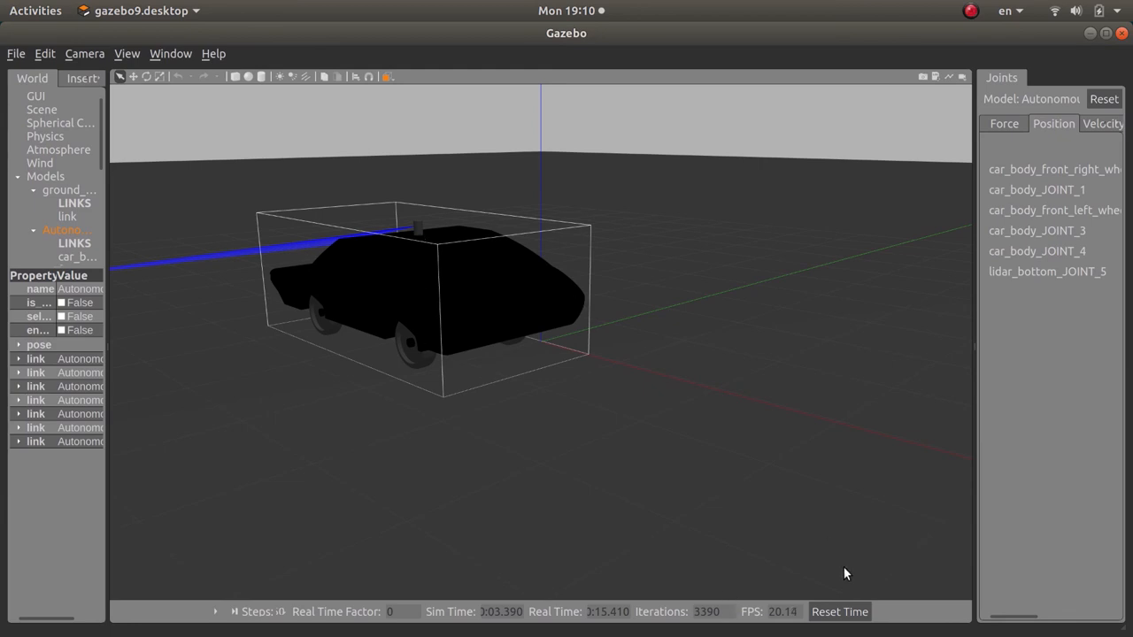
Reset Time so sim time, real time and iterations return to zero.
left_click(838, 613)
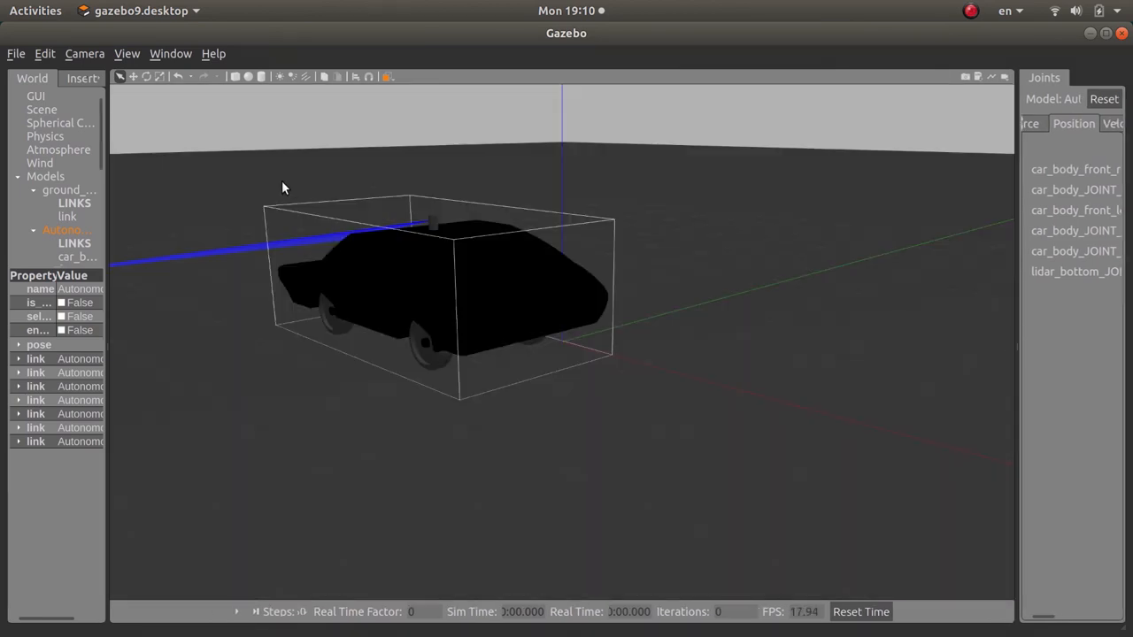
mouse_move(124, 110)
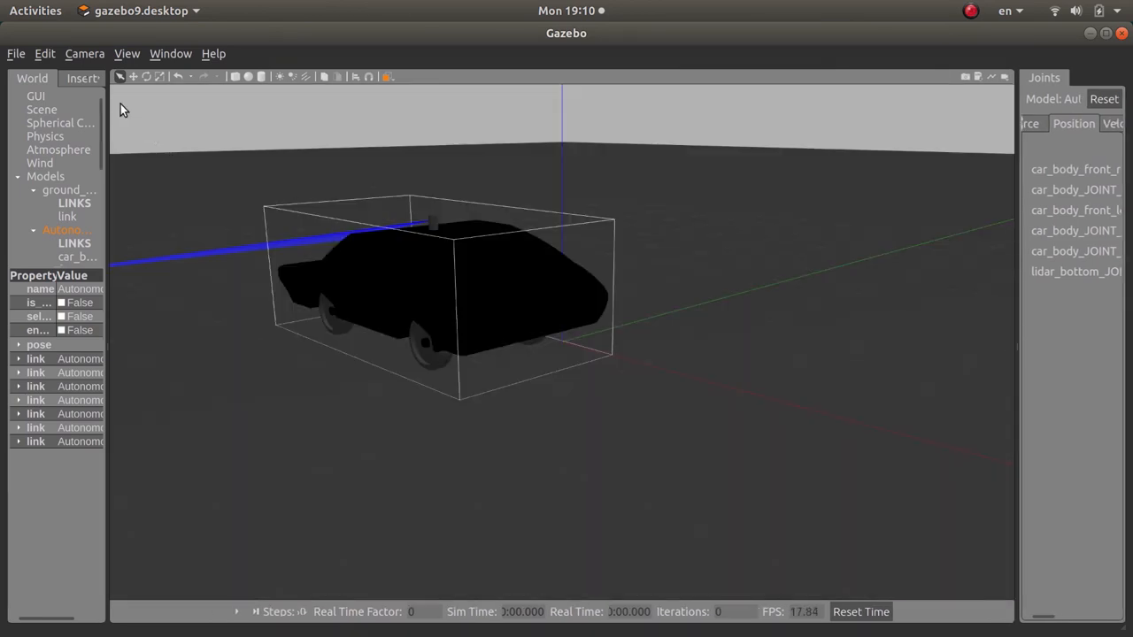